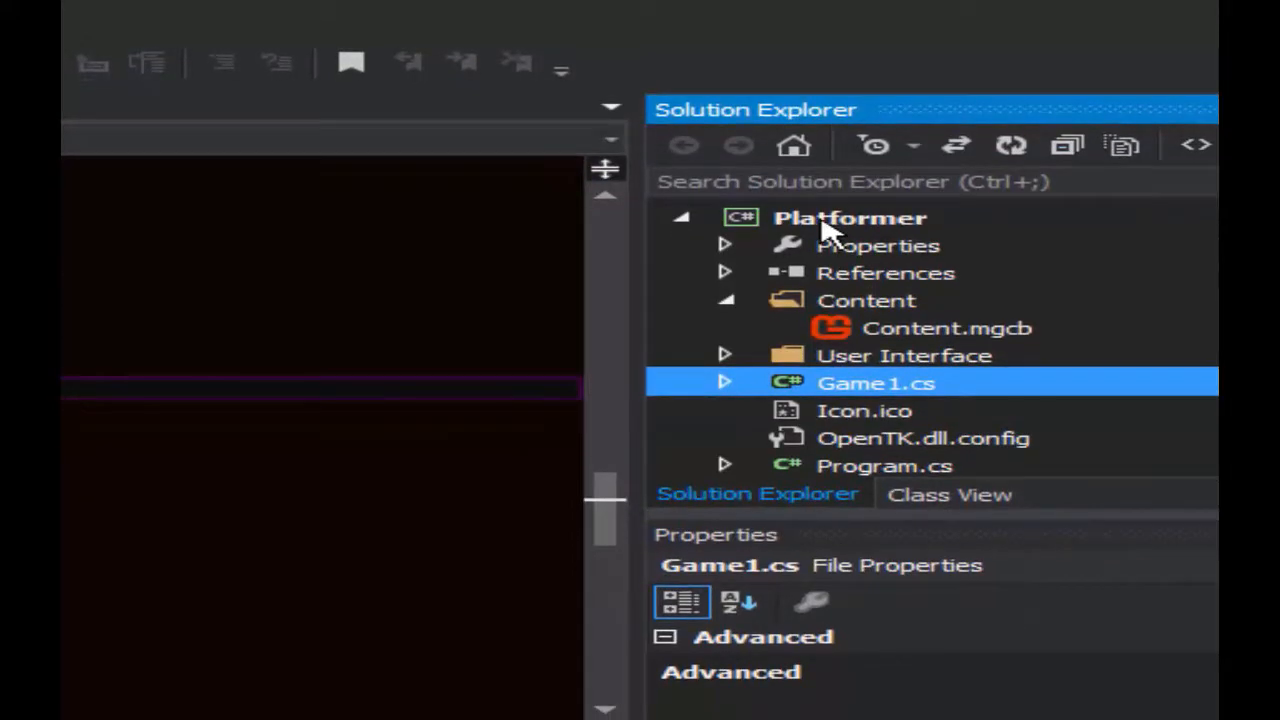
Add a new folder named 'default' to the Platformer project.
{"action": "right_click", "coordinate": [849, 217]}
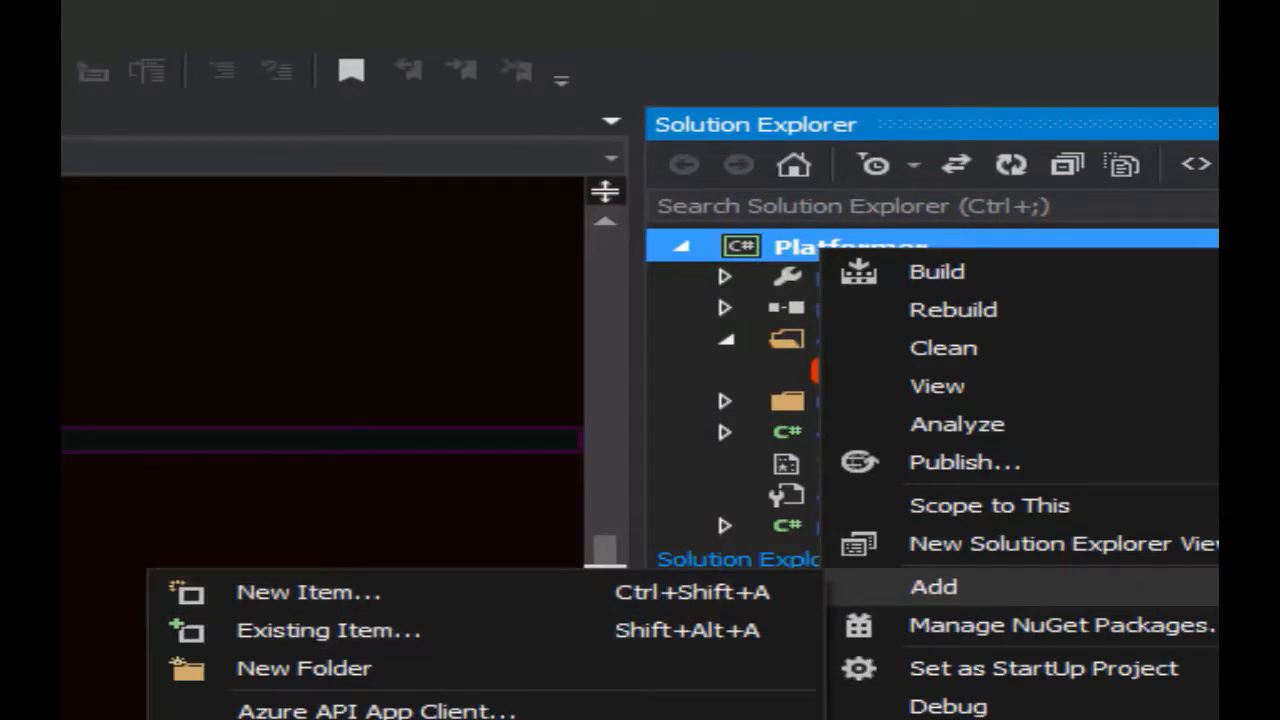
{"action": "left_click", "coordinate": [303, 667]}
{"action": "type", "text": "User Interface"}
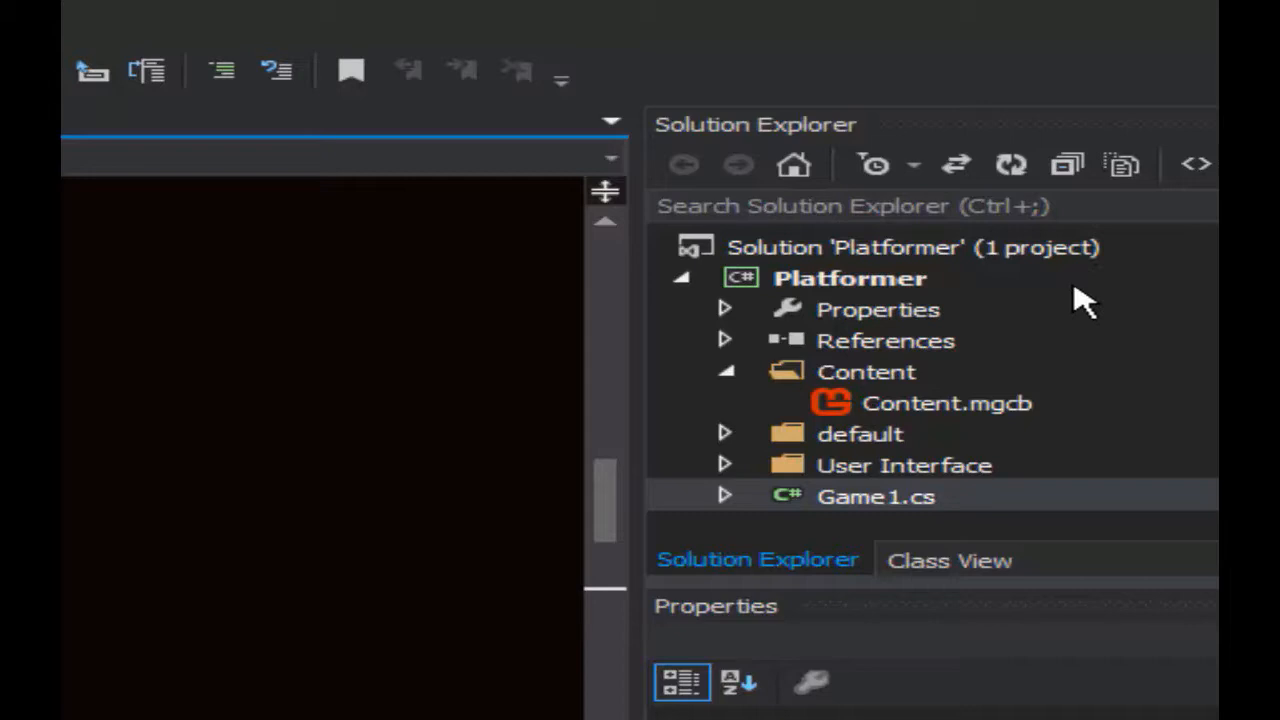
Create a 'Map Related Stuff' folder and add a Sheet class file to it.
{"action": "right_click", "coordinate": [850, 278]}
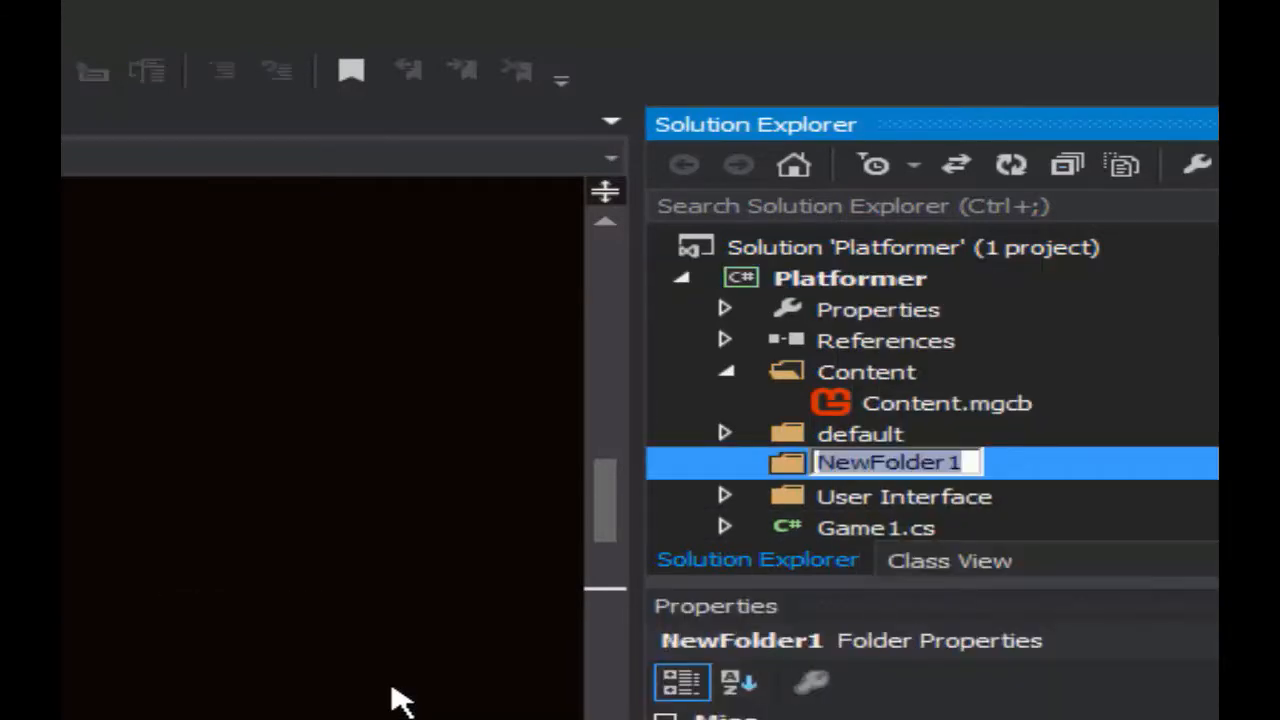
{"action": "type", "text": "Map Related Stuff"}
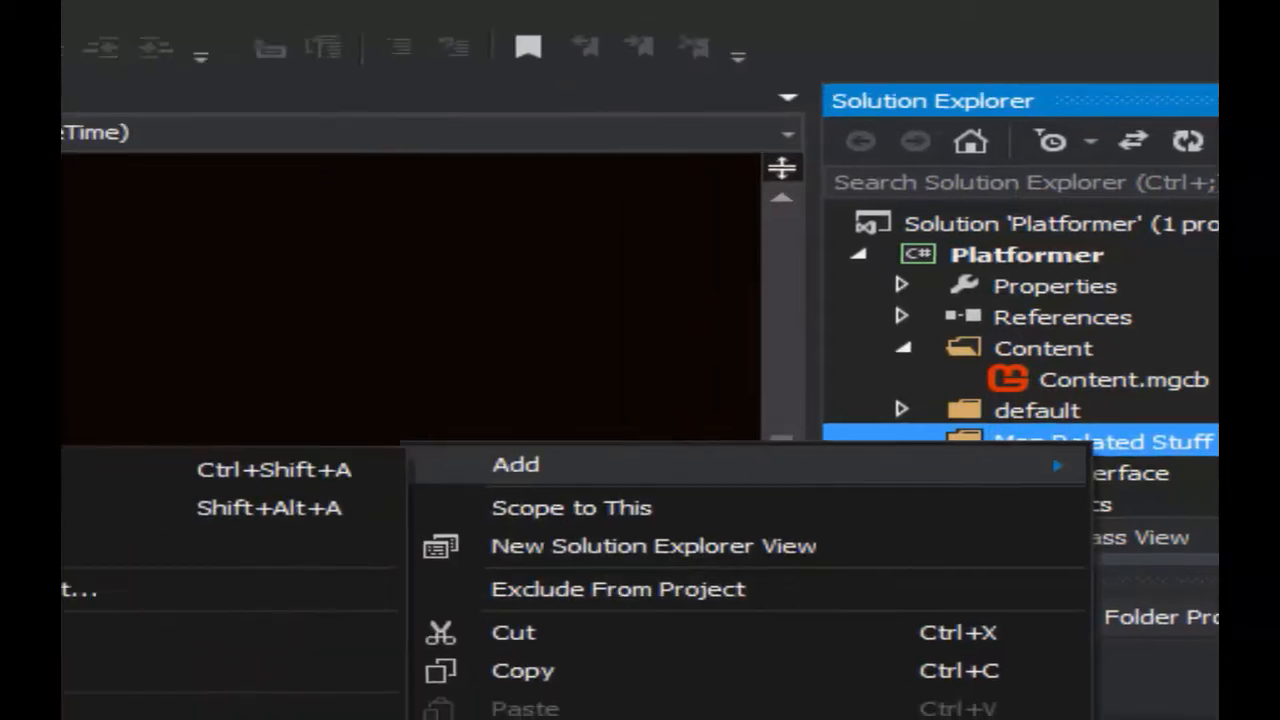
{"action": "left_click", "coordinate": [515, 464]}
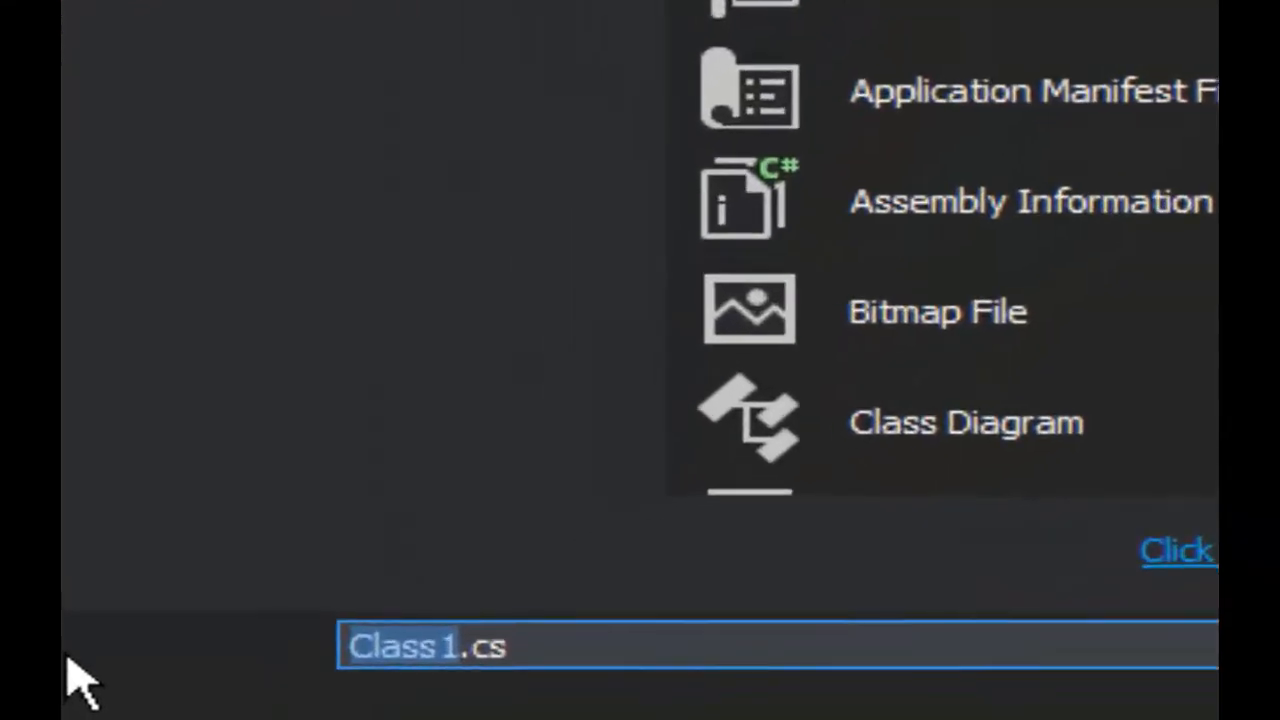
{"action": "type", "text": "Sheet"}
{"action": "type", "text": "pu"}
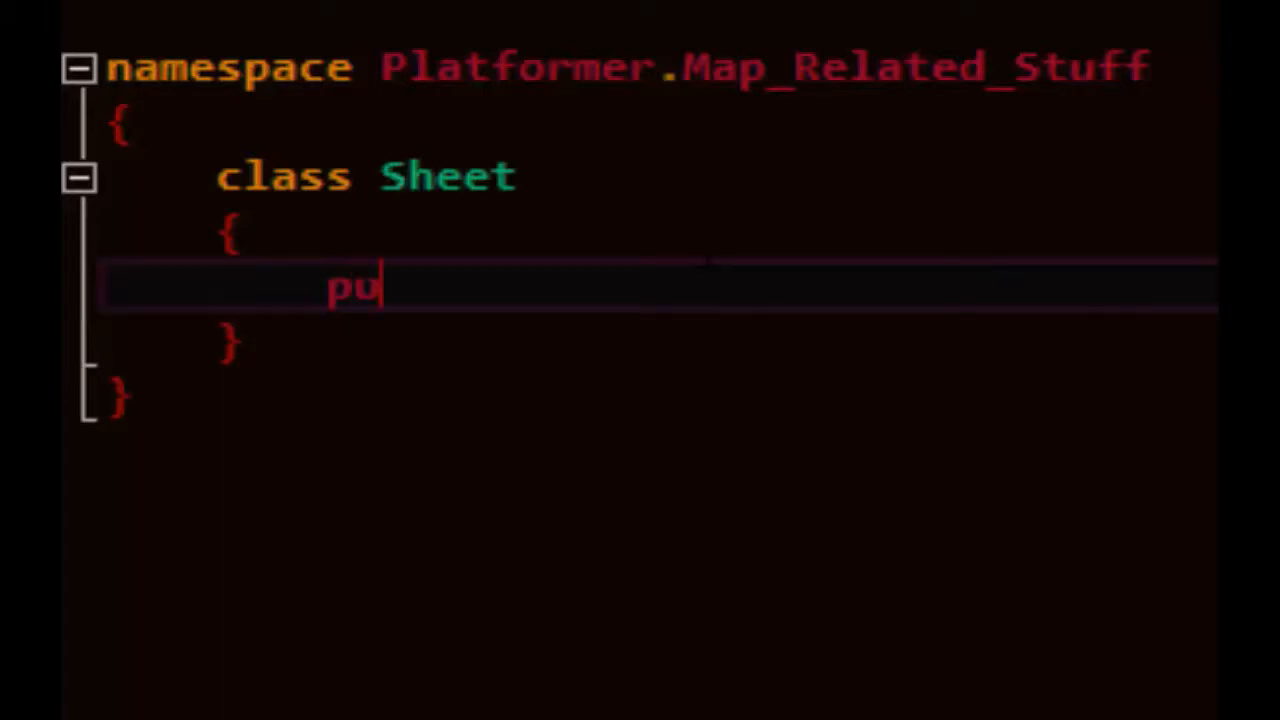
Declare enum TileType (empty, solid, reflector, spring, platform, spikes) and a public TileType type field.
{"action": "type", "text": "blic Ti"}
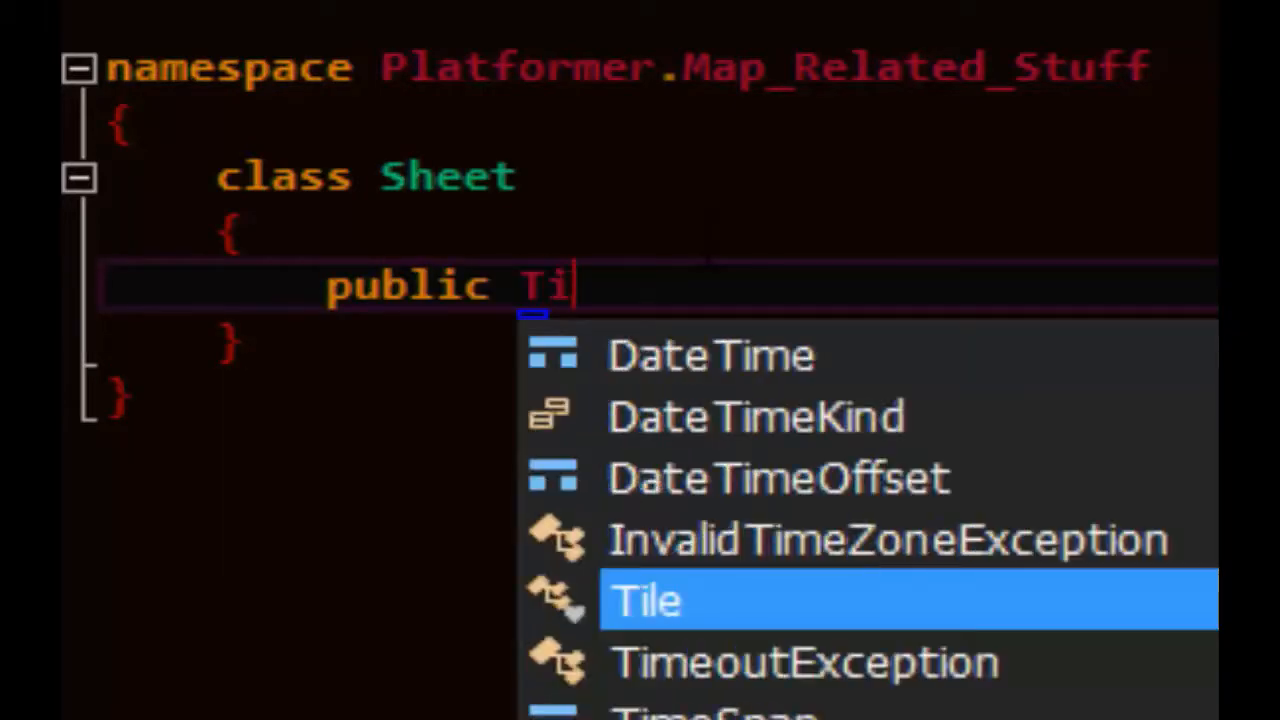
{"action": "type", "text": "leTy"}
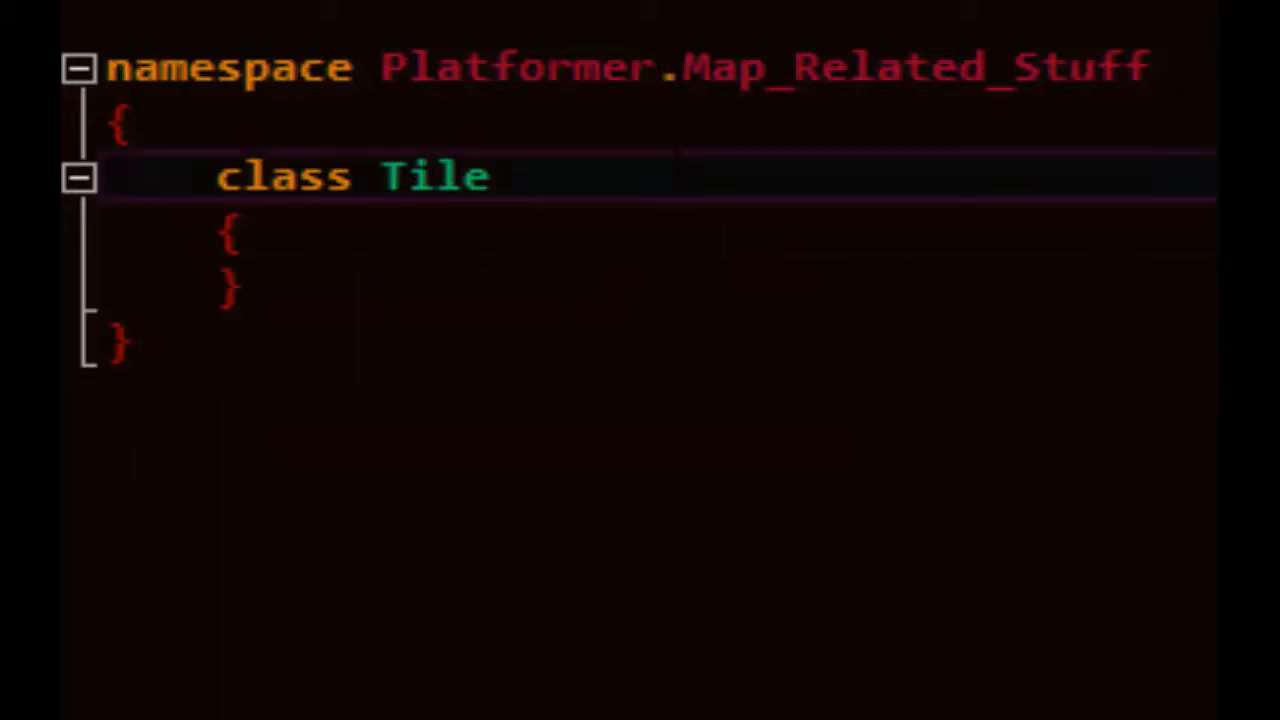
{"action": "type", "text": "public enum"}
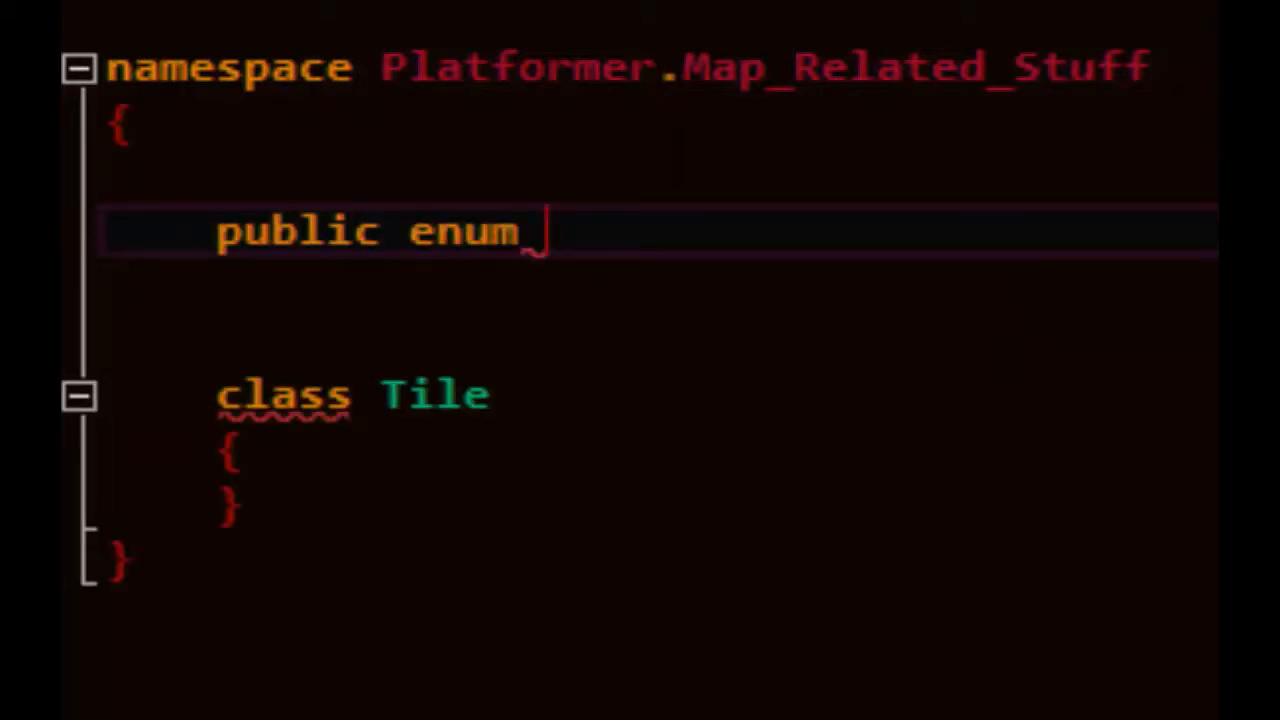
{"action": "type", "text": "TileType"}
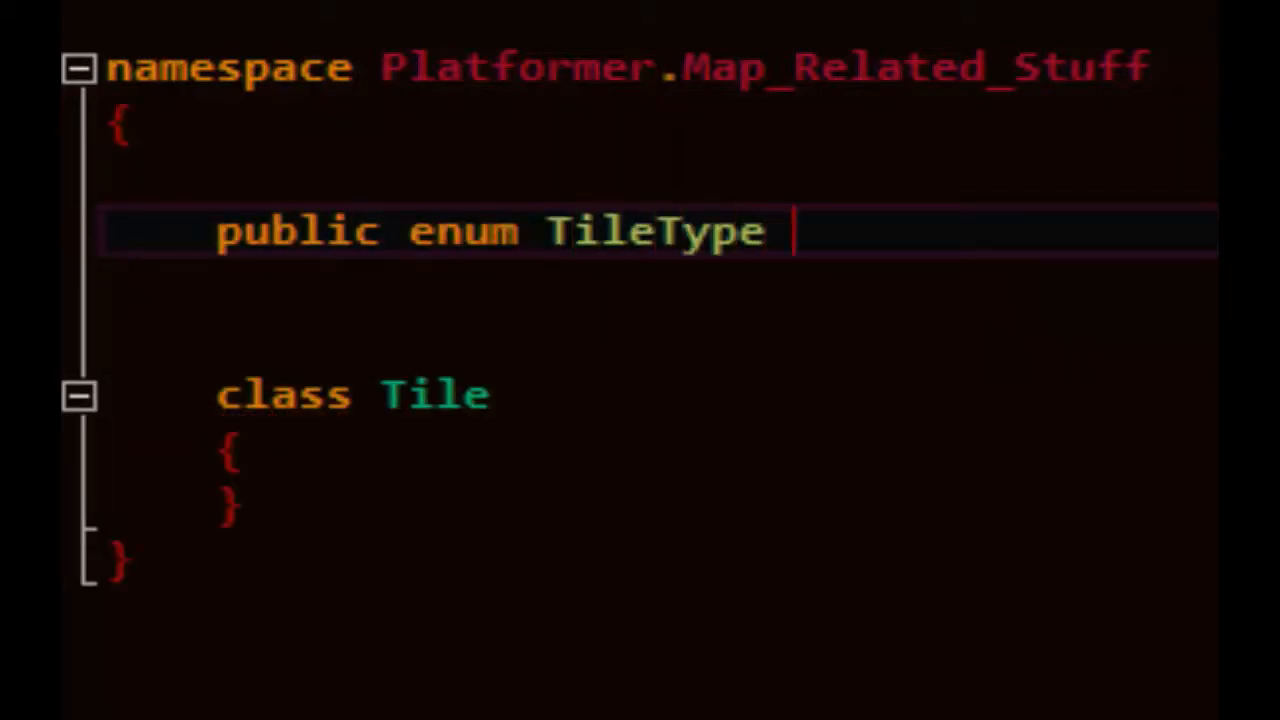
{"action": "type", "text": "{ empty}"}
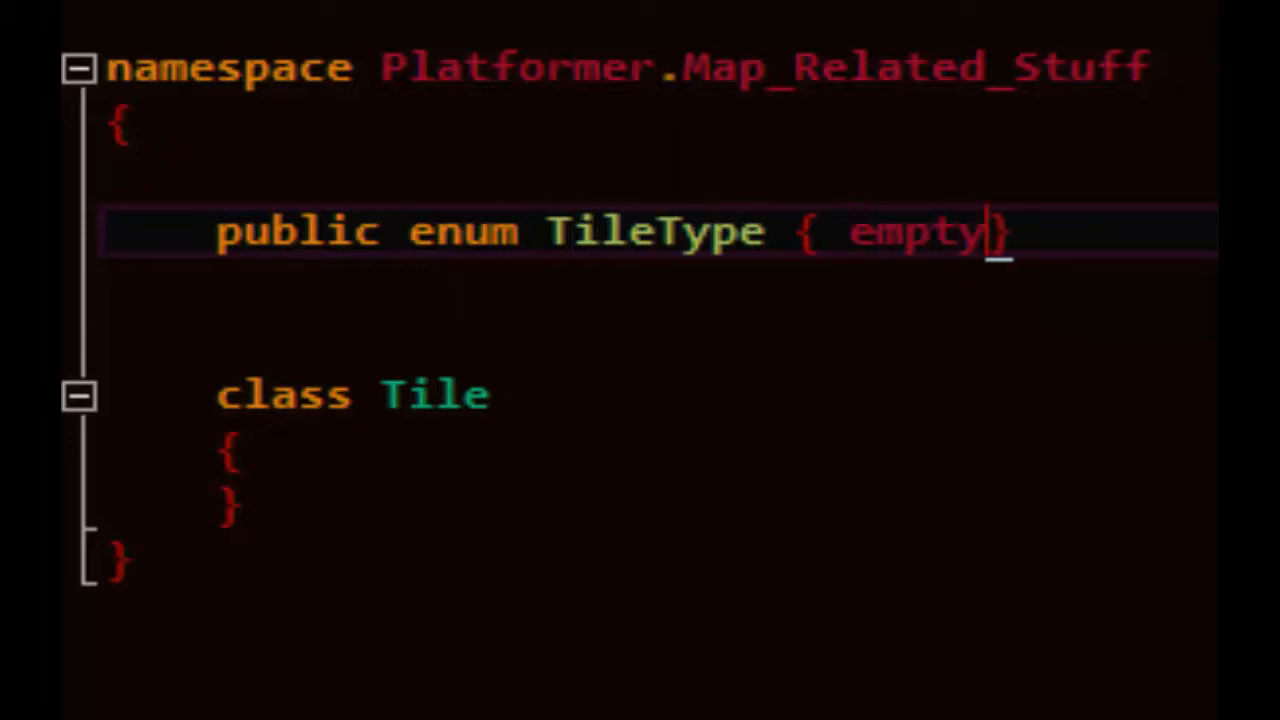
{"action": "type", "text": ", solid, reflector, spring, pl"}
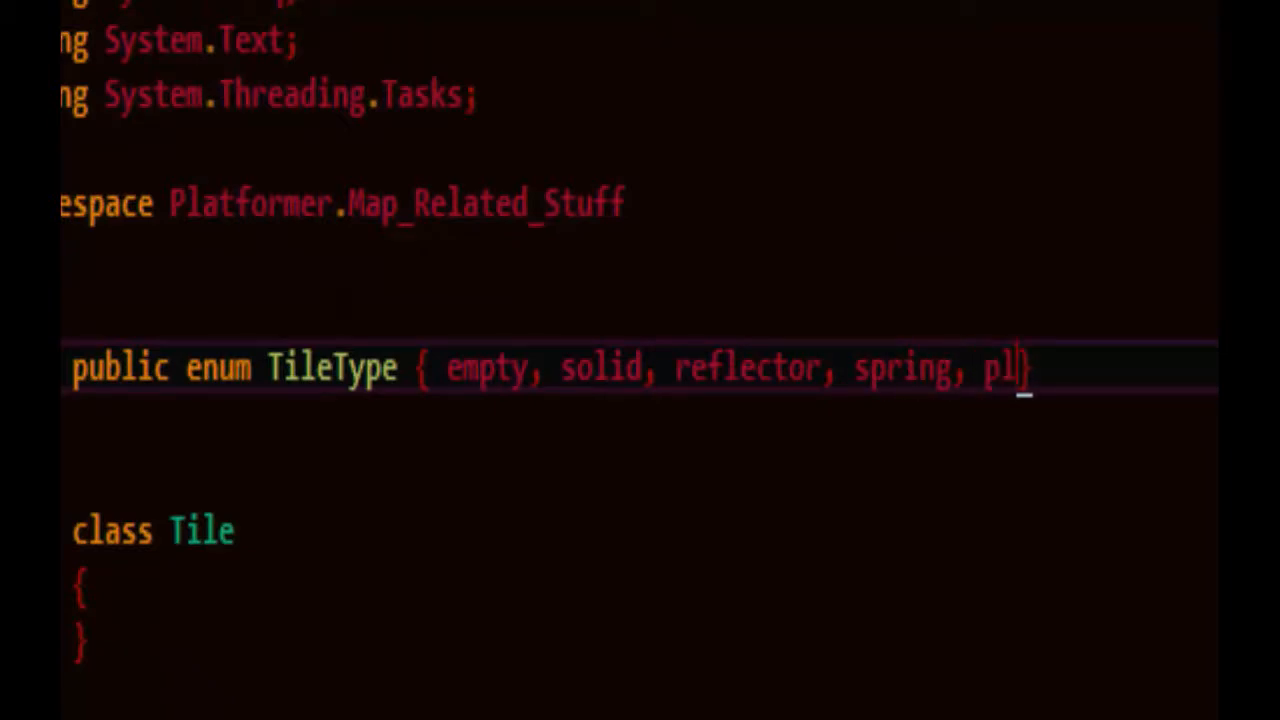
{"action": "type", "text": "atform, spikes"}
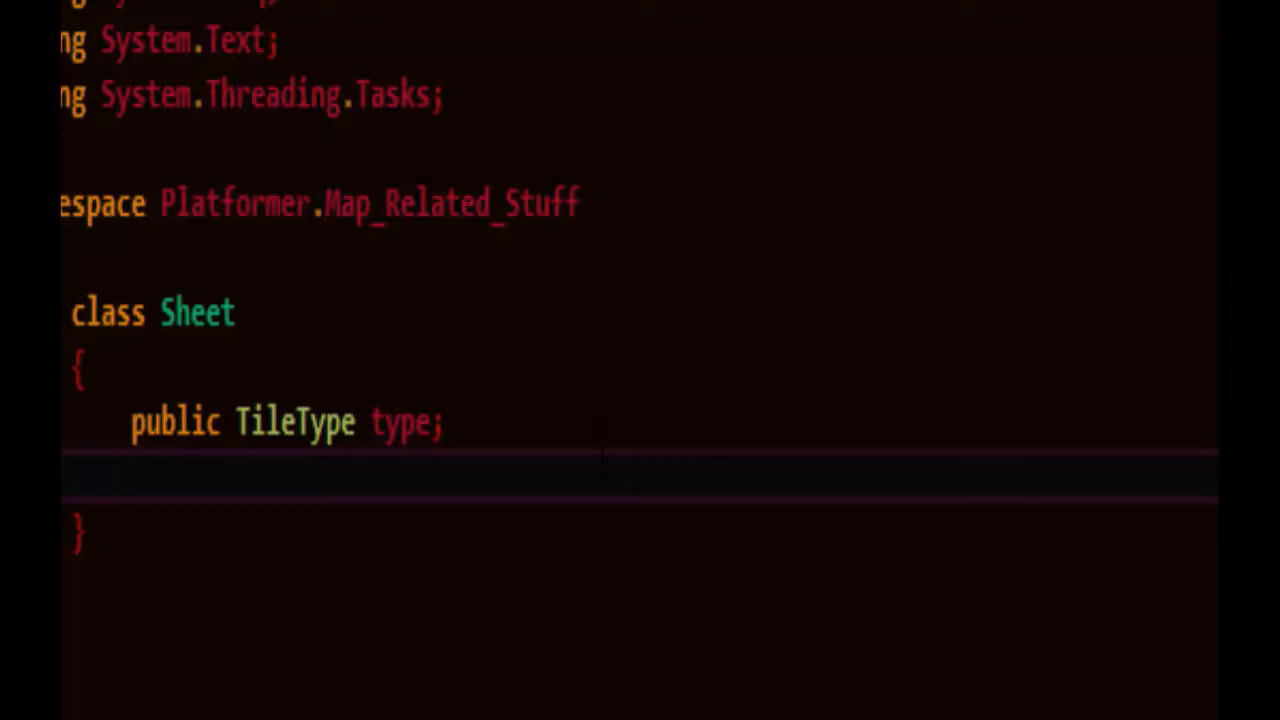
Add public Rectangle rect, int tiles_wide, tiles_high and Vector2 offset fields to Sheet.
{"action": "type", "text": "public Rectangle rec"}
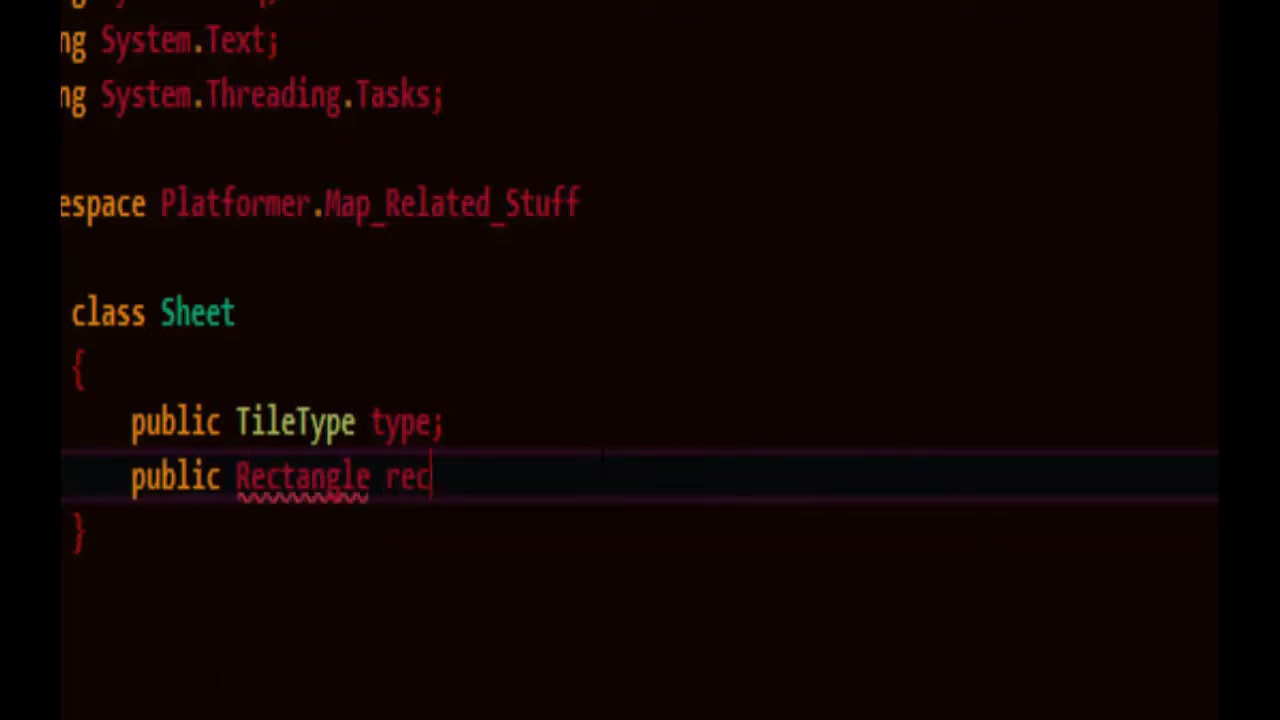
{"action": "type", "text": "t;"}
{"action": "type", "text": "public int tiles_wi"}
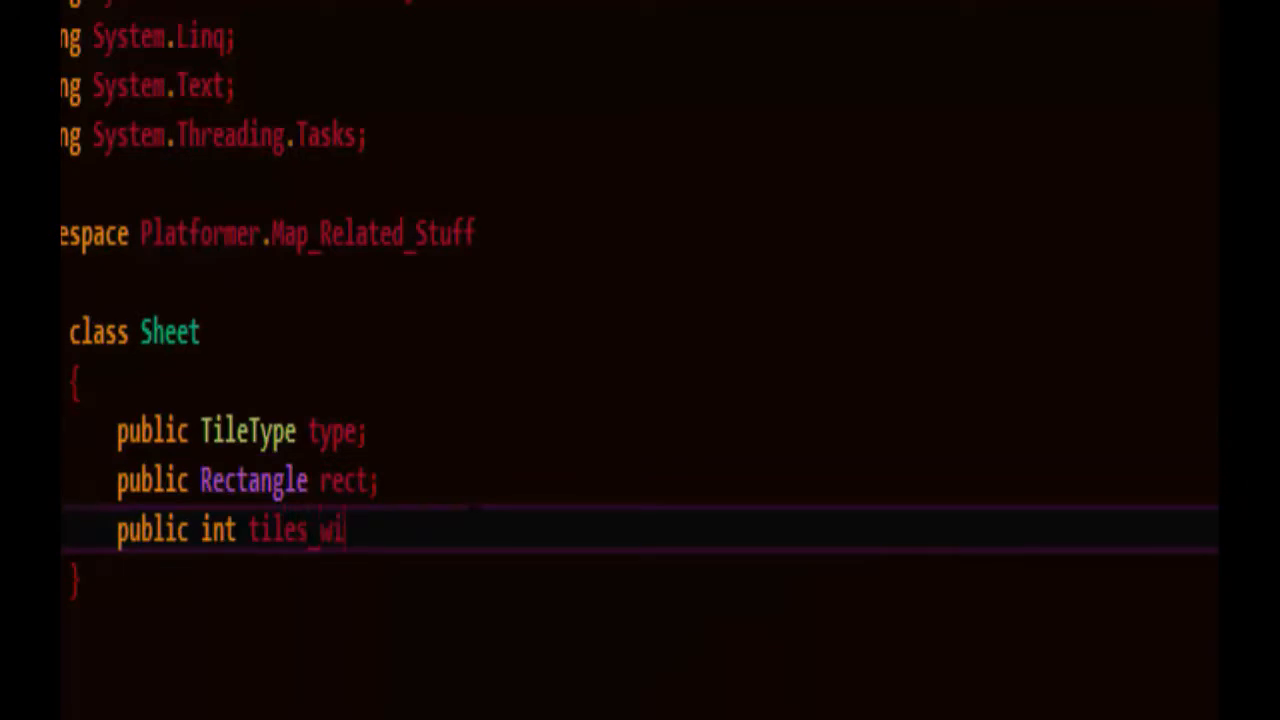
{"action": "type", "text": "de, tile"}
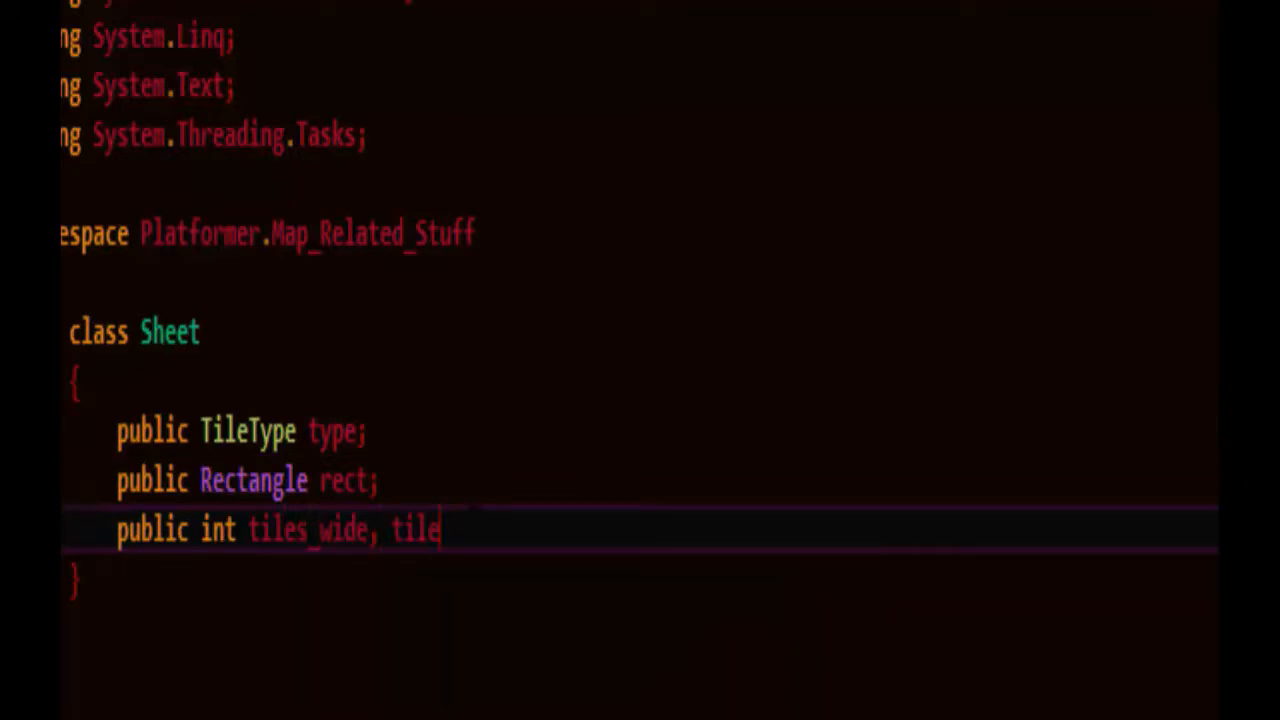
{"action": "type", "text": "s_high;"}
{"action": "type", "text": "public Vector2 offset;"}
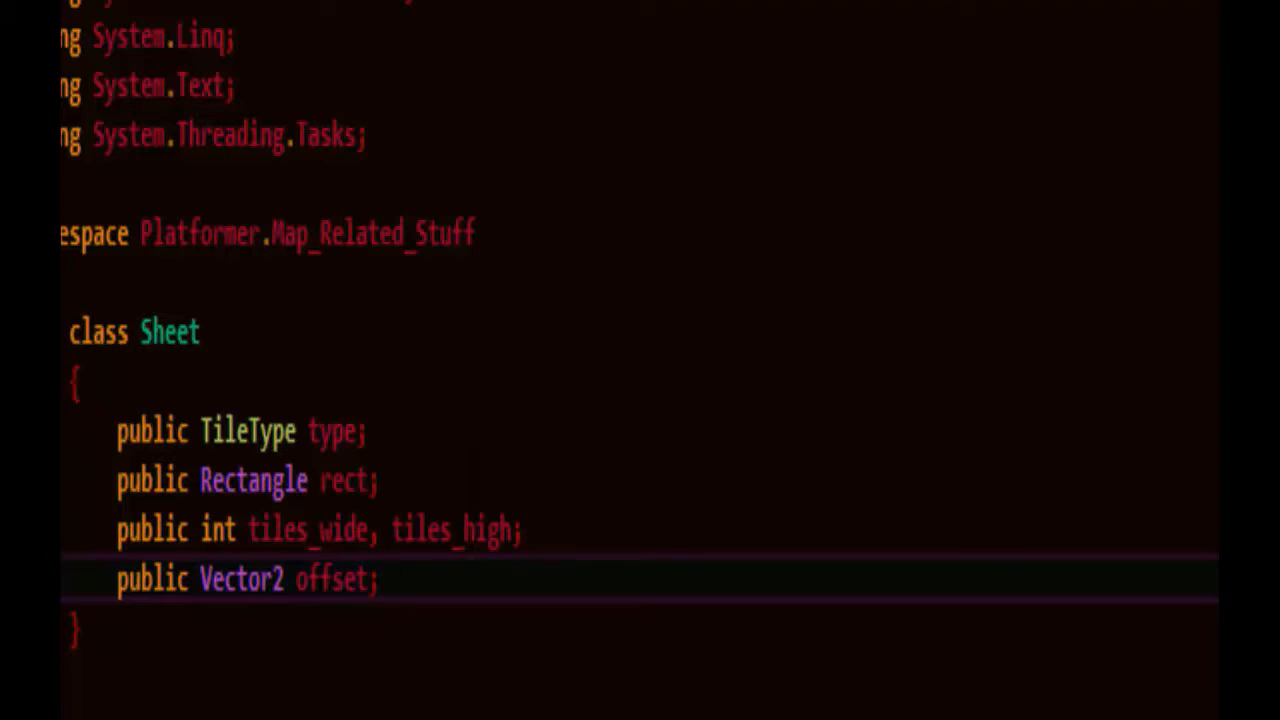
{"action": "type", "text": "public Sheet(int x, int y,"}
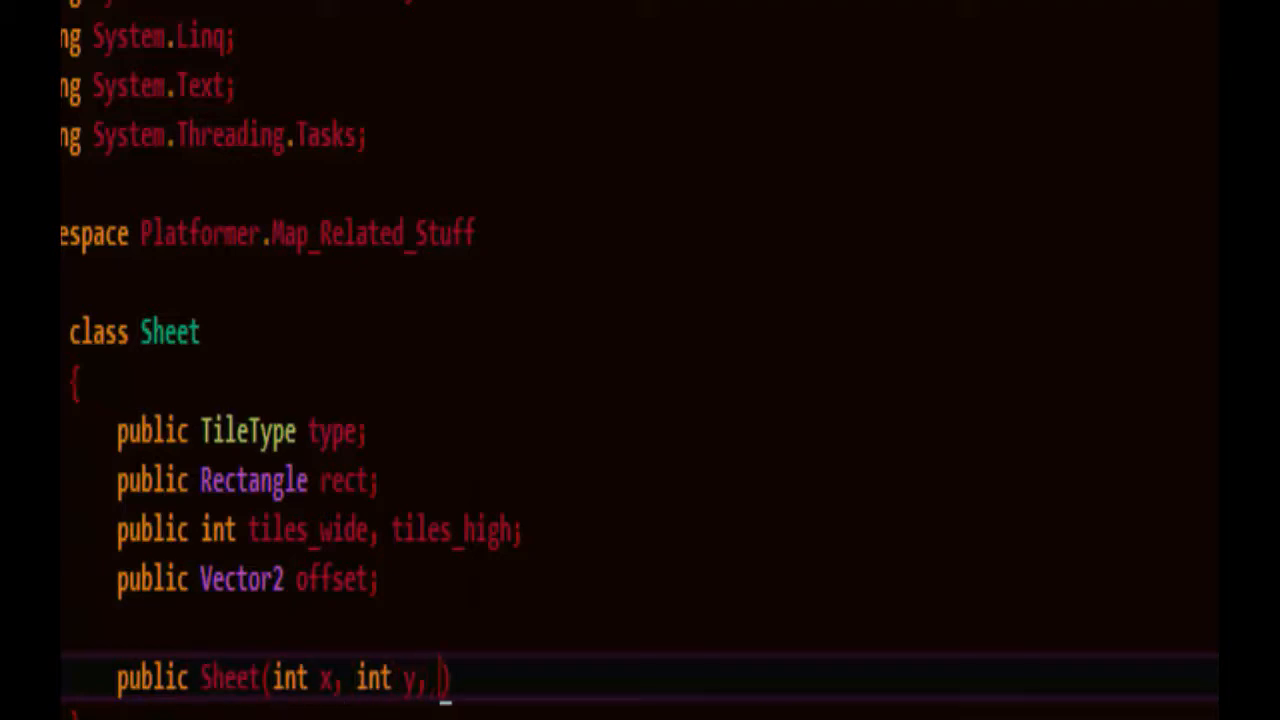
Write the Sheet constructor signature with x, y, x2, y2, Type, Tiles_wide, Tiles_high, float top_left.
{"action": "type", "text": "int x2,"}
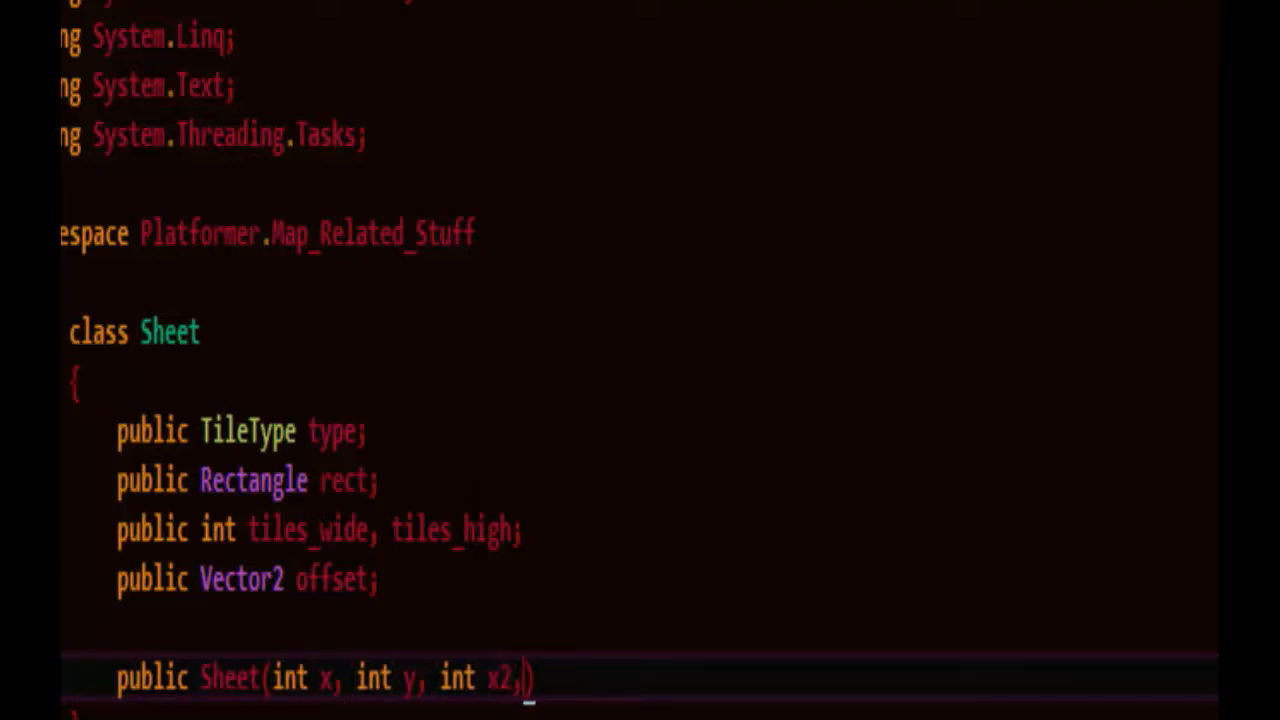
{"action": "type", "text": "int y2, TileType Type, i"}
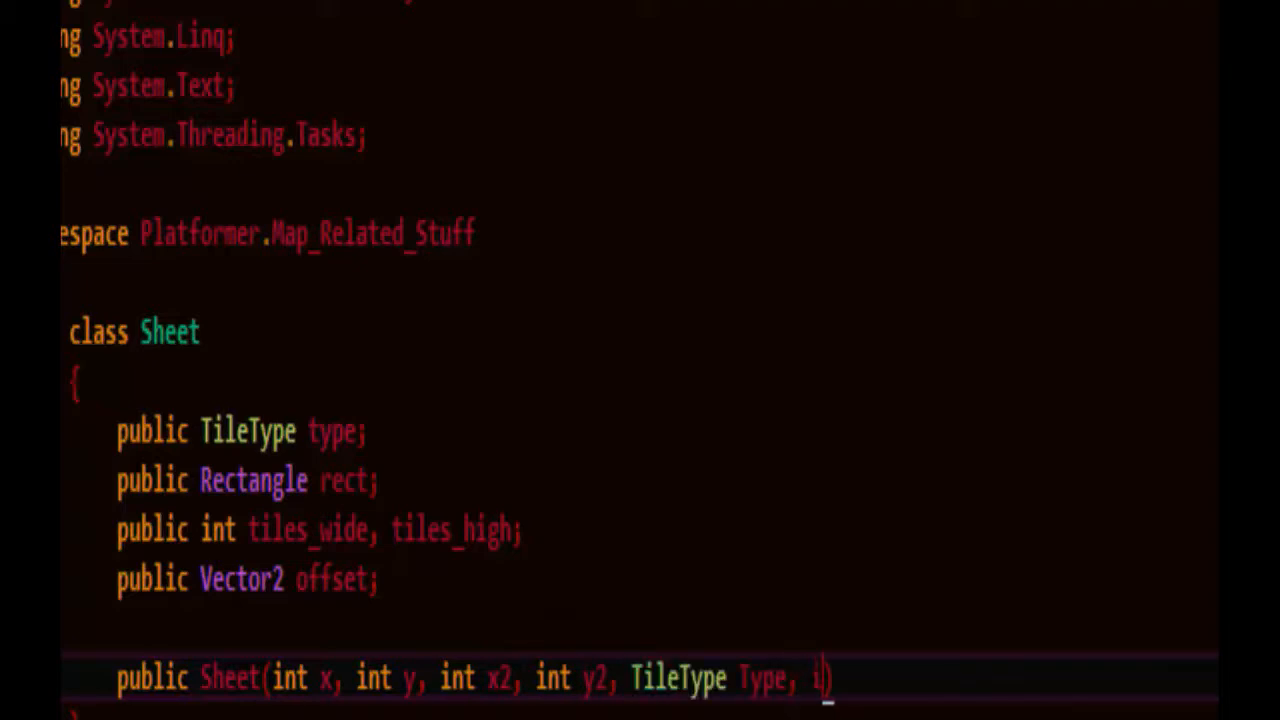
{"action": "type", "text": "nt T"}
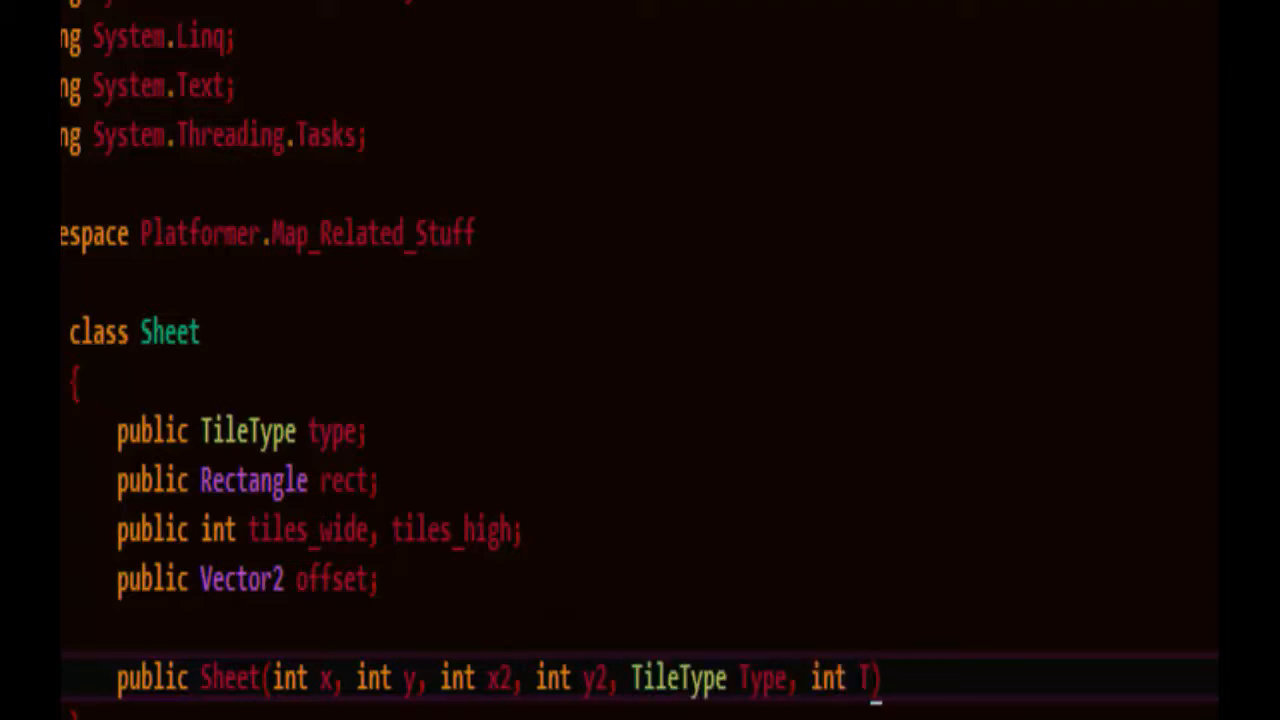
{"action": "type", "text": "Tiles_wide, int Tiles_high,"}
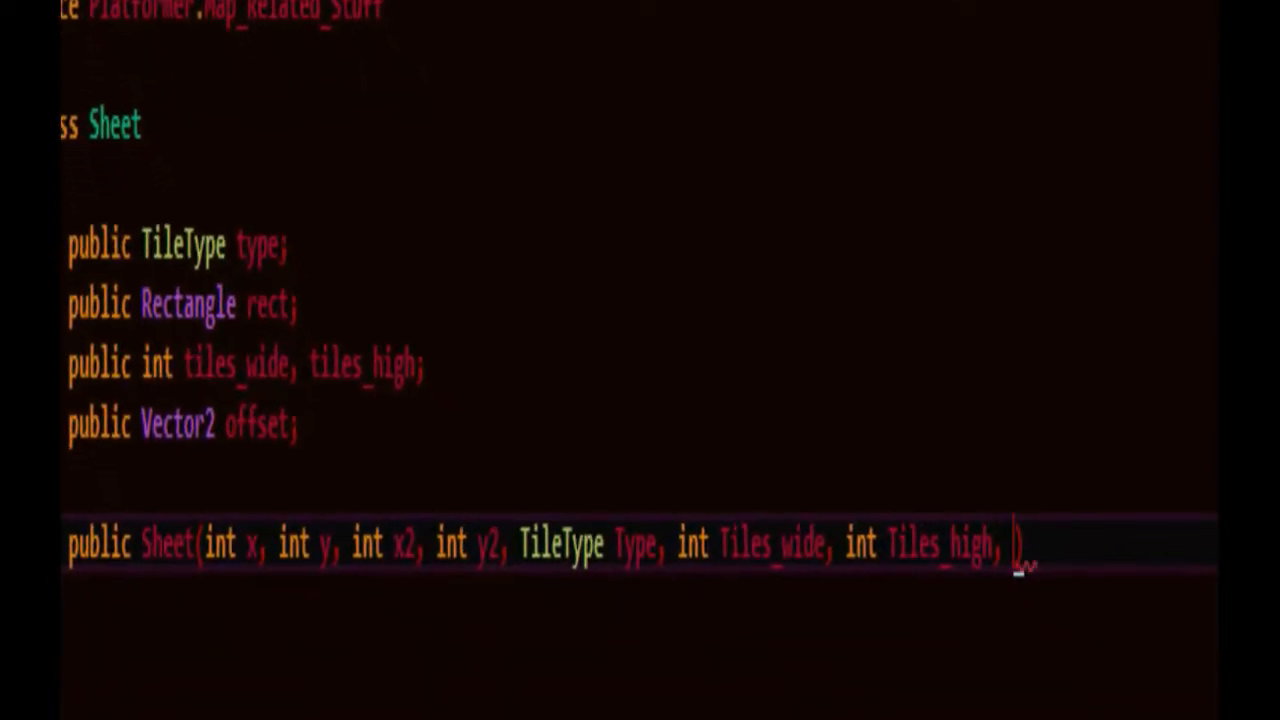
{"action": "type", "text": "float"}
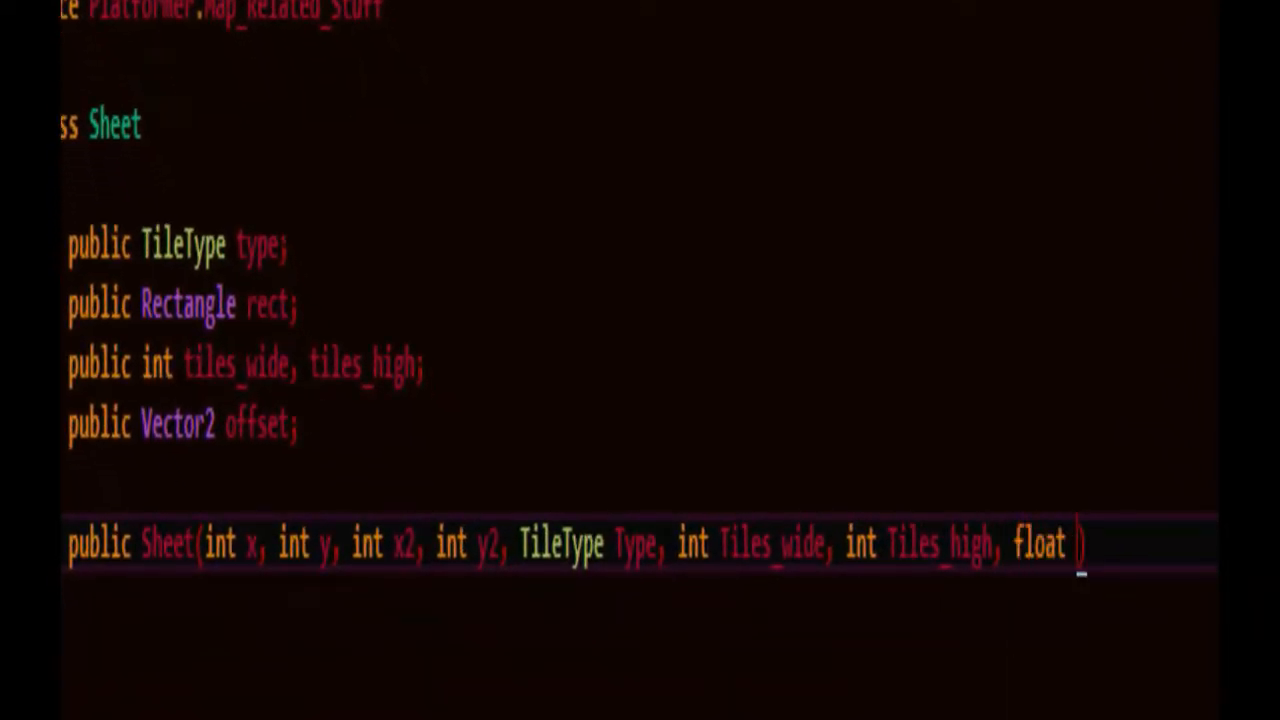
{"action": "type", "text": "top_left)"}
{"action": "type", "text": "int width = x2-"}
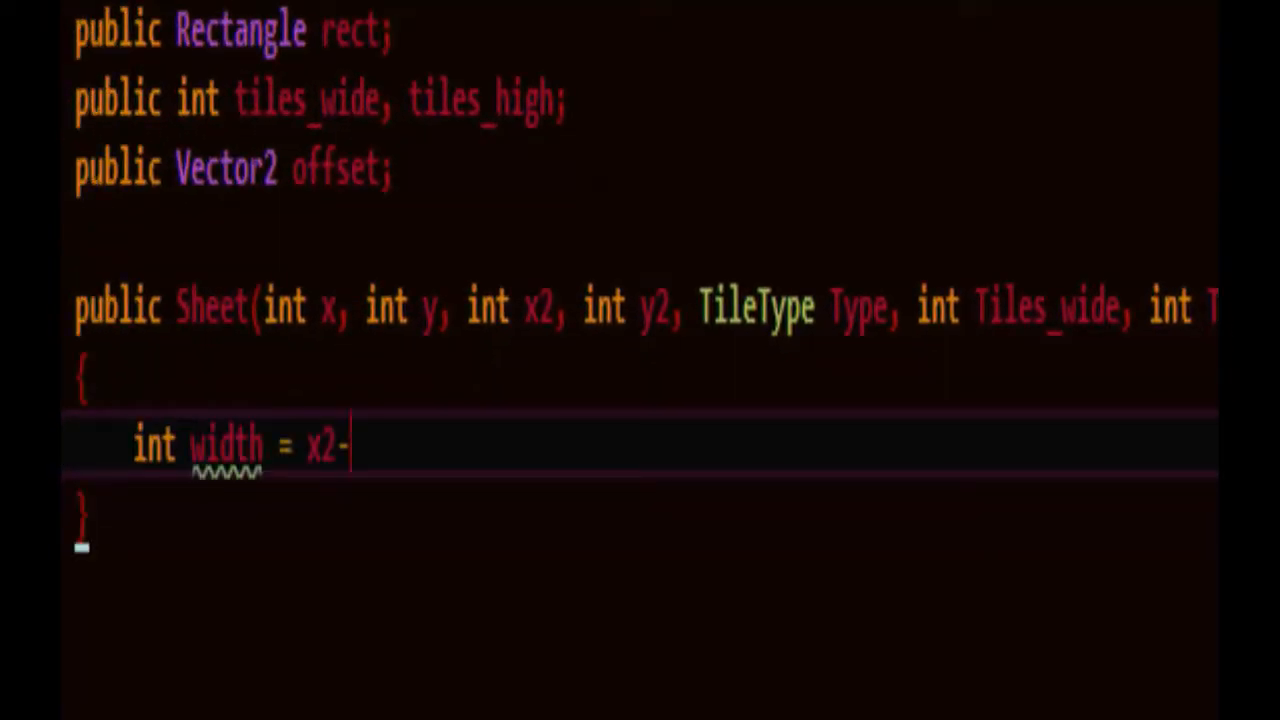
Set width, rect from x, y, width, height, and offset minus a top-left-corner Vector2 in the constructor.
{"action": "type", "text": "x"}
{"action": "type", "text": "int height = y2 - y + 1;"}
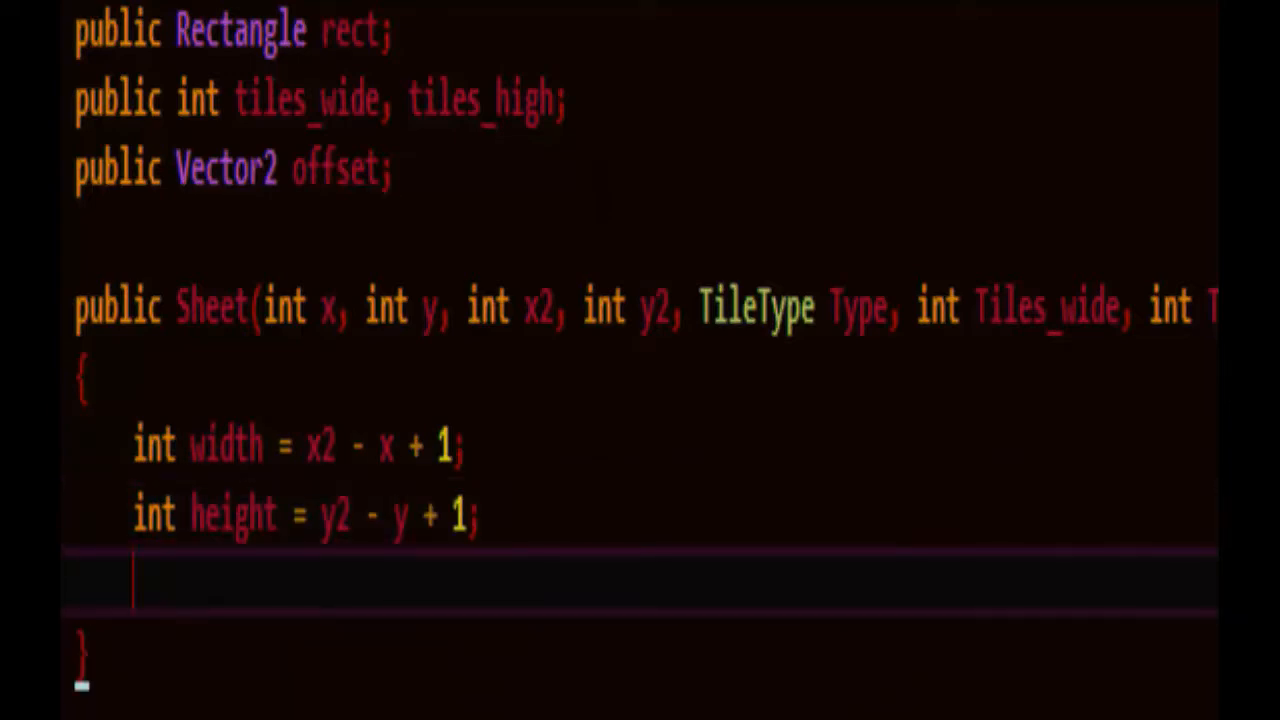
{"action": "type", "text": "rect = new Rectangle(x,)"}
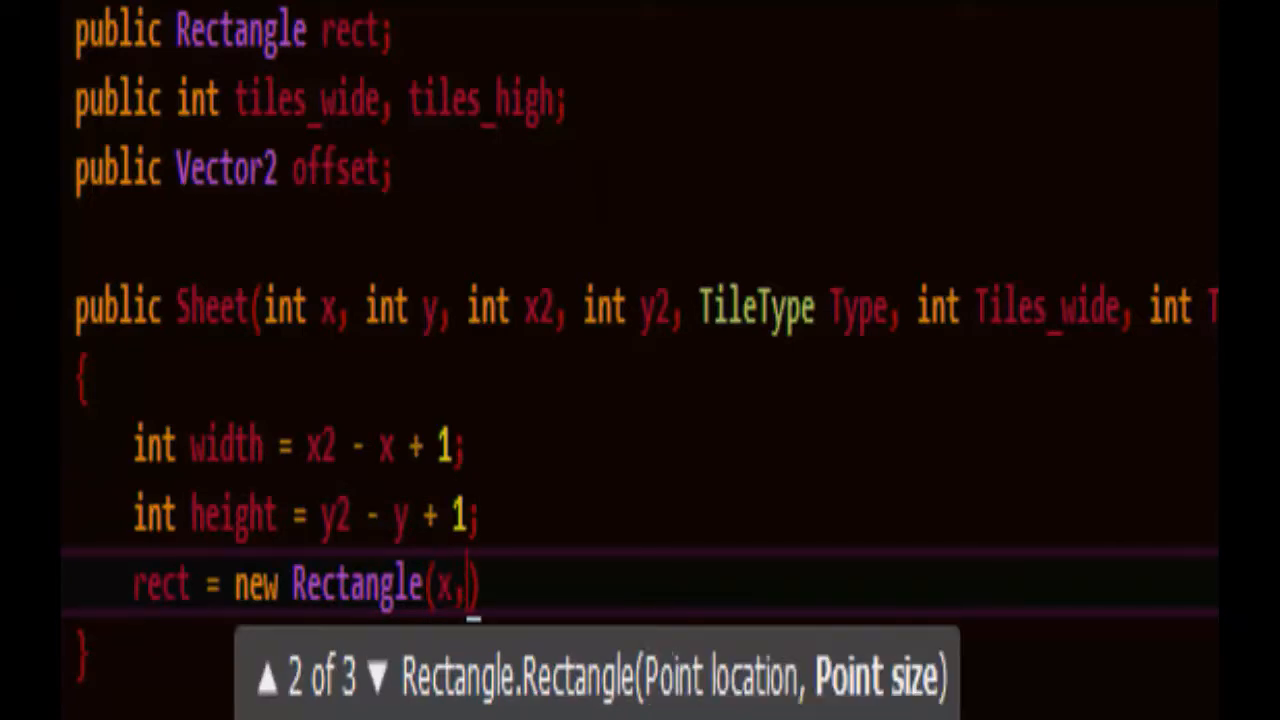
{"action": "type", "text": "y,width,h"}
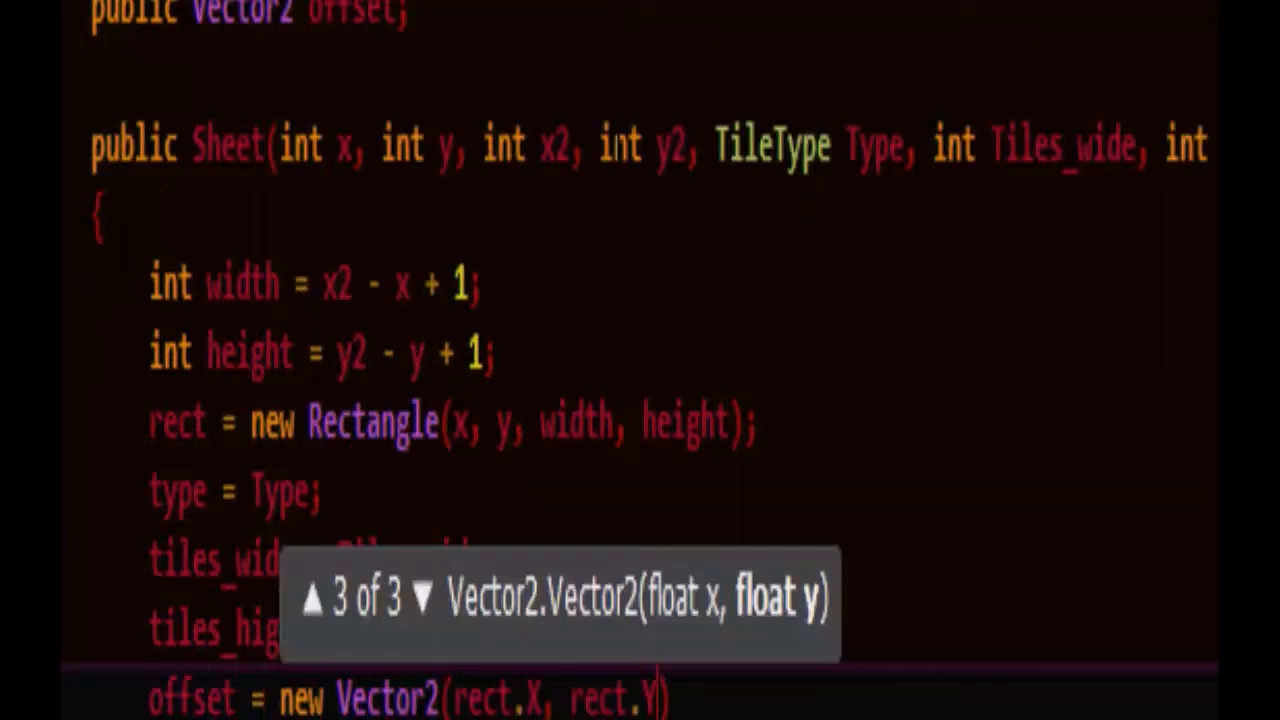
{"action": "type", "text": "- new"}
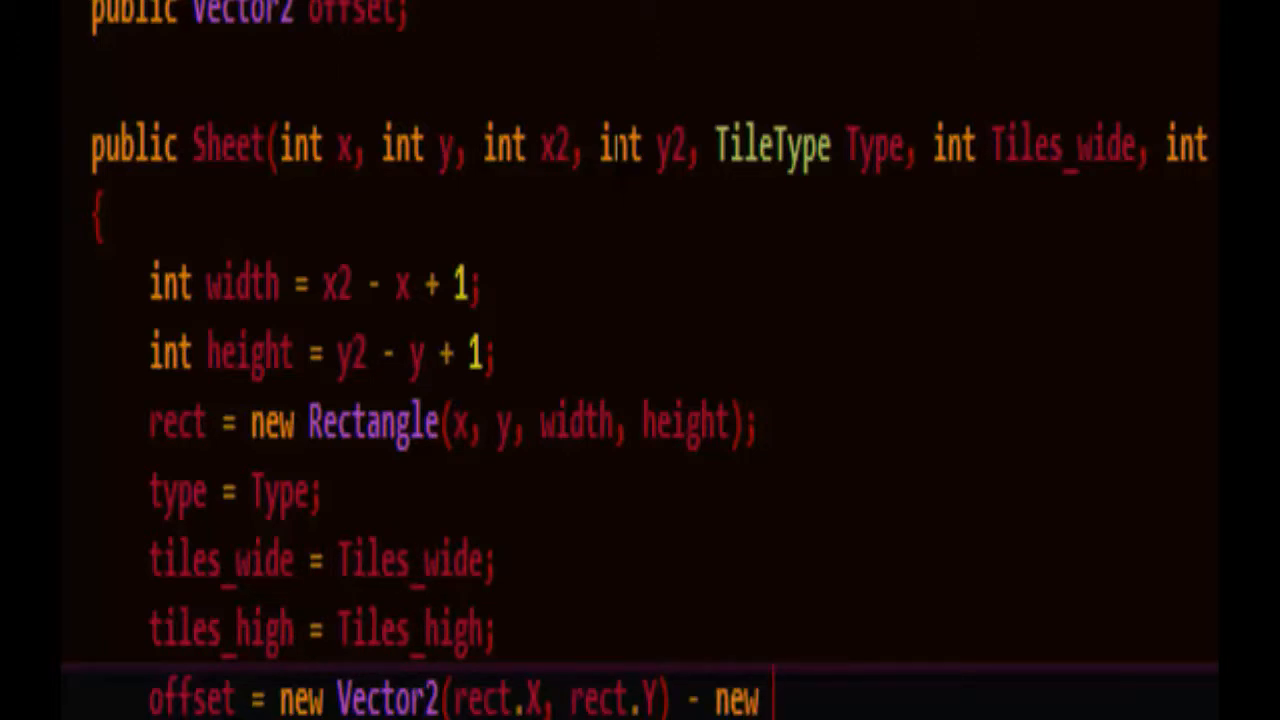
{"action": "type", "text": "new Vector2(top_left_corner_x"}
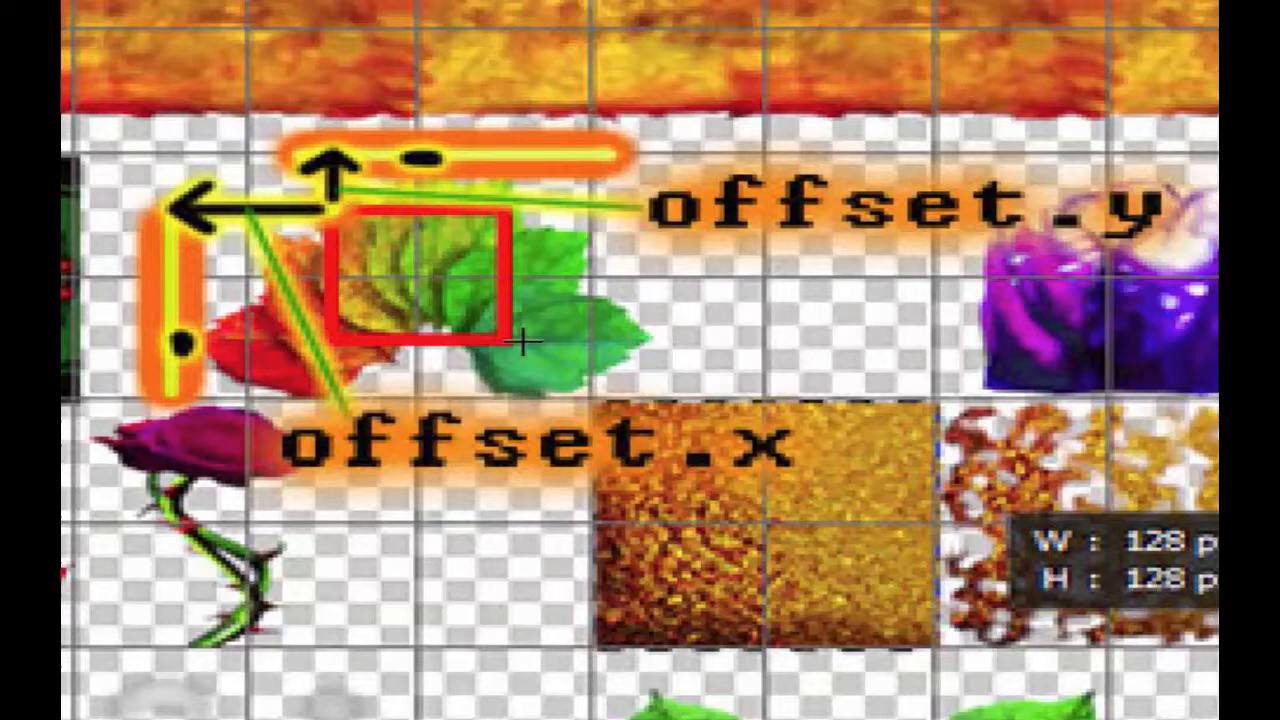
{"action": "mouse_move", "coordinate": [540, 197]}
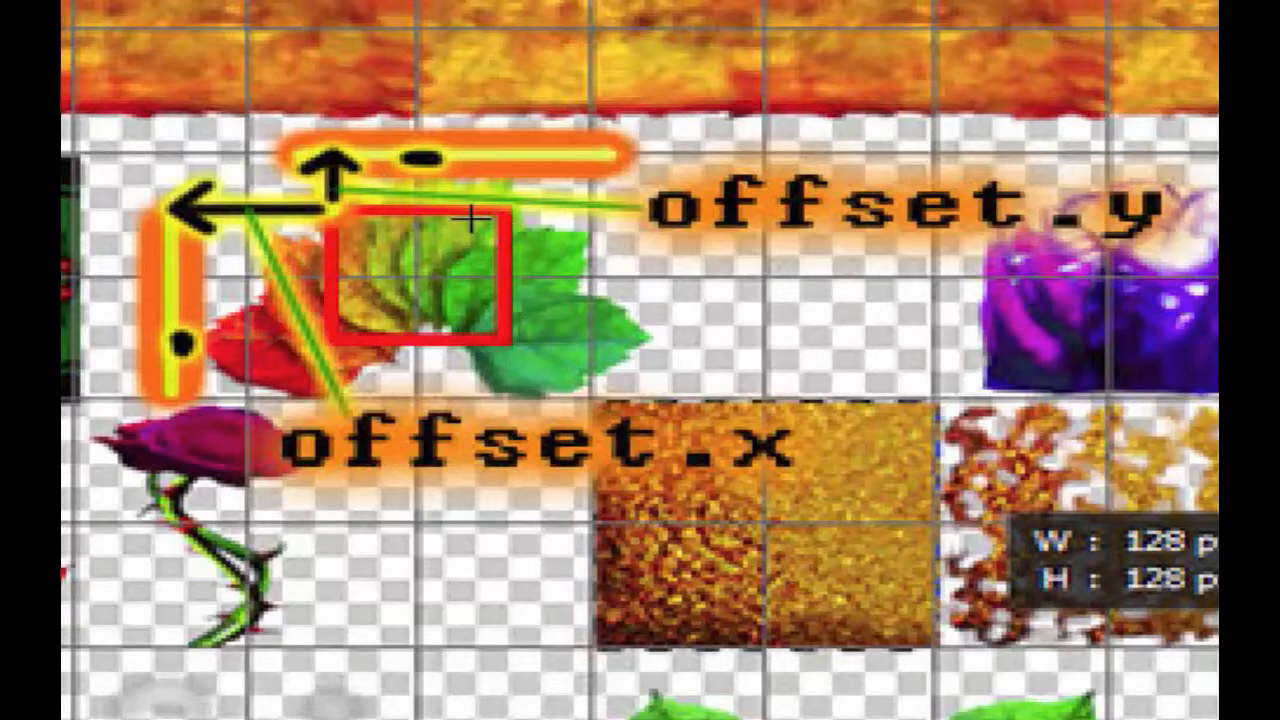
{"action": "mouse_move", "coordinate": [442, 263]}
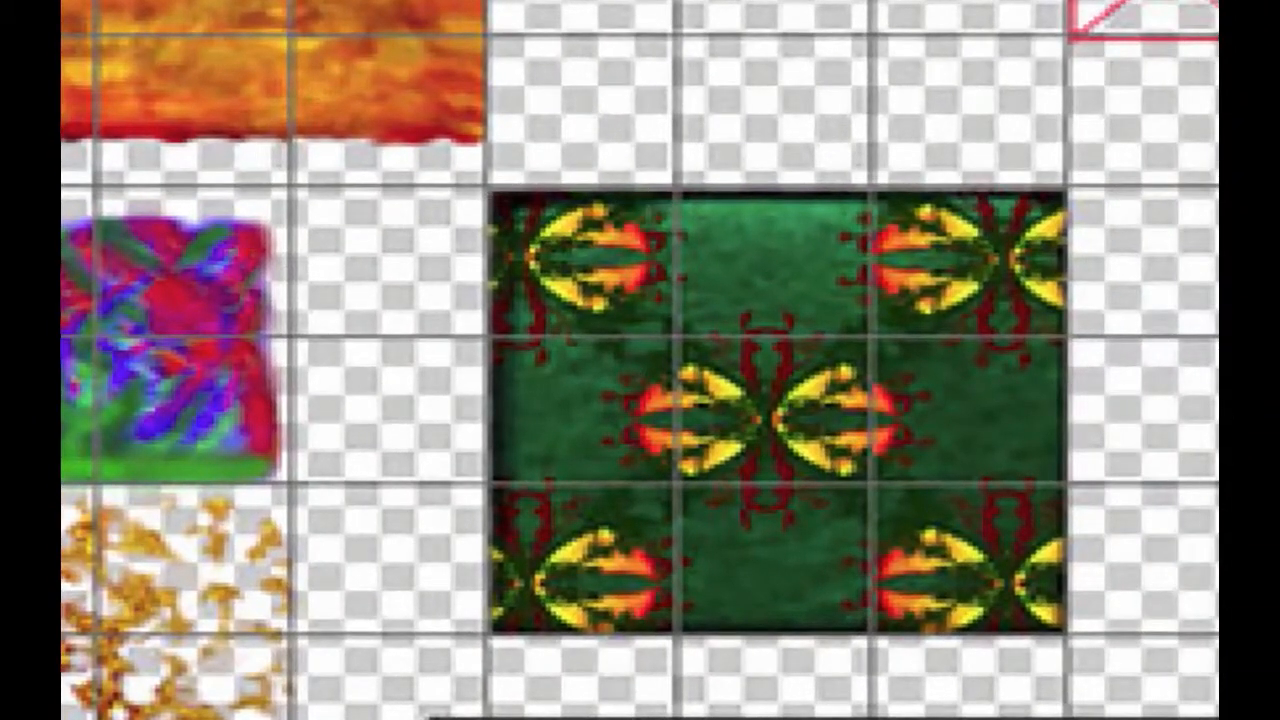
Measure the berry area, dark green tile block and orange strip (157 by 34 px) with the marquee.
{"action": "left_click_drag", "start_coordinate": [520, 445], "coordinate": [745, 610]}
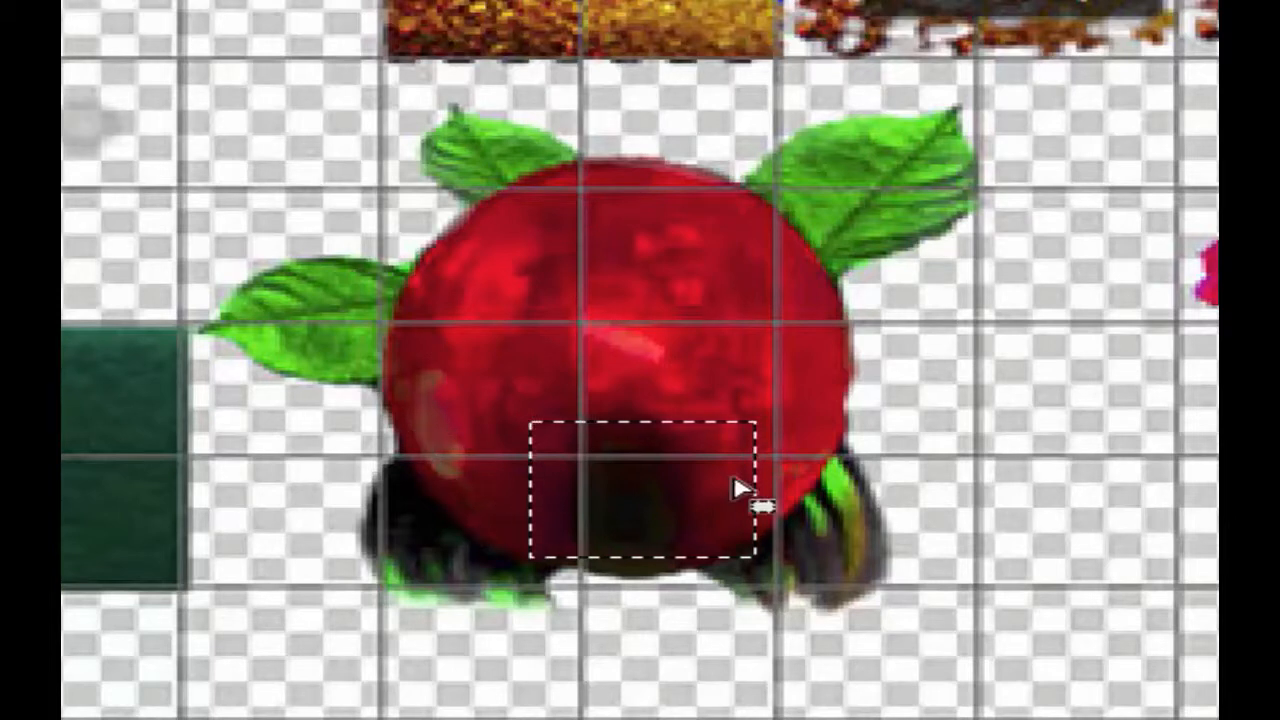
{"action": "mouse_move", "coordinate": [575, 283]}
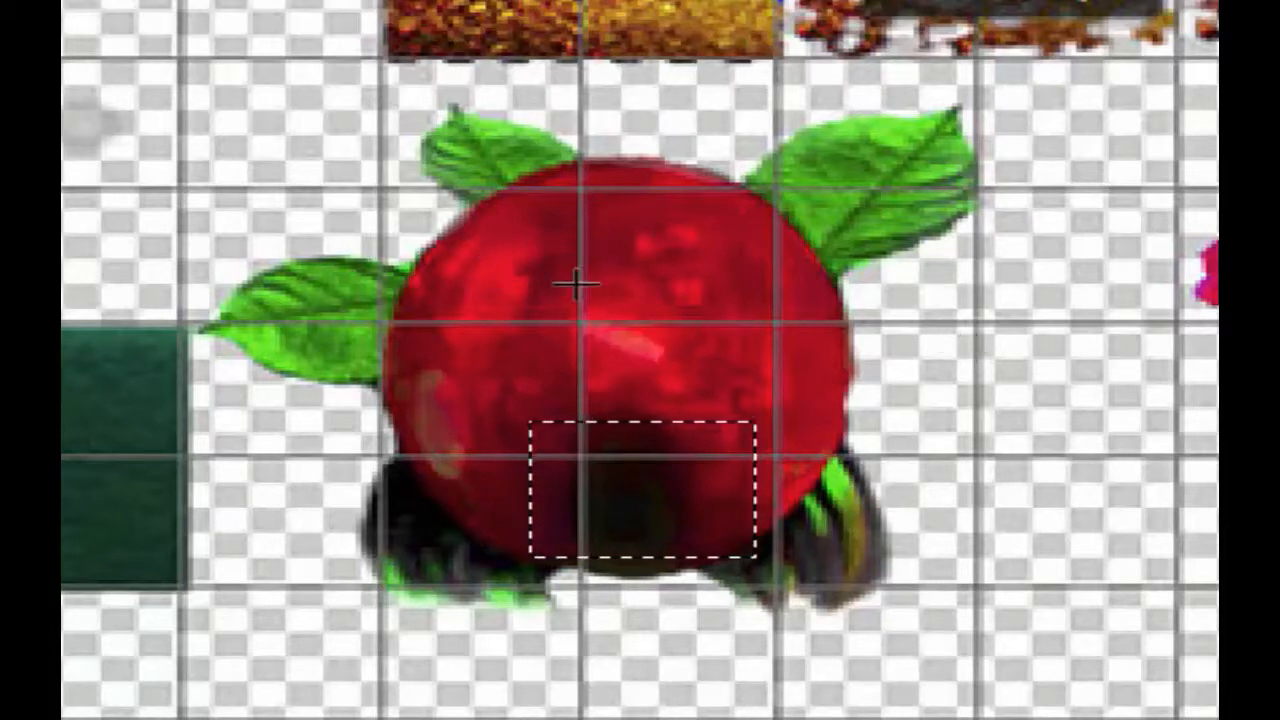
{"action": "mouse_move", "coordinate": [458, 480]}
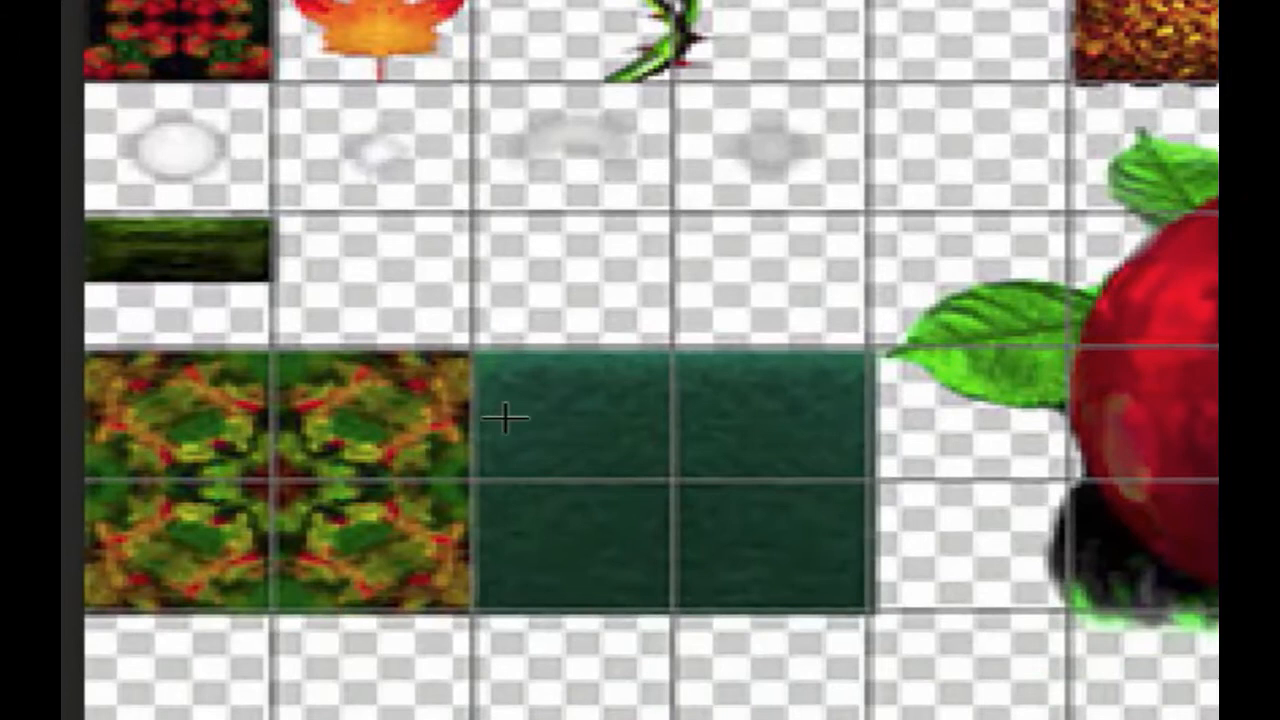
{"action": "left_click_drag", "start_coordinate": [505, 420], "coordinate": [865, 610]}
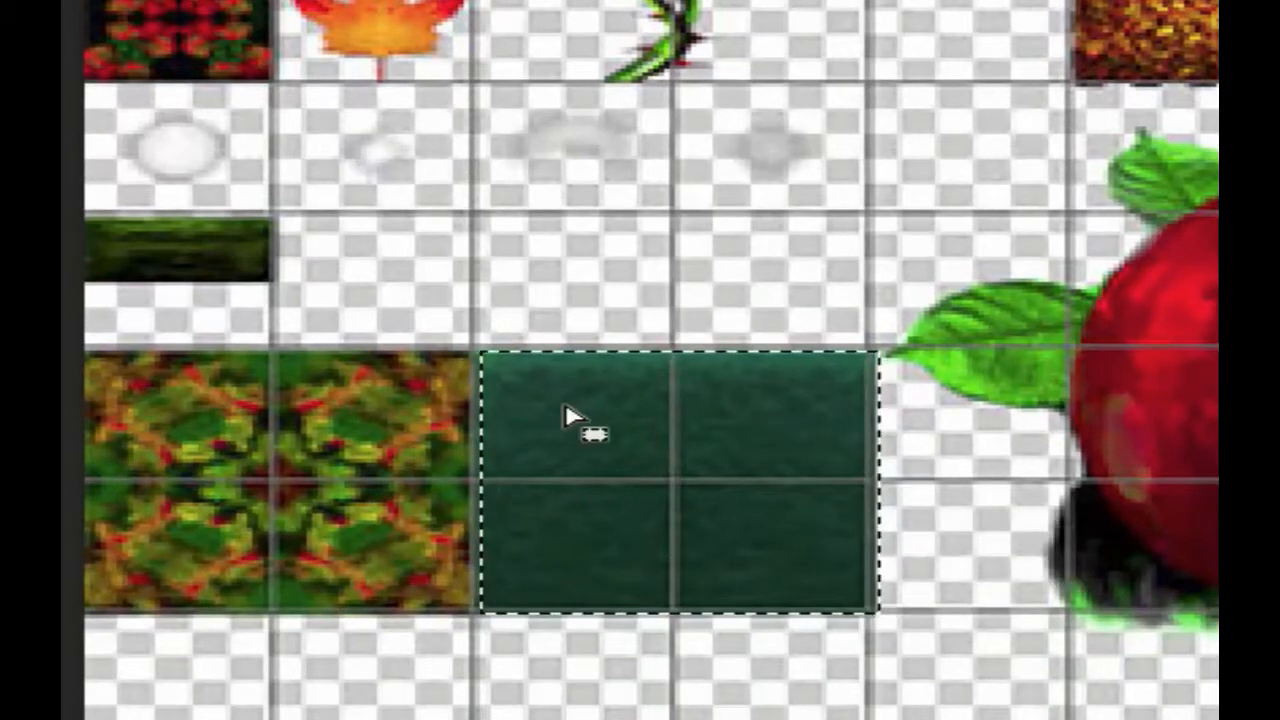
{"action": "mouse_move", "coordinate": [715, 425]}
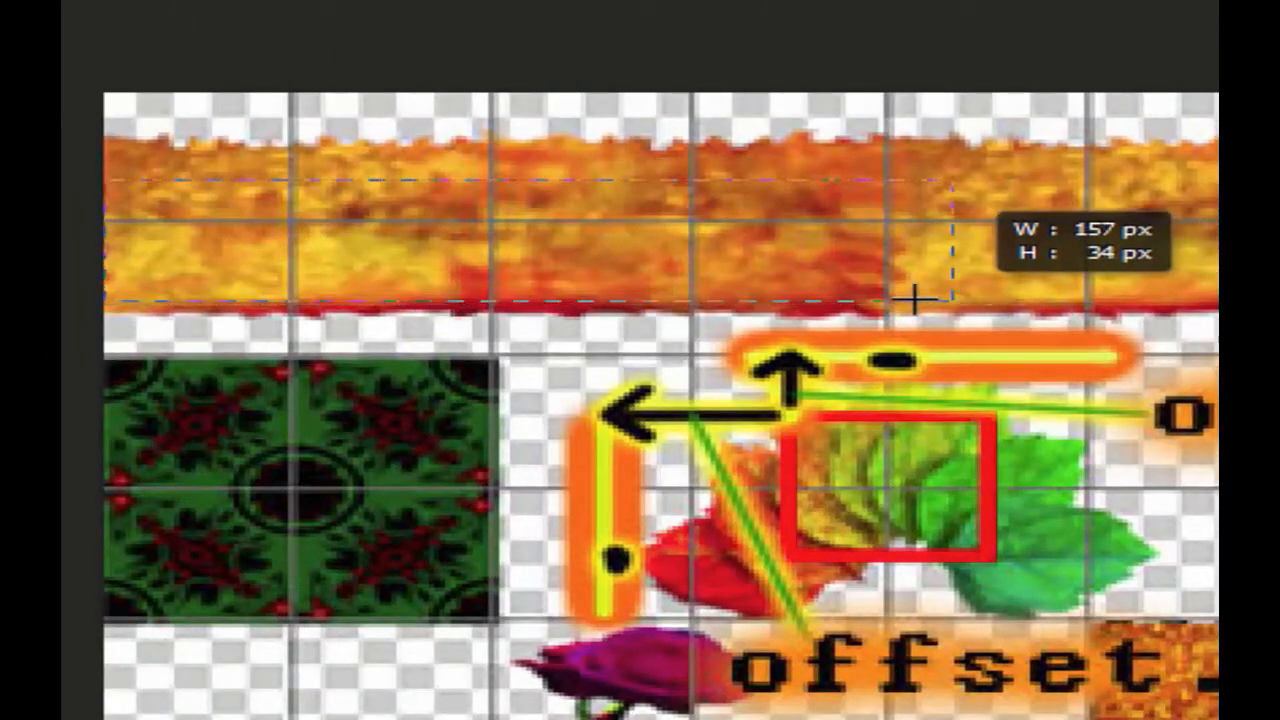
{"action": "left_click_drag", "start_coordinate": [913, 300], "coordinate": [575, 250]}
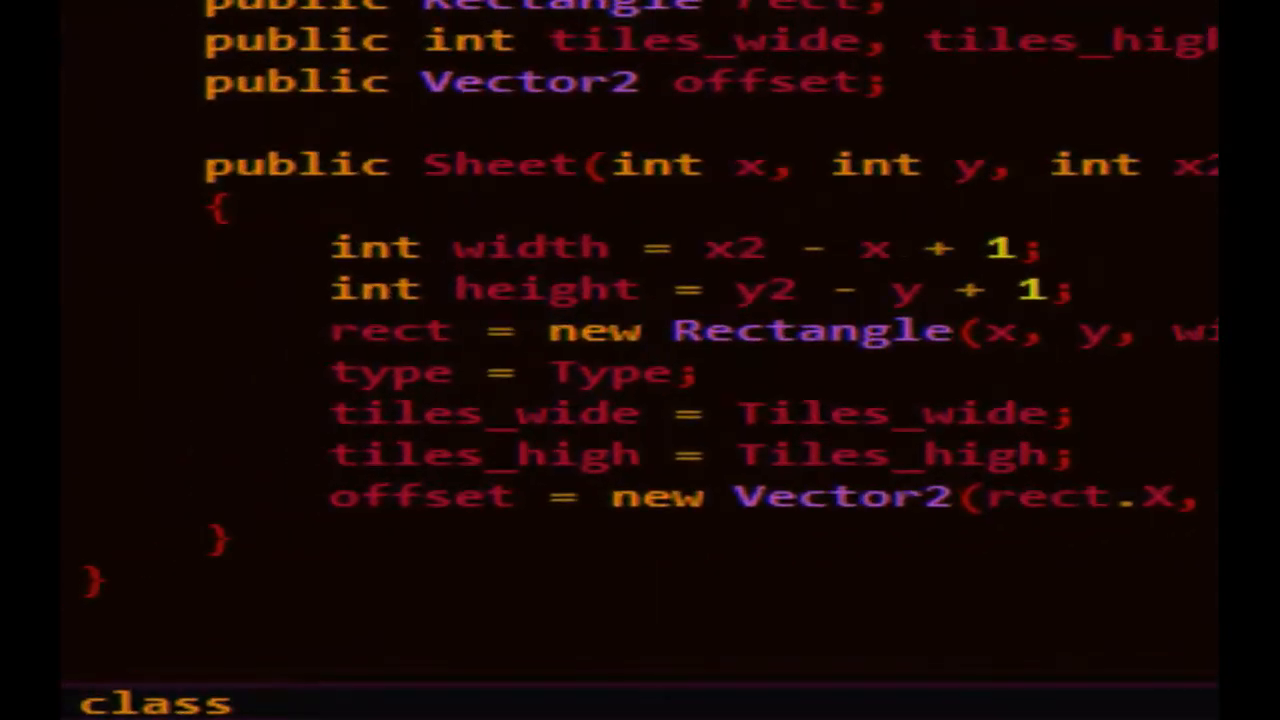
Write class SheetManager with num_sheet_parts, a zeroing constructor and Setup_Sheet_Level_1(ref Sheet[] sheet).
{"action": "type", "text": "SheetManager"}
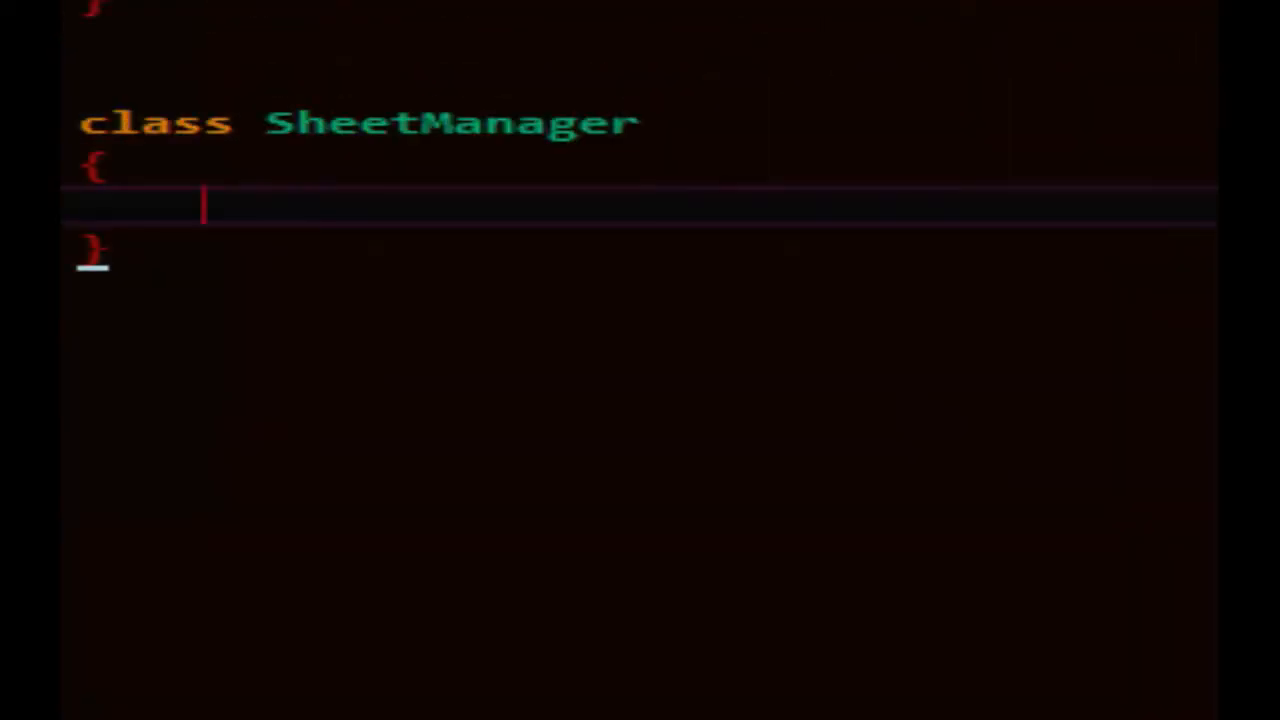
{"action": "scroll", "scroll_direction": "down", "scroll_amount": 3}
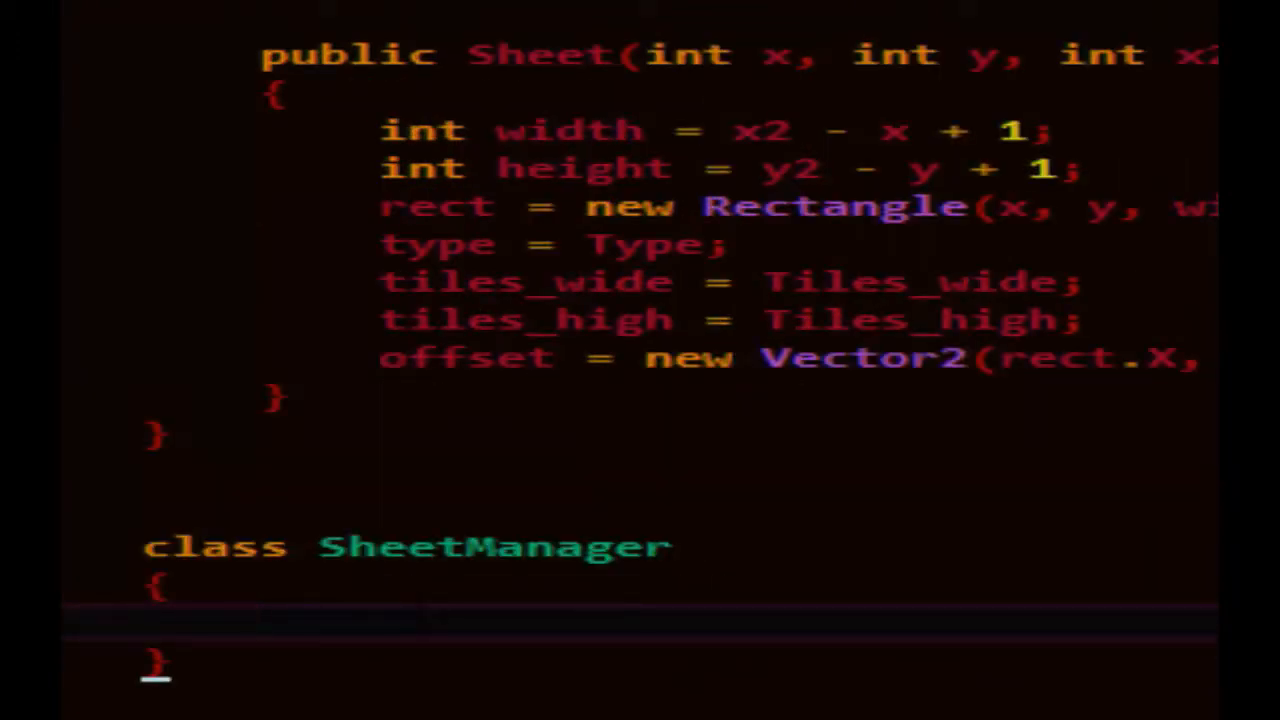
{"action": "type", "text": "int num_sheet"}
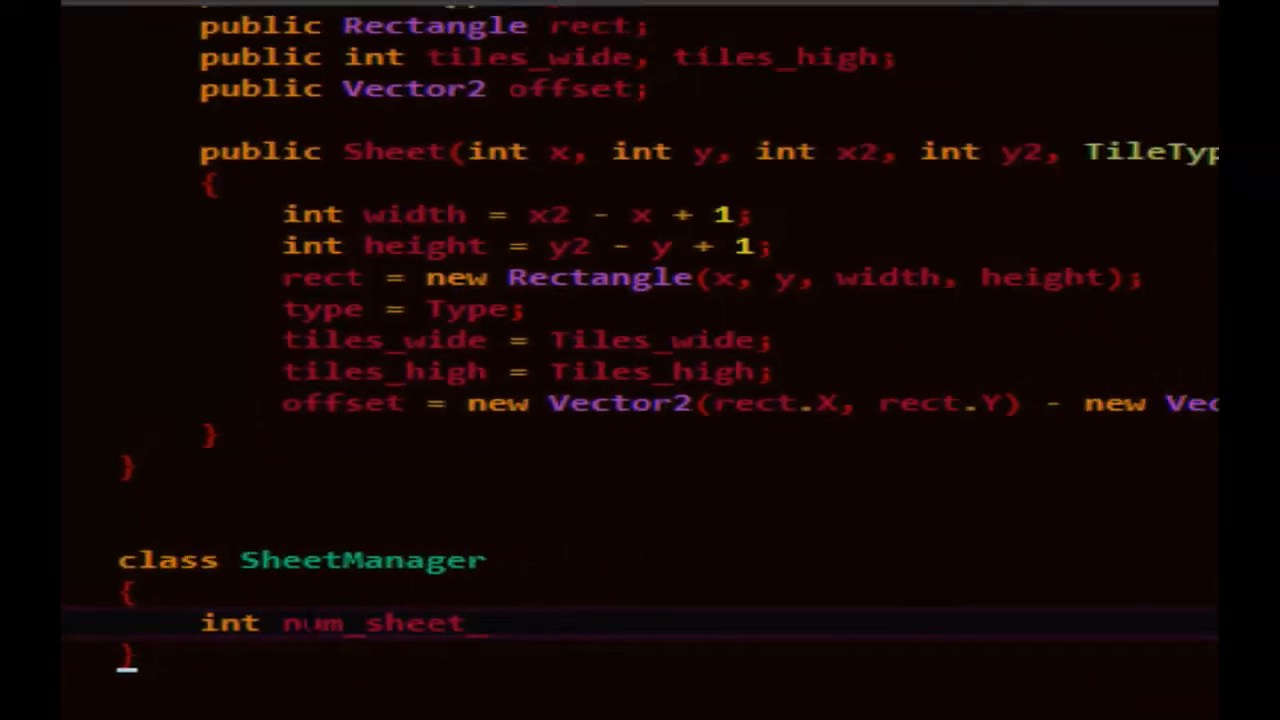
{"action": "type", "text": "parts;"}
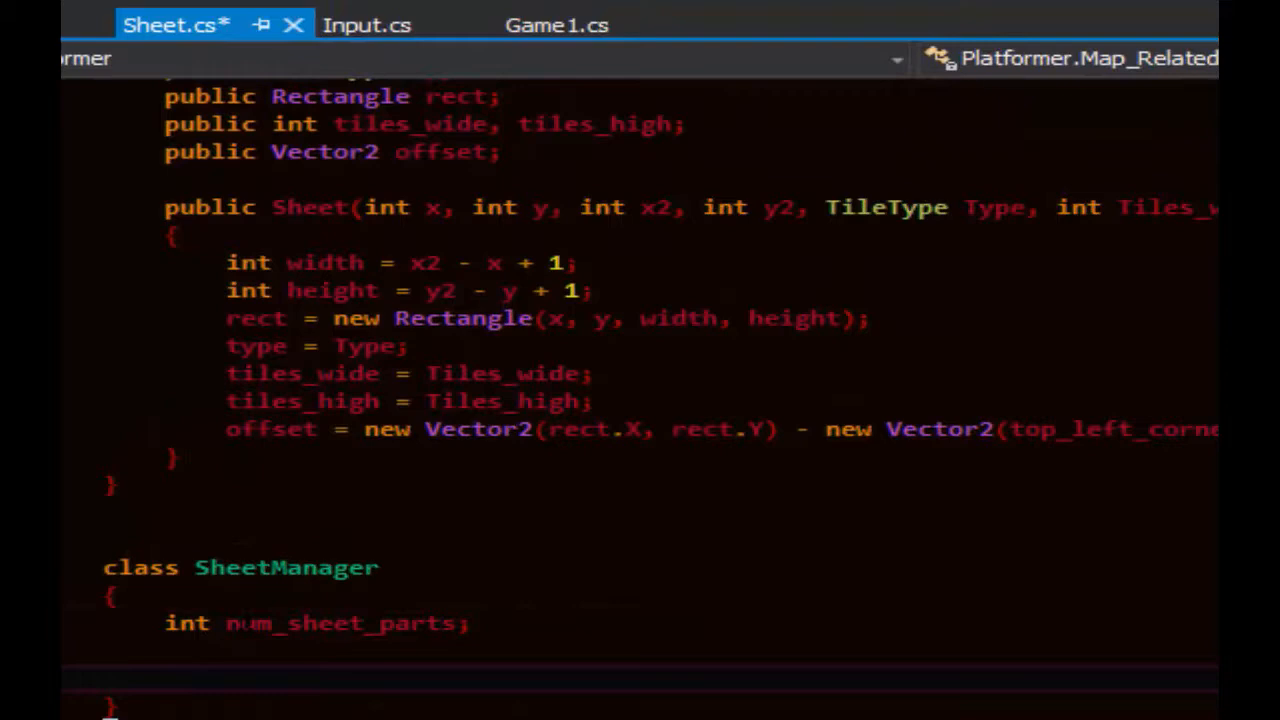
{"action": "type", "text": "public SheetManager() { num_sheet_parts = 0;"}
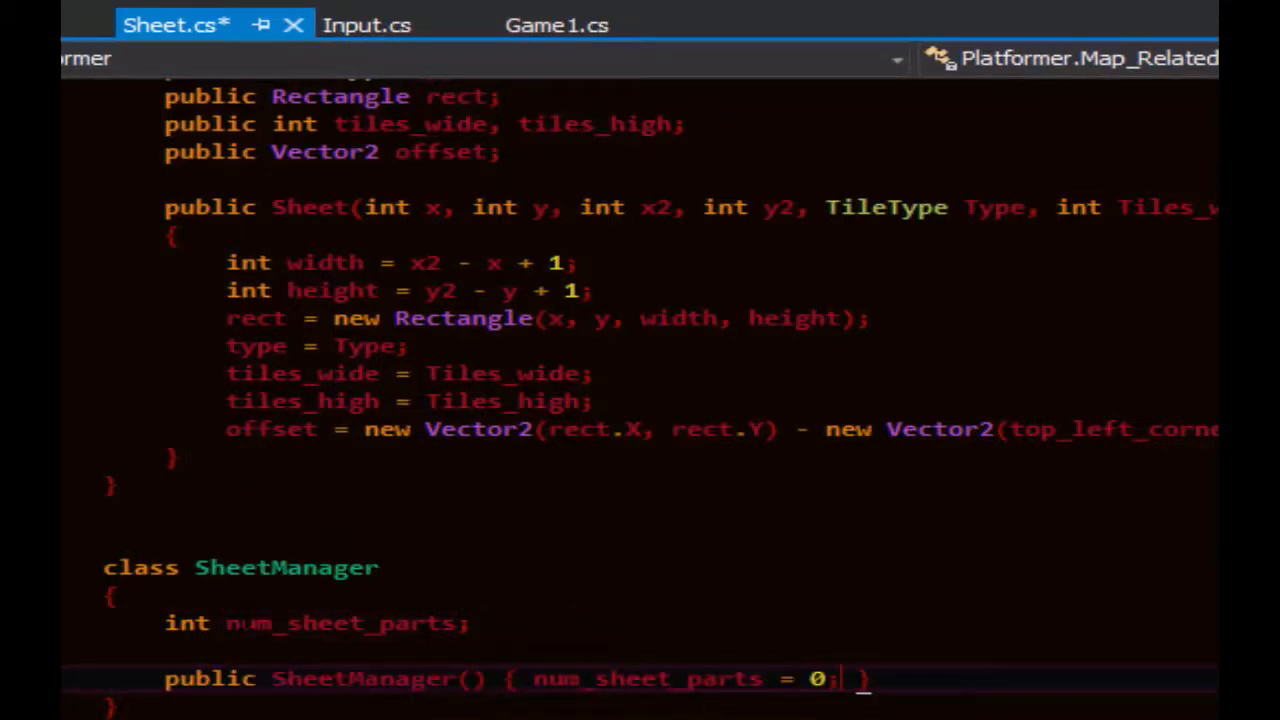
{"action": "type", "text": "public void Setup_Sheet_Level_1(ref Sheet[] sheet"}
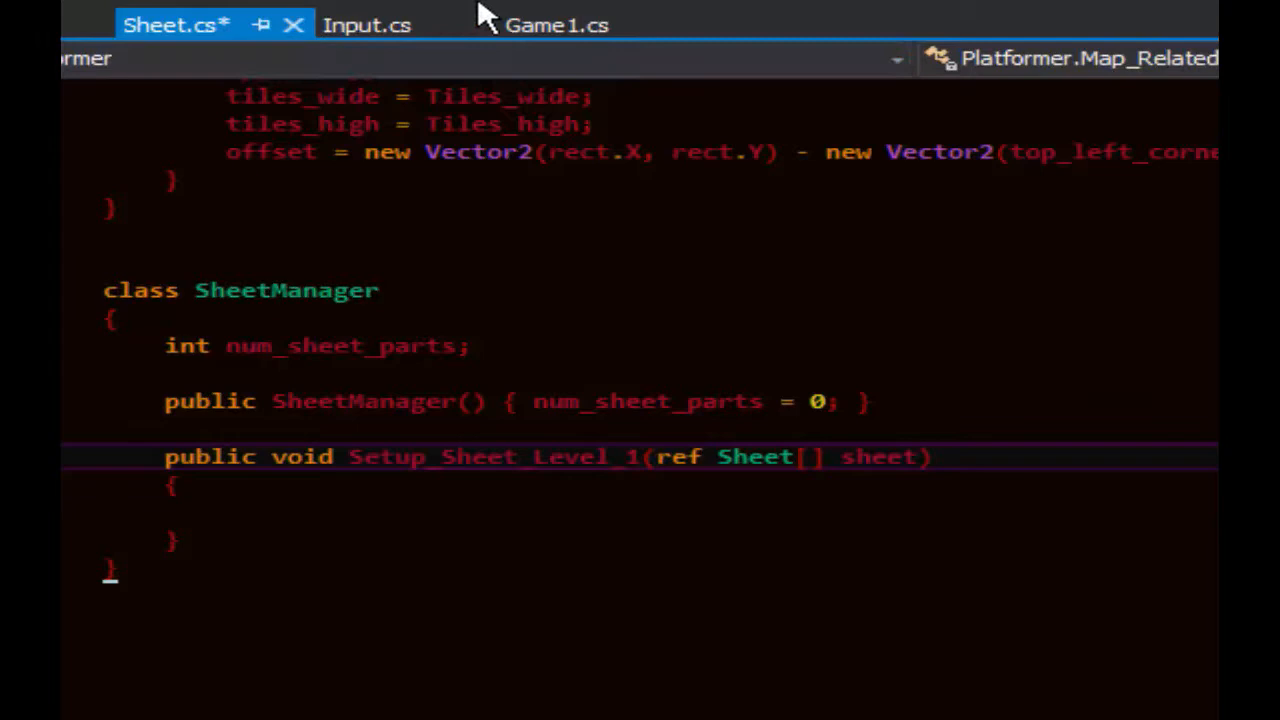
Declare const int MAX_SHEET_PARTS = 300 and a Sheet[] sheet array in Game1.
{"action": "left_click", "coordinate": [557, 24]}
{"action": "type", "text": "const"}
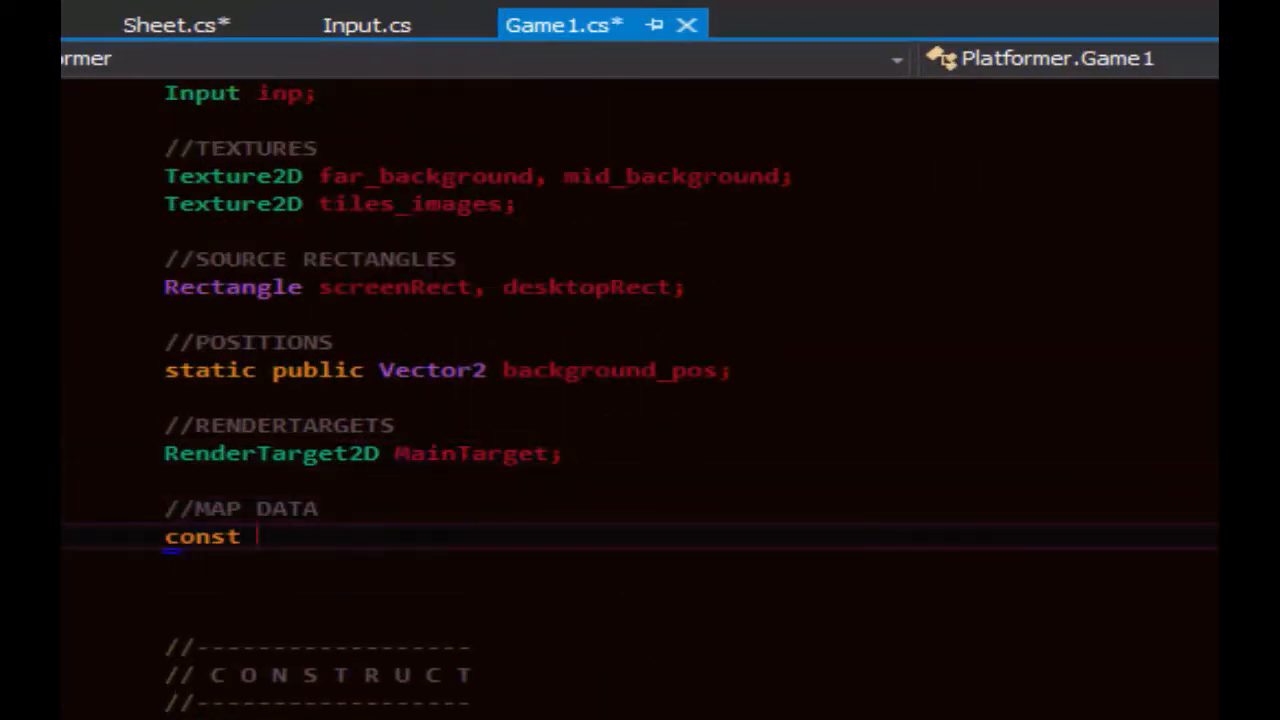
{"action": "type", "text": "int"}
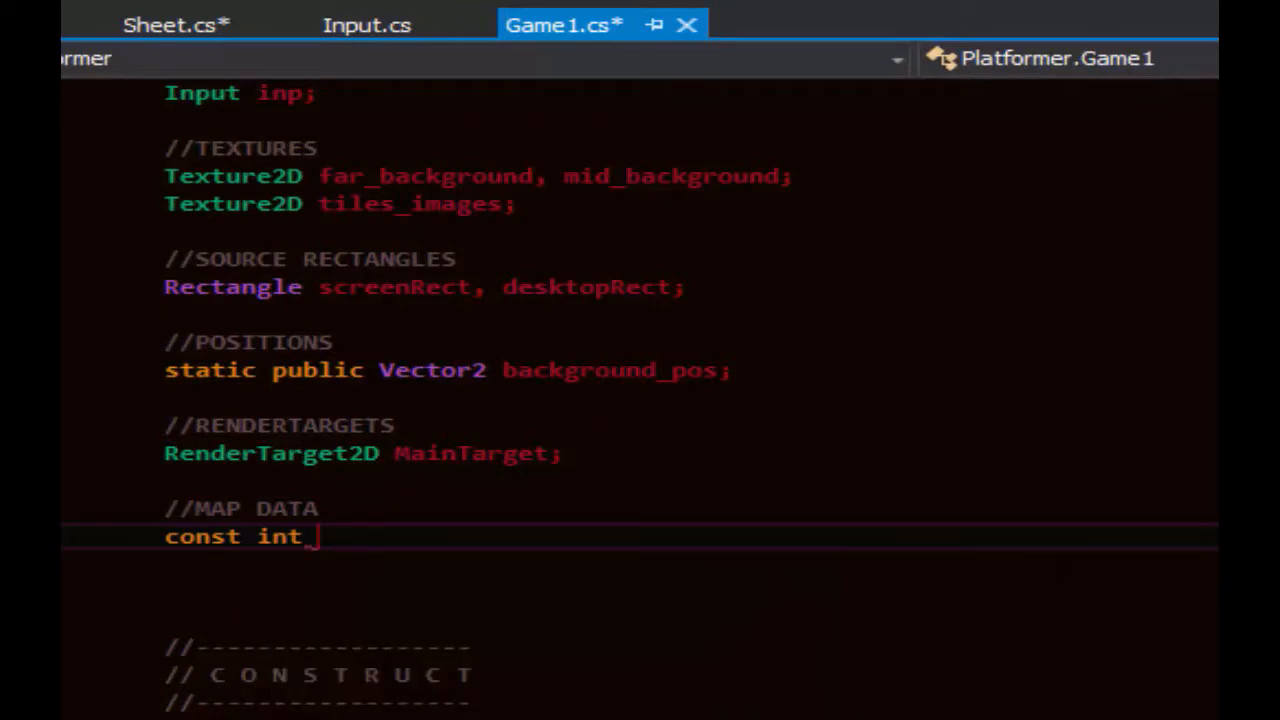
{"action": "type", "text": "MAX_SHEET_PARTS = 300;"}
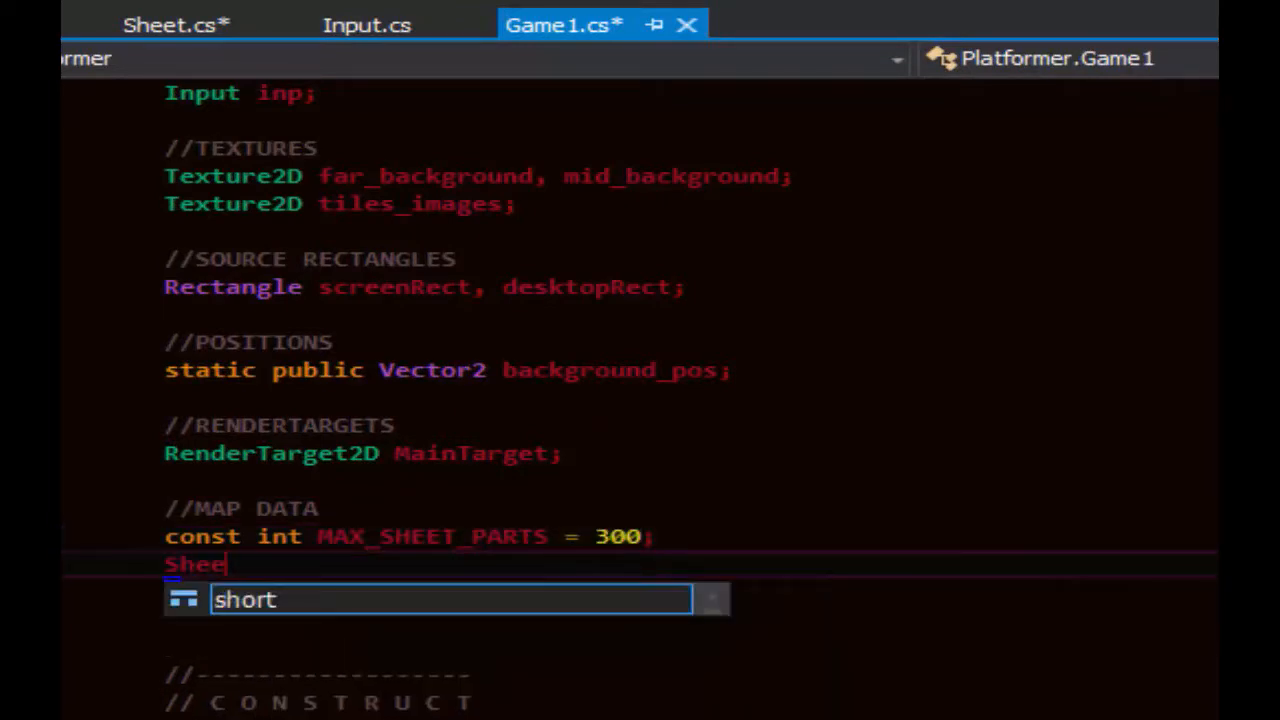
{"action": "type", "text": "[] sheet;"}
{"action": "type", "text": "SheetManag"}
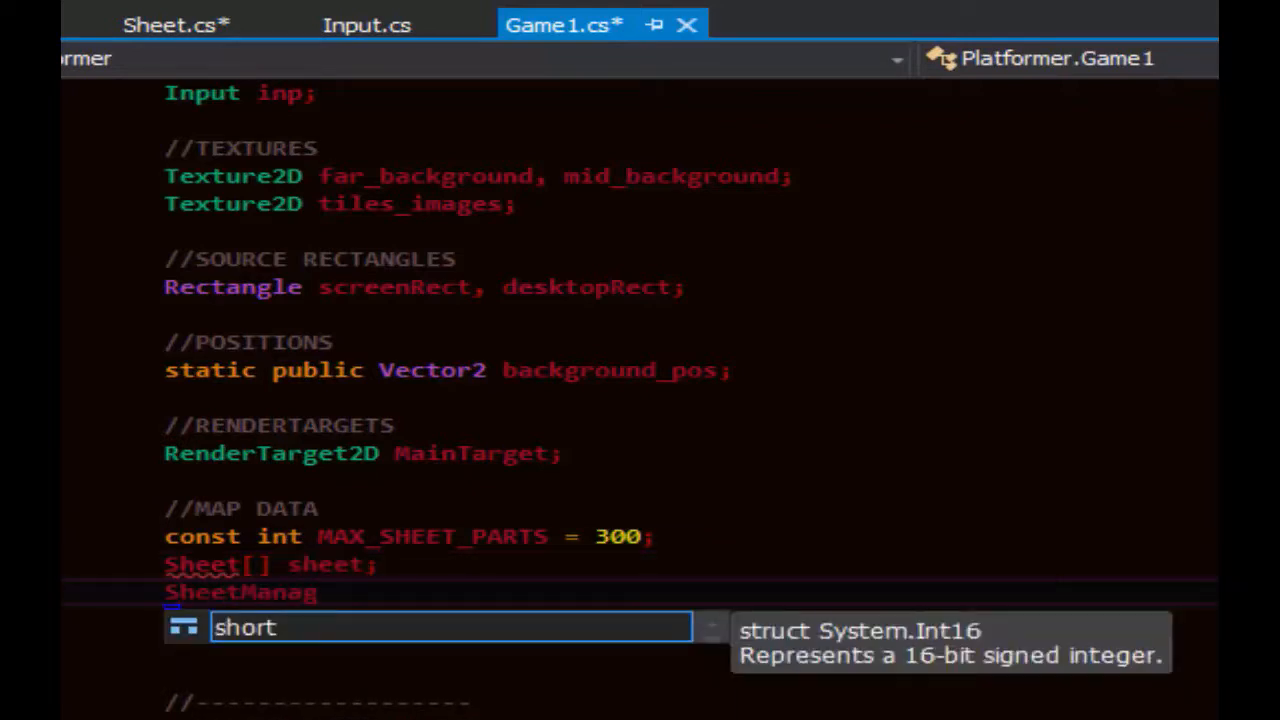
Glance at the Sheet and Tile code files, returning to Game1.
{"action": "left_click", "coordinate": [300, 39]}
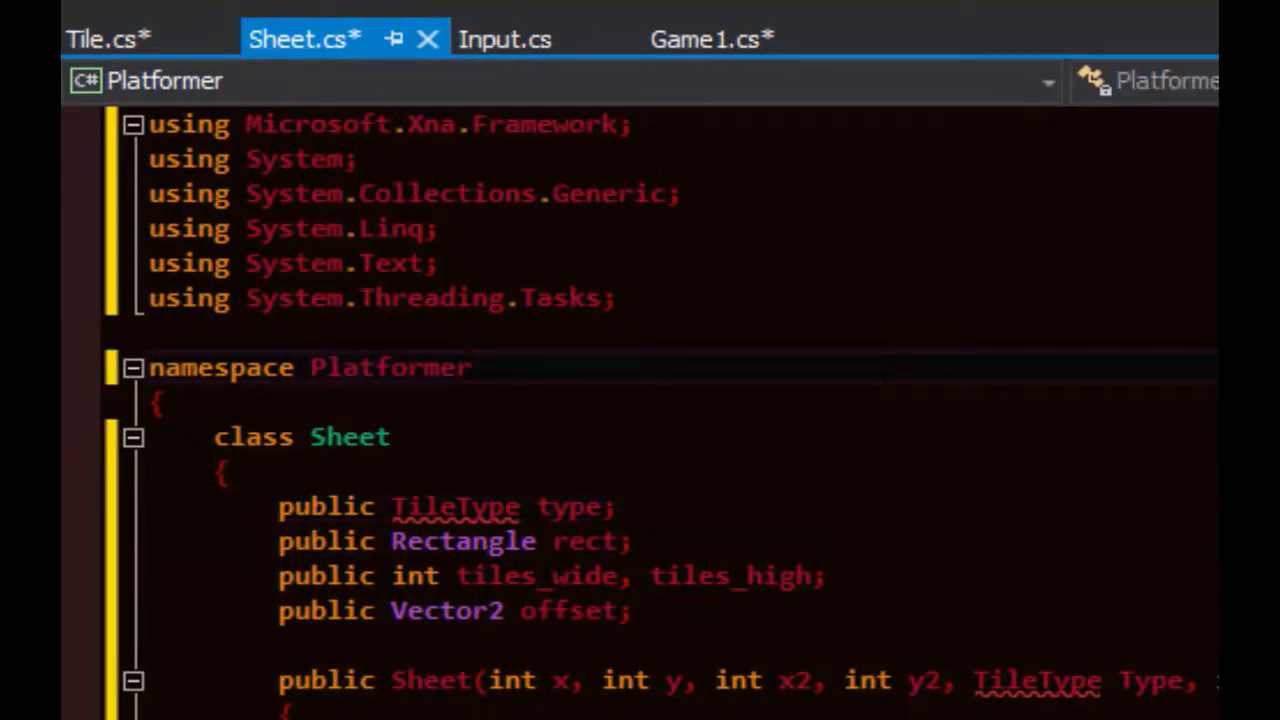
{"action": "left_click", "coordinate": [100, 38]}
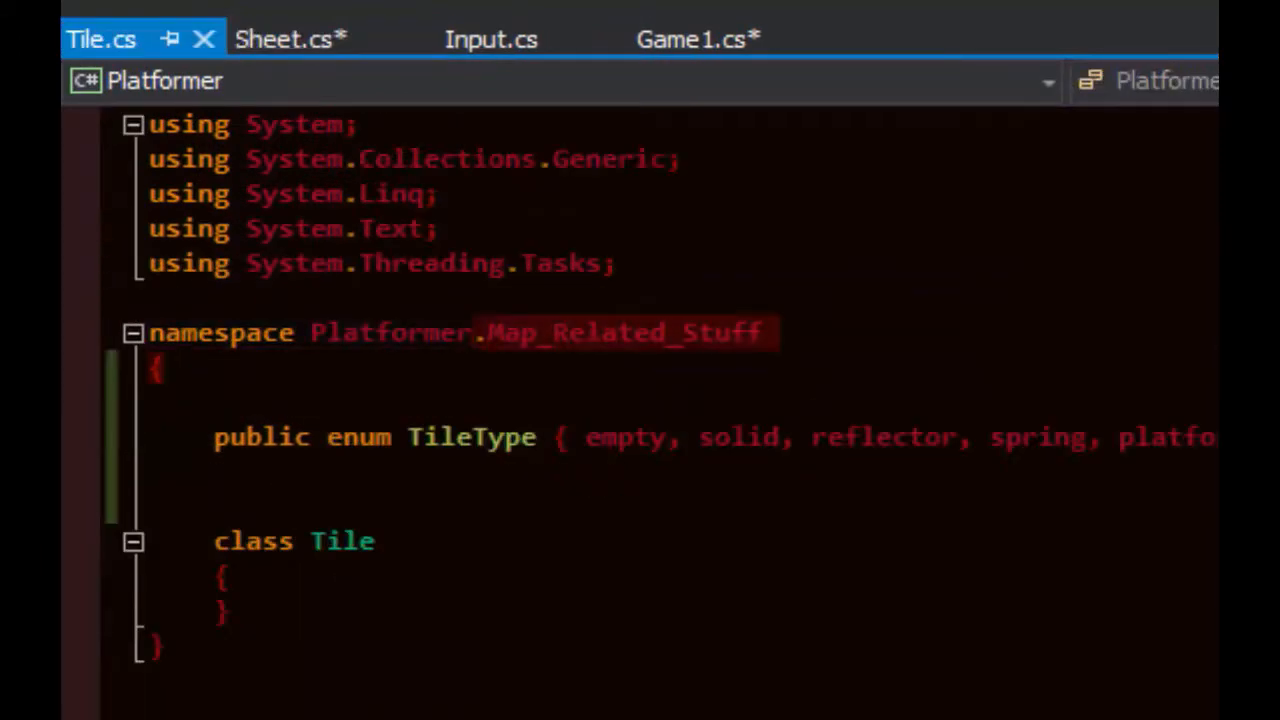
{"action": "left_click", "coordinate": [697, 38]}
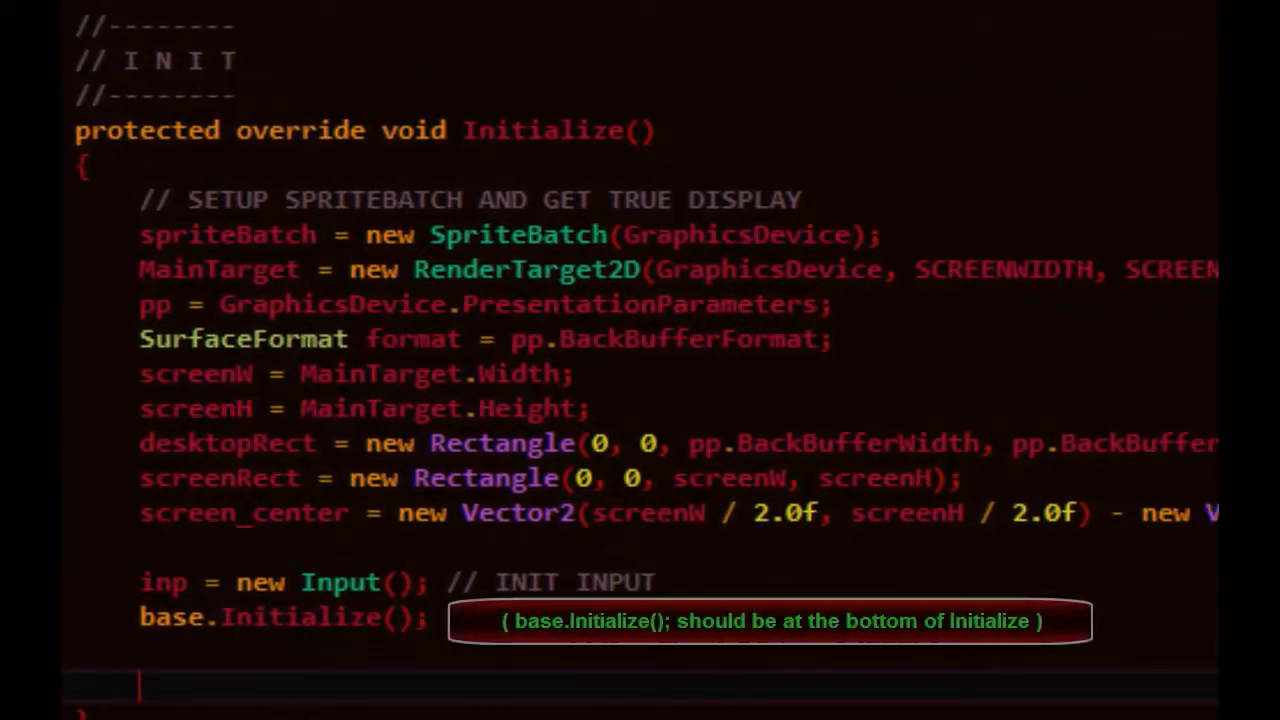
Add a // INIT MAP comment and sheet = new Sheet[MAX_SHEET_PARTS]; in Initialize.
{"action": "type", "text": "// INIT MAP"}
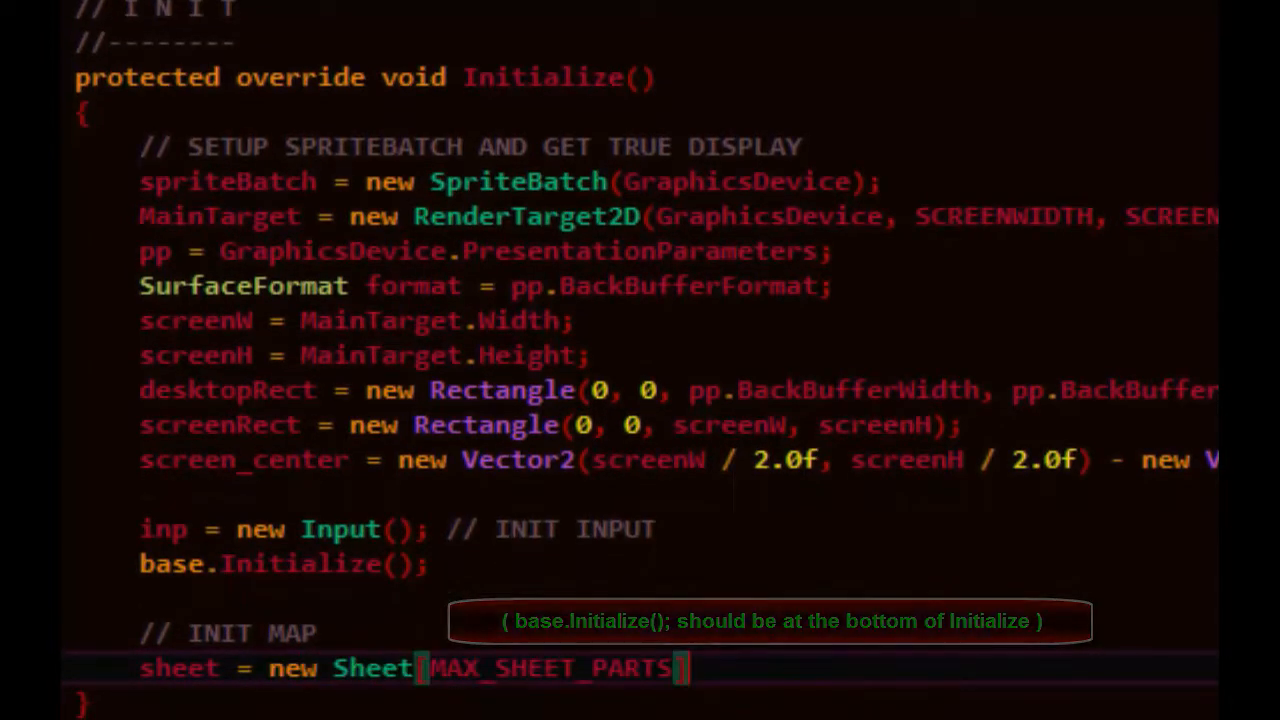
{"action": "type", "text": "shee"}
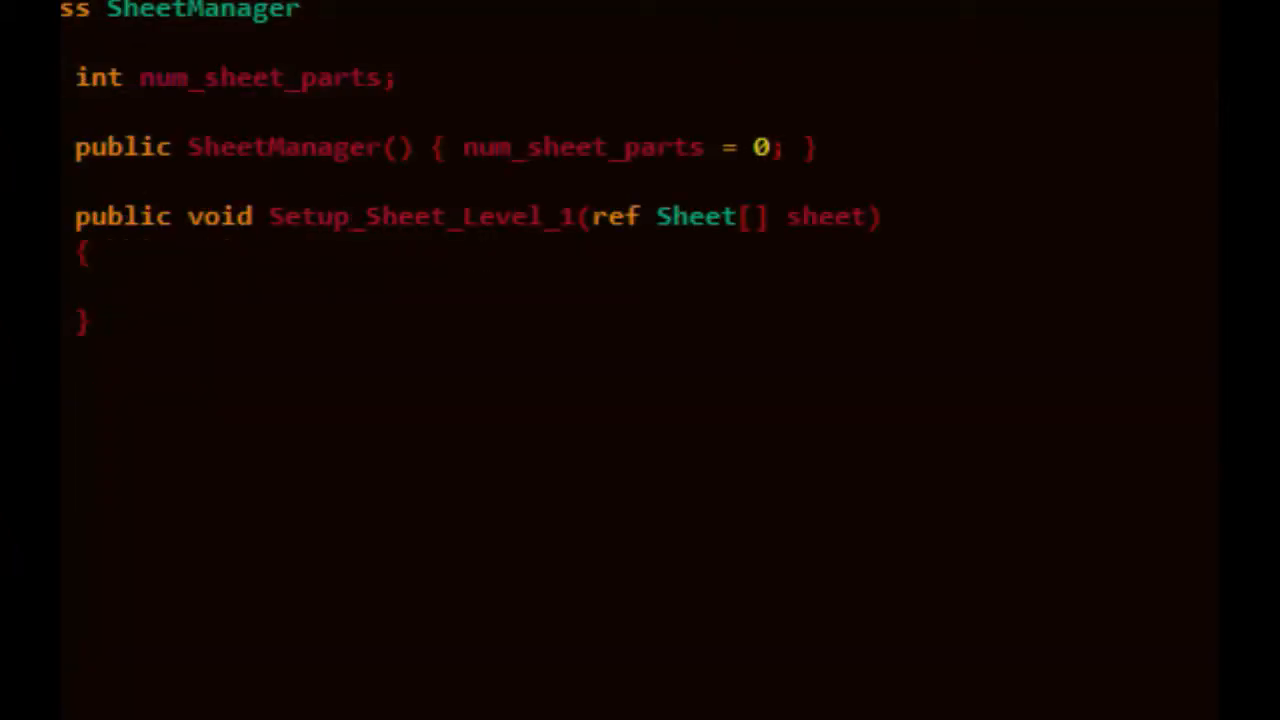
Zero num_sheet_parts and n, then begin sheet[n] = new Sheet(0,0,1,1,TileType…).
{"action": "type", "text": "num_sheet_parts = 0;"}
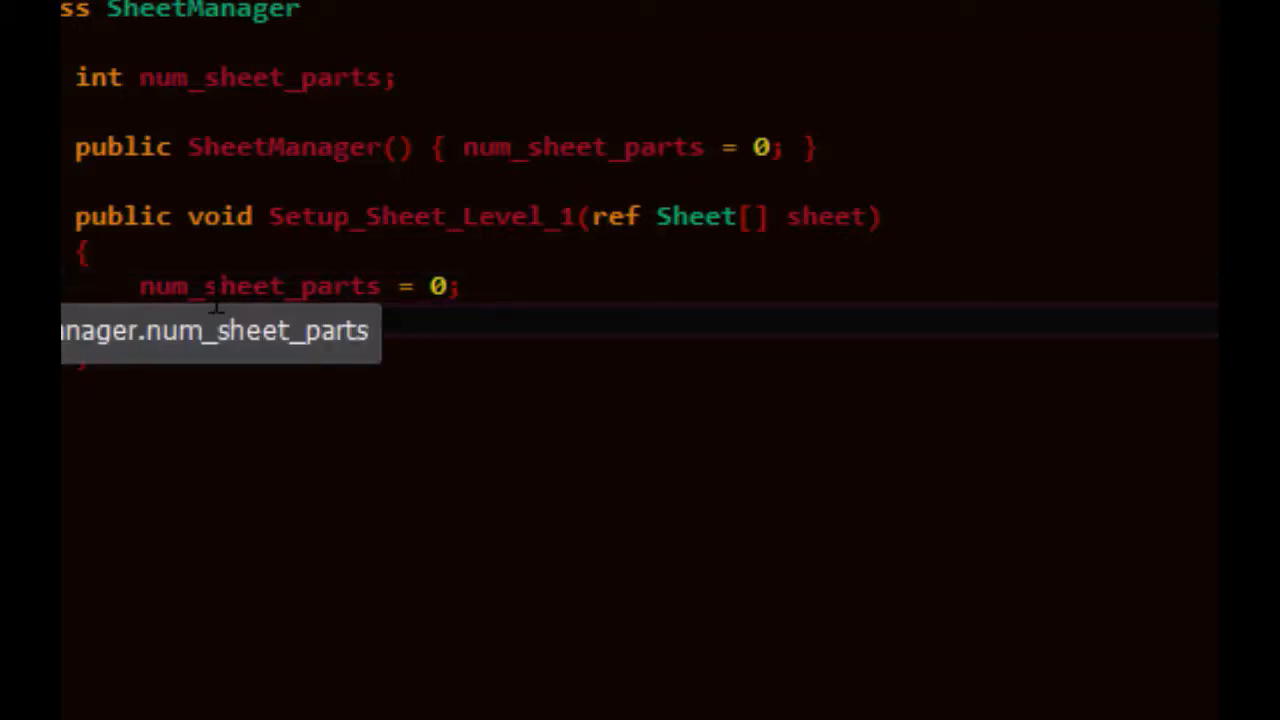
{"action": "type", "text": "int n = 0;"}
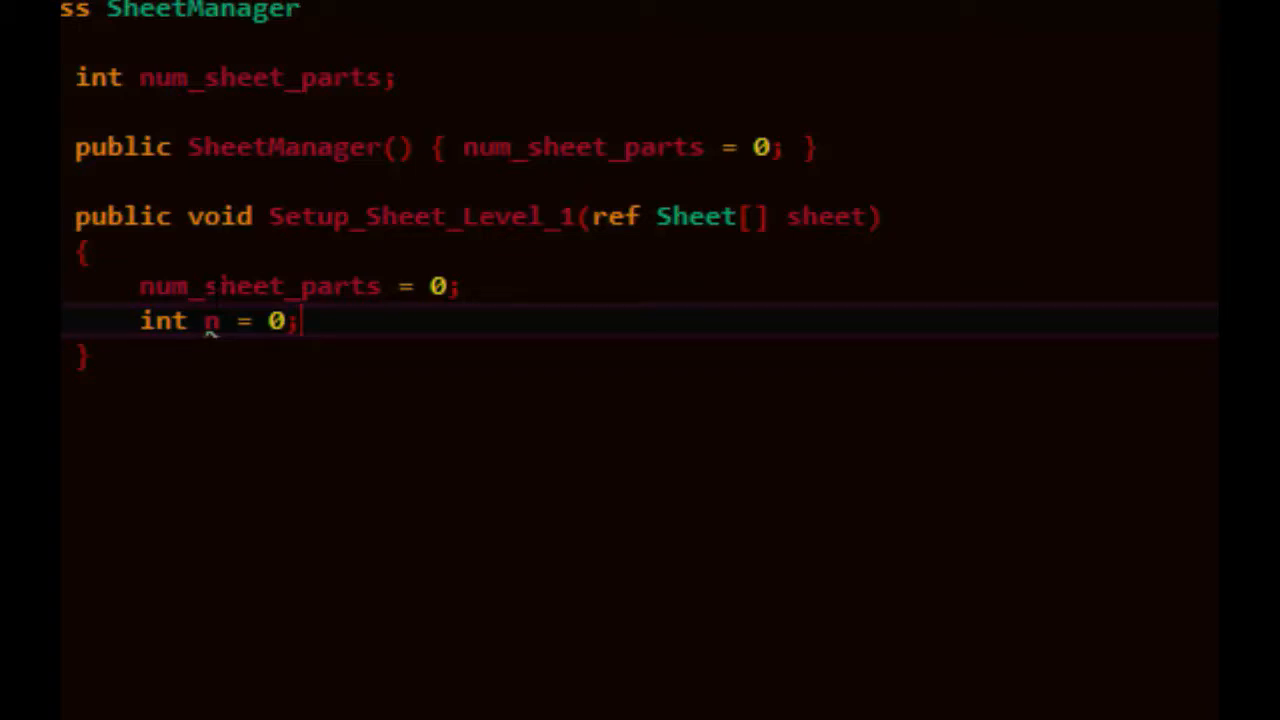
{"action": "type", "text": "sheet[n]"}
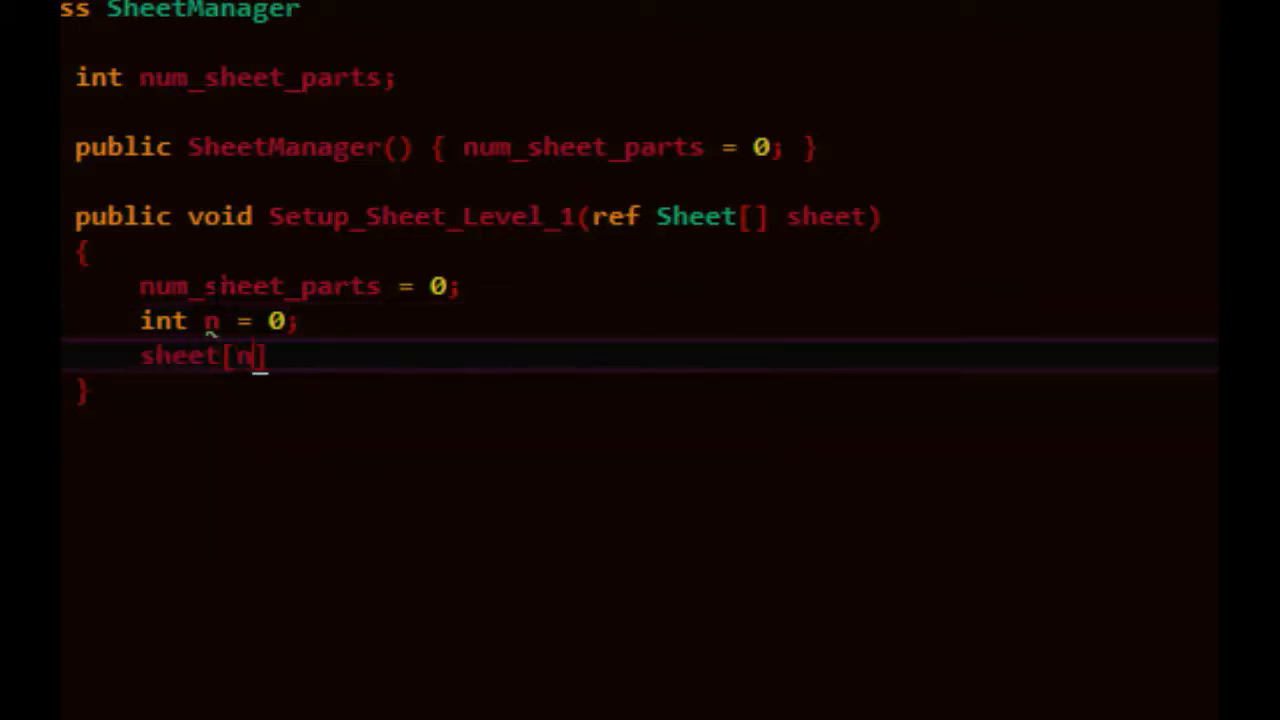
{"action": "type", "text": "= new"}
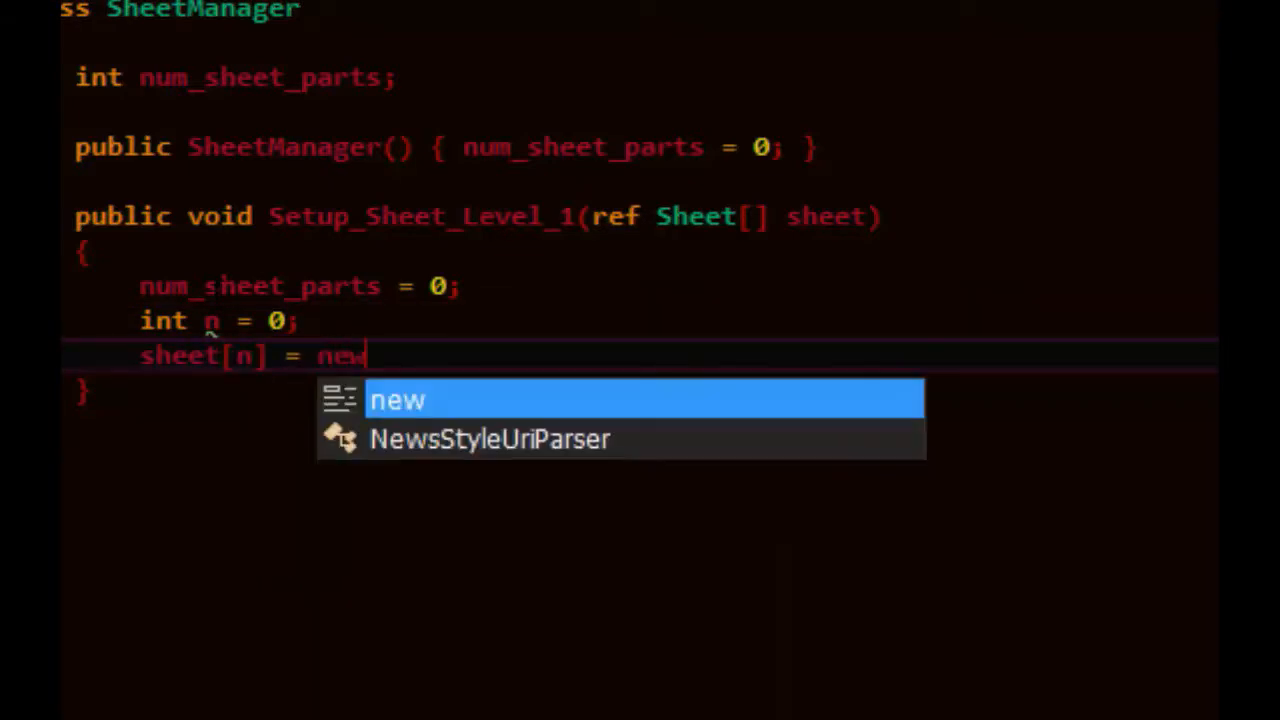
{"action": "type", "text": "Sheet(0,0,1,"}
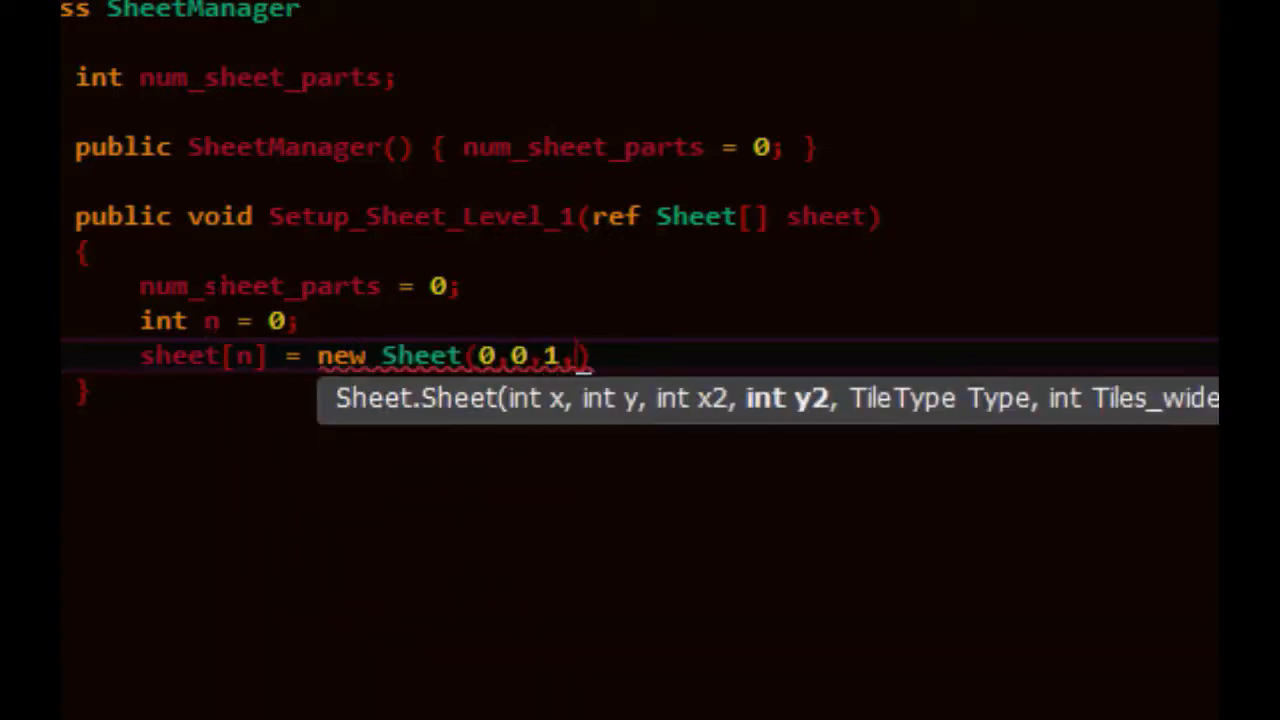
{"action": "type", "text": "1,Ti"}
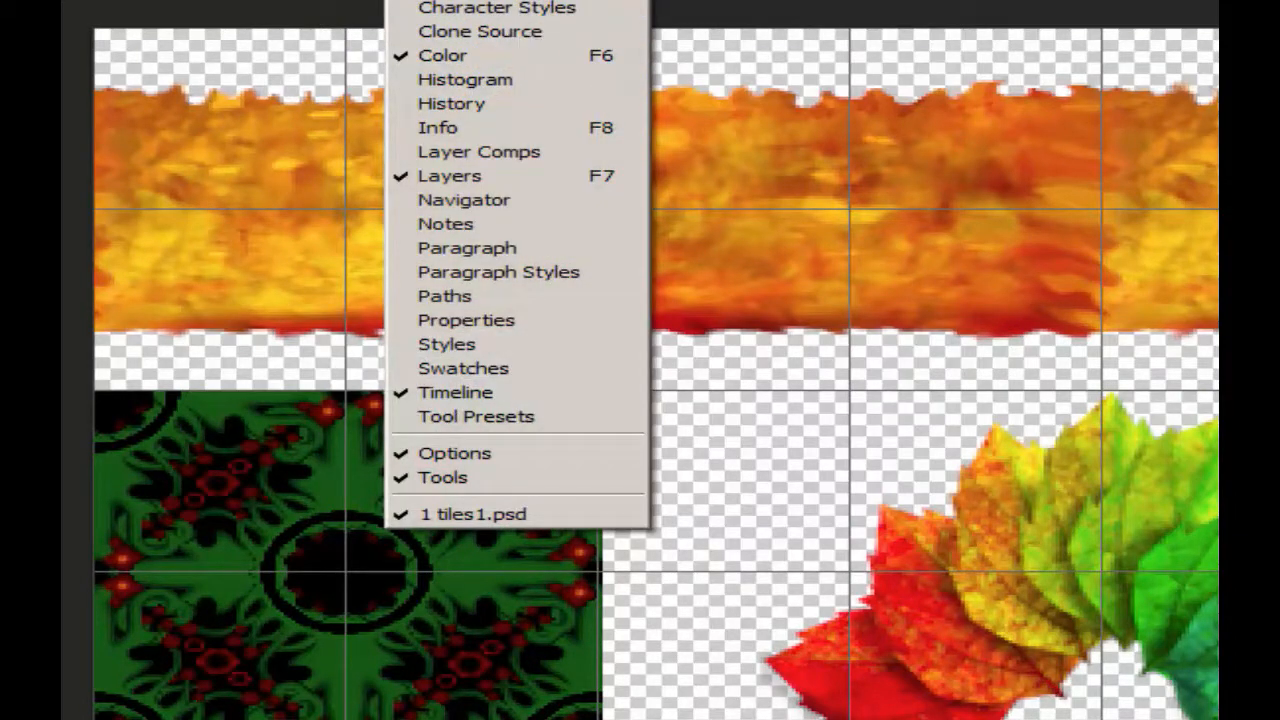
Show Photoshop's Info readout and measure the fiery grass strip at about 255 by 111.
{"action": "left_click", "coordinate": [437, 127]}
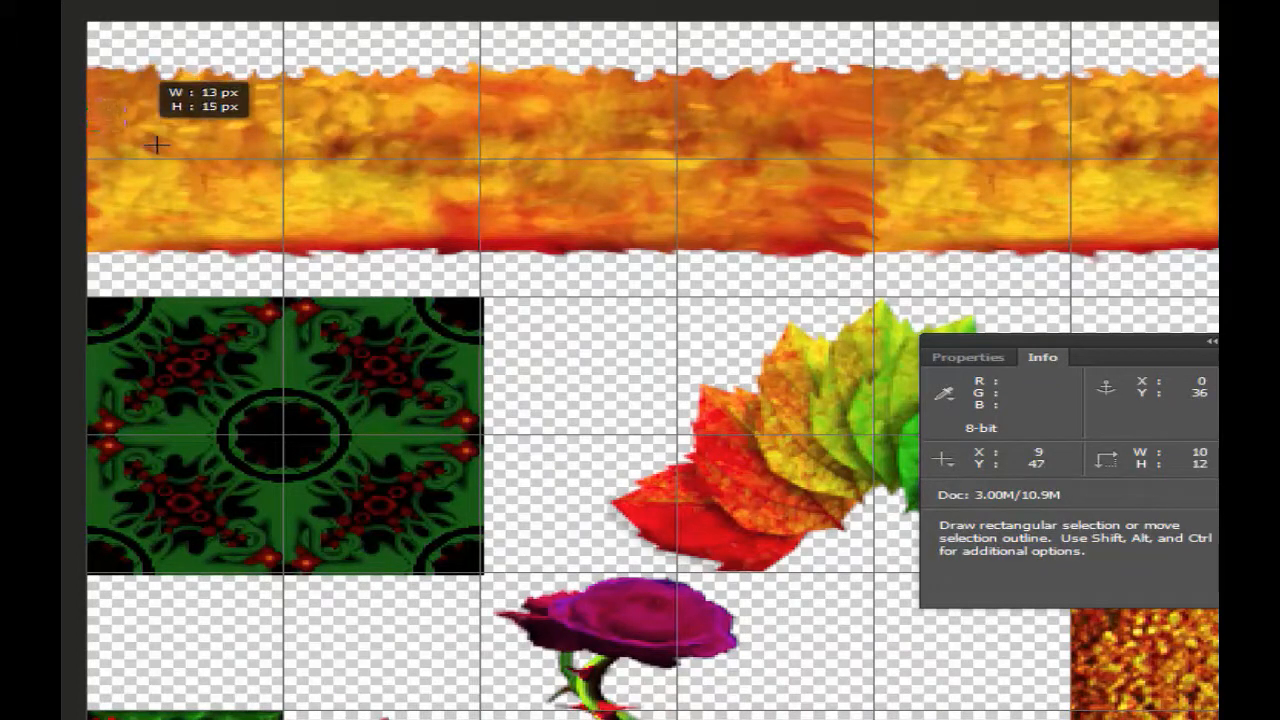
{"action": "left_click_drag", "start_coordinate": [155, 145], "coordinate": [290, 240]}
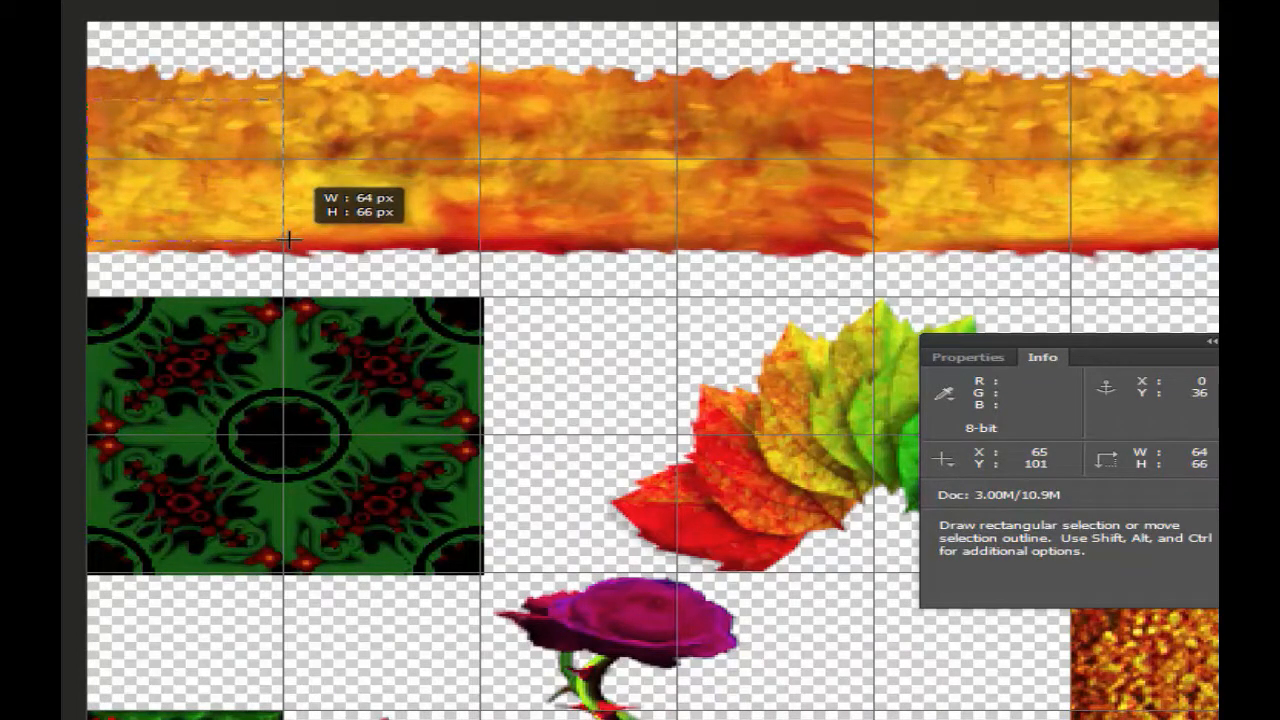
{"action": "left_click_drag", "start_coordinate": [287, 240], "coordinate": [862, 240]}
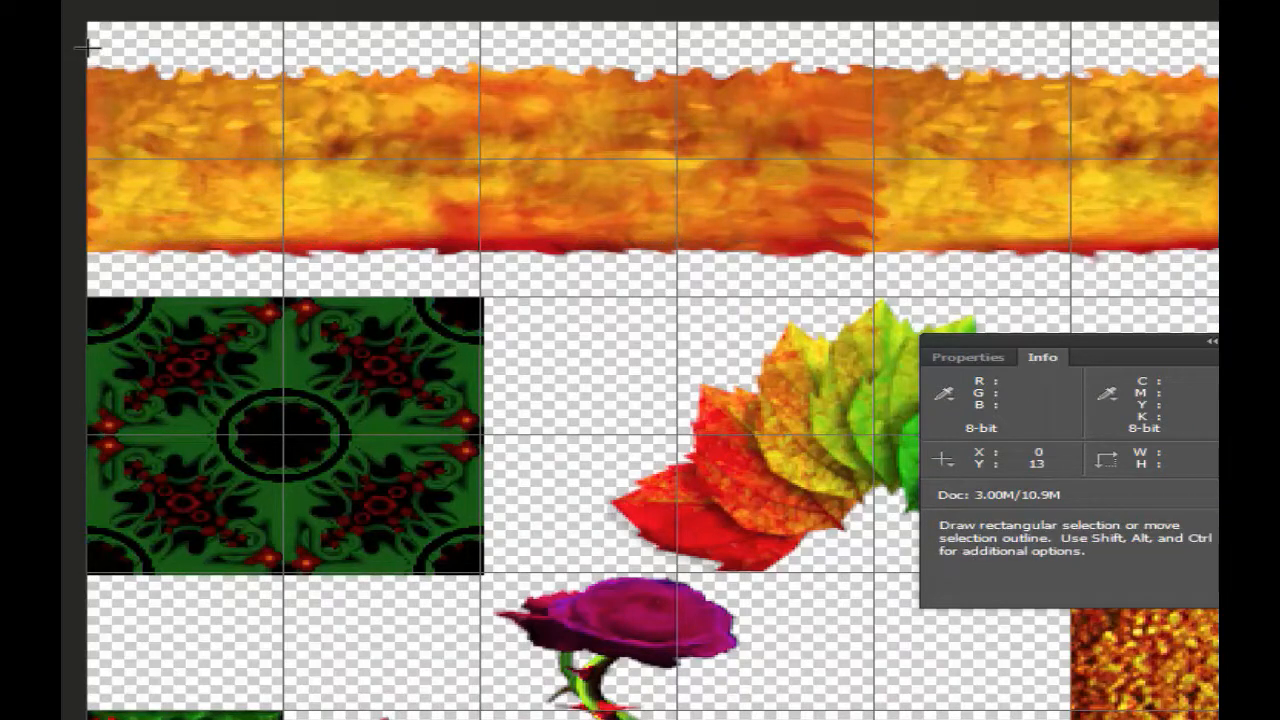
{"action": "left_click_drag", "start_coordinate": [85, 47], "coordinate": [725, 168]}
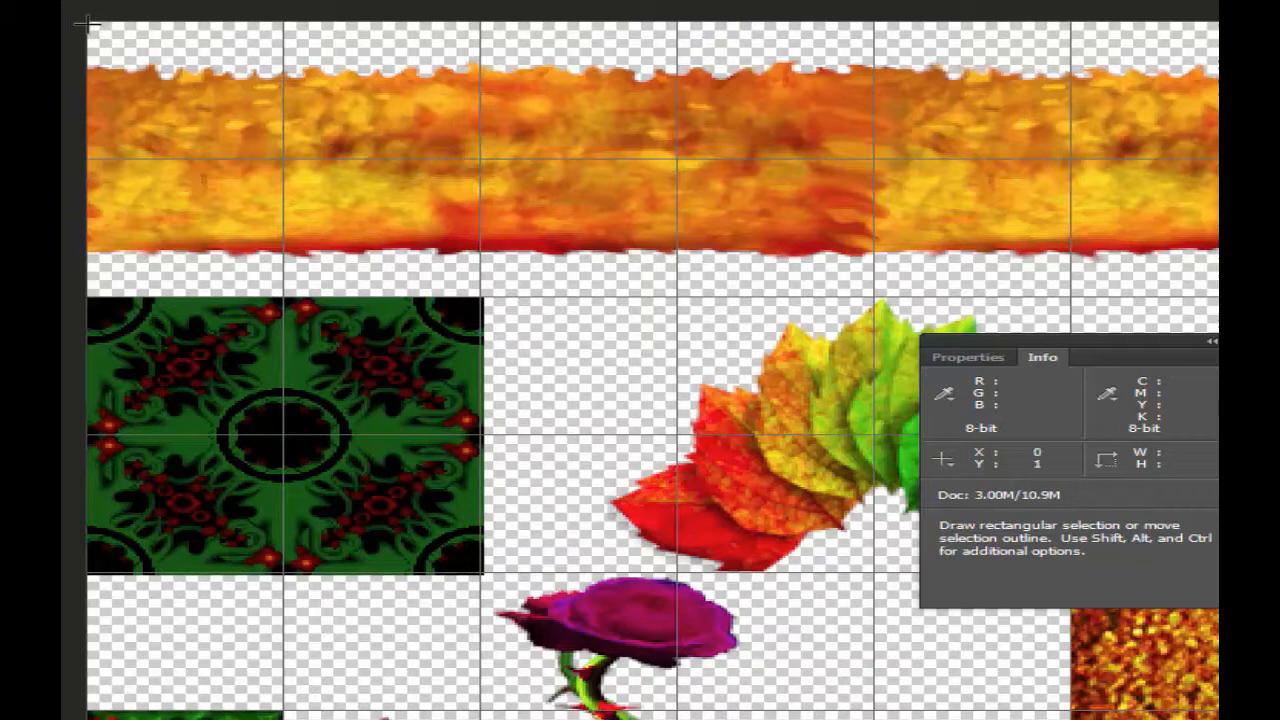
{"action": "mouse_move", "coordinate": [148, 57]}
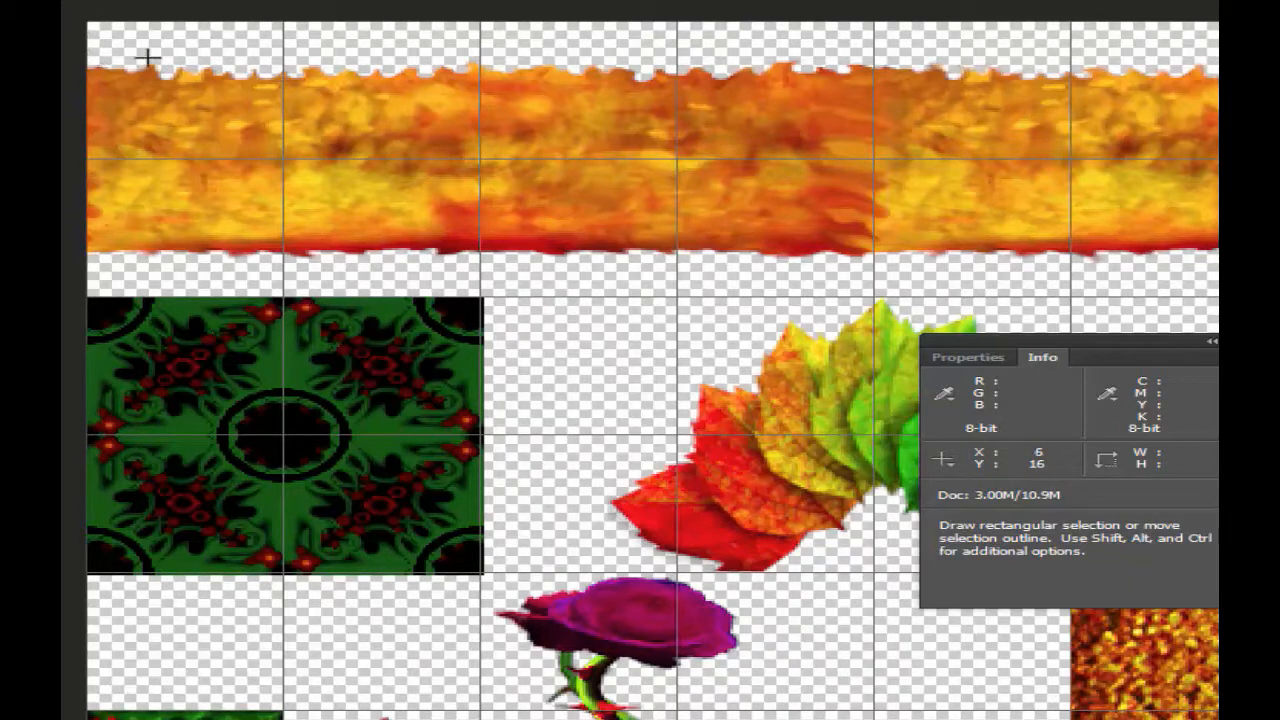
{"action": "mouse_move", "coordinate": [868, 60]}
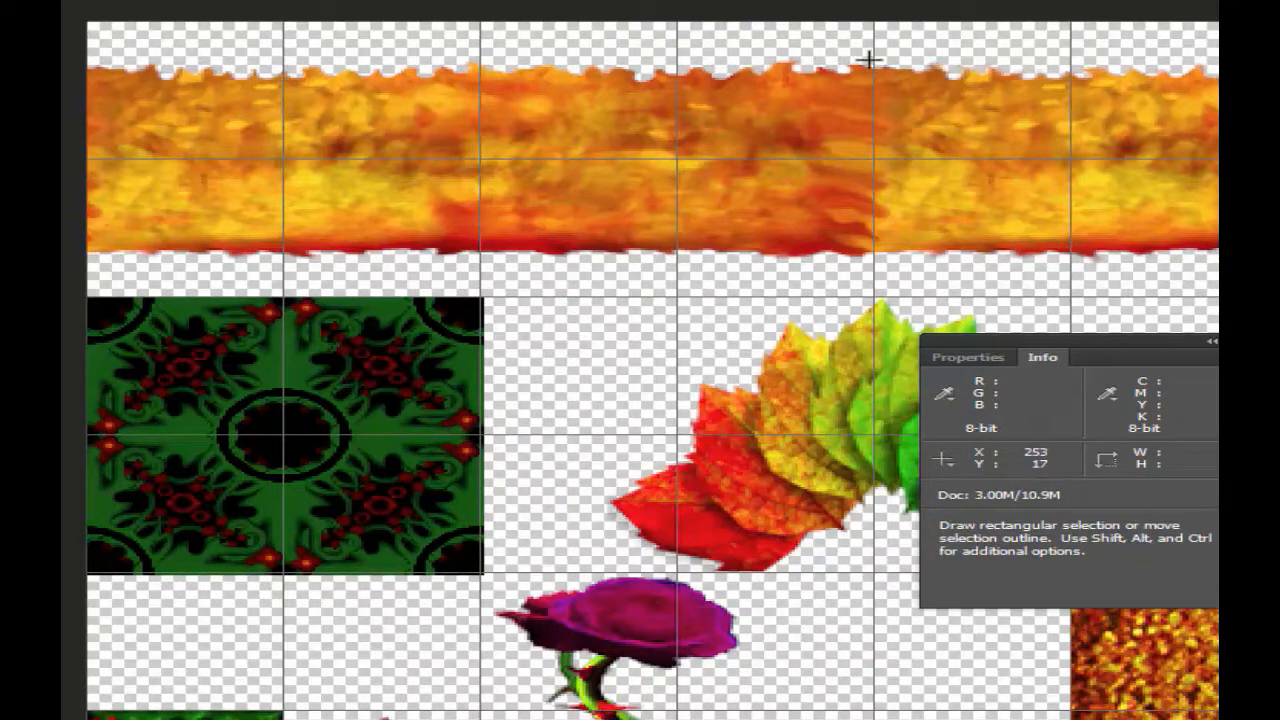
{"action": "mouse_move", "coordinate": [875, 263]}
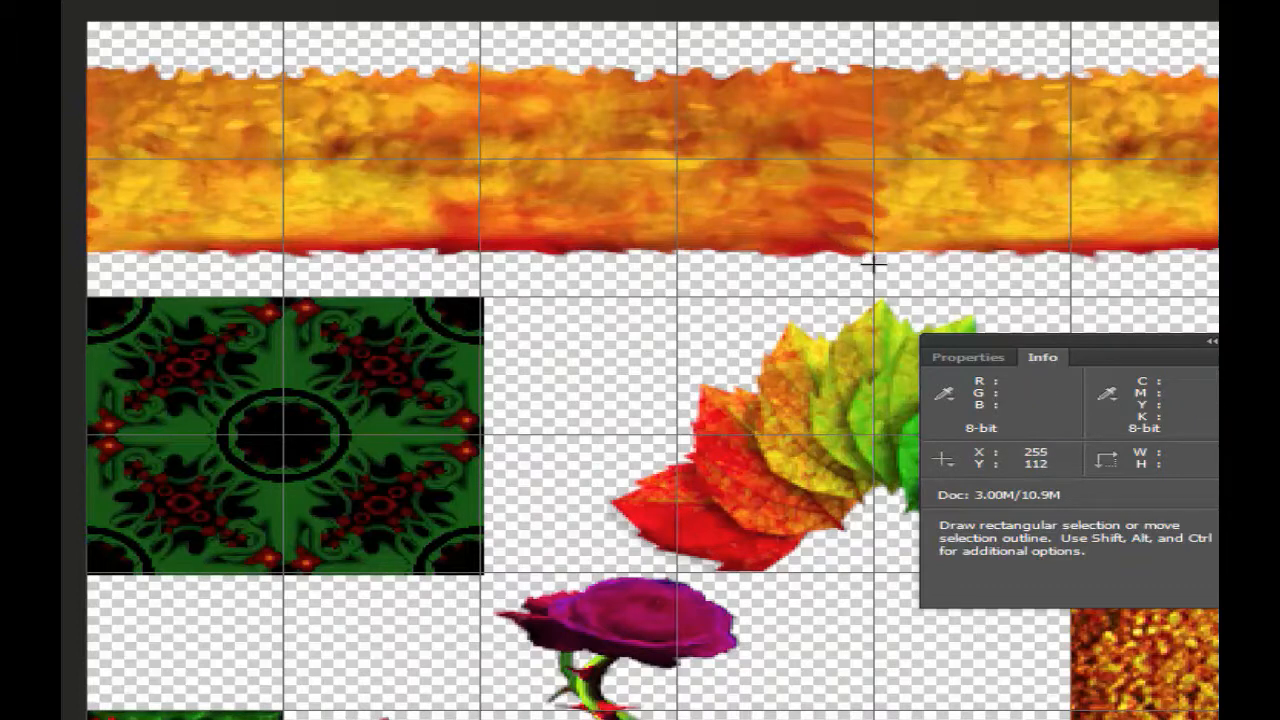
{"action": "mouse_move", "coordinate": [873, 262]}
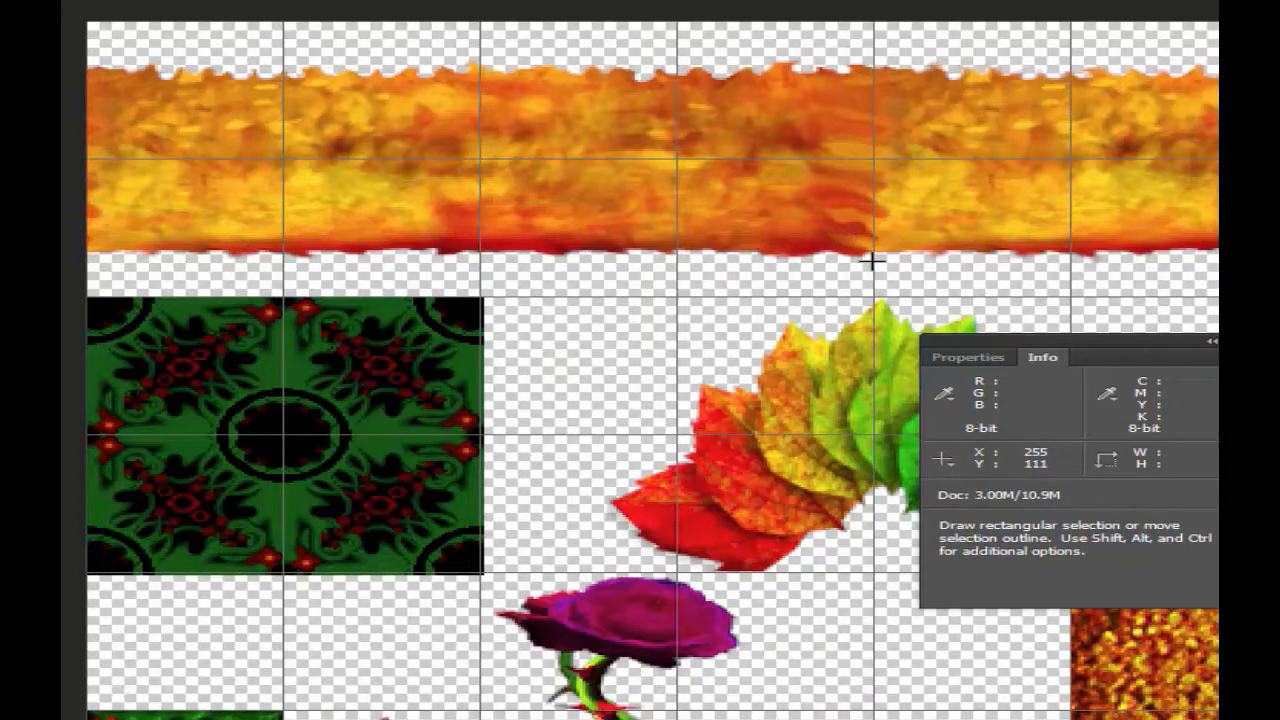
{"action": "left_click_drag", "start_coordinate": [72, 48], "coordinate": [872, 263]}
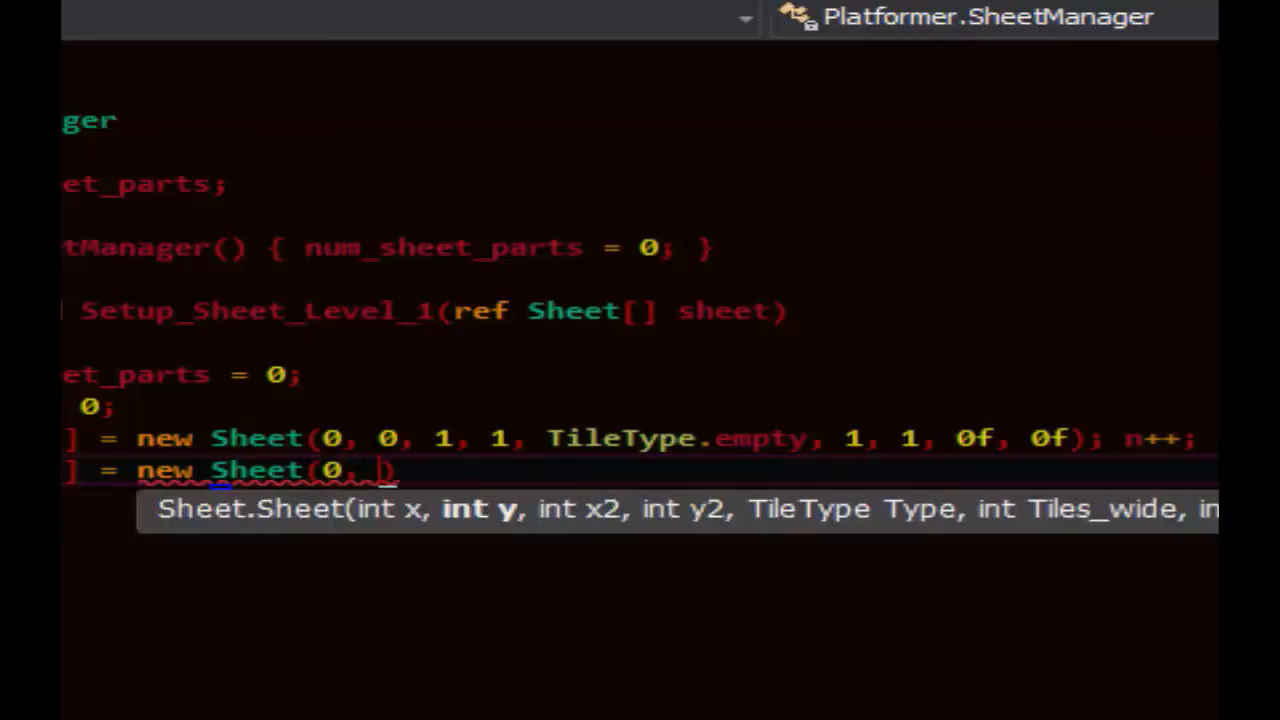
Write the second entry new Sheet(0, 16, 255, 111, TileType.solid, 4, 1, 0f, …).
{"action": "type", "text": "16,"}
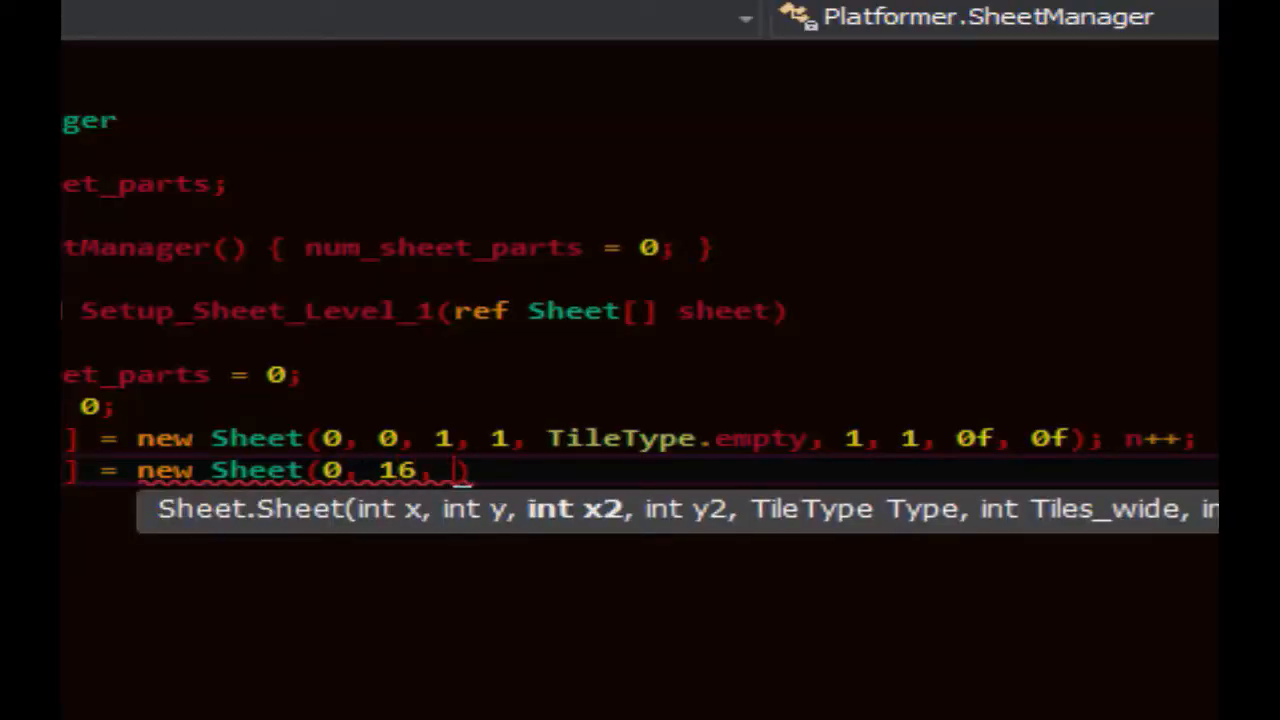
{"action": "type", "text": "255, 111,"}
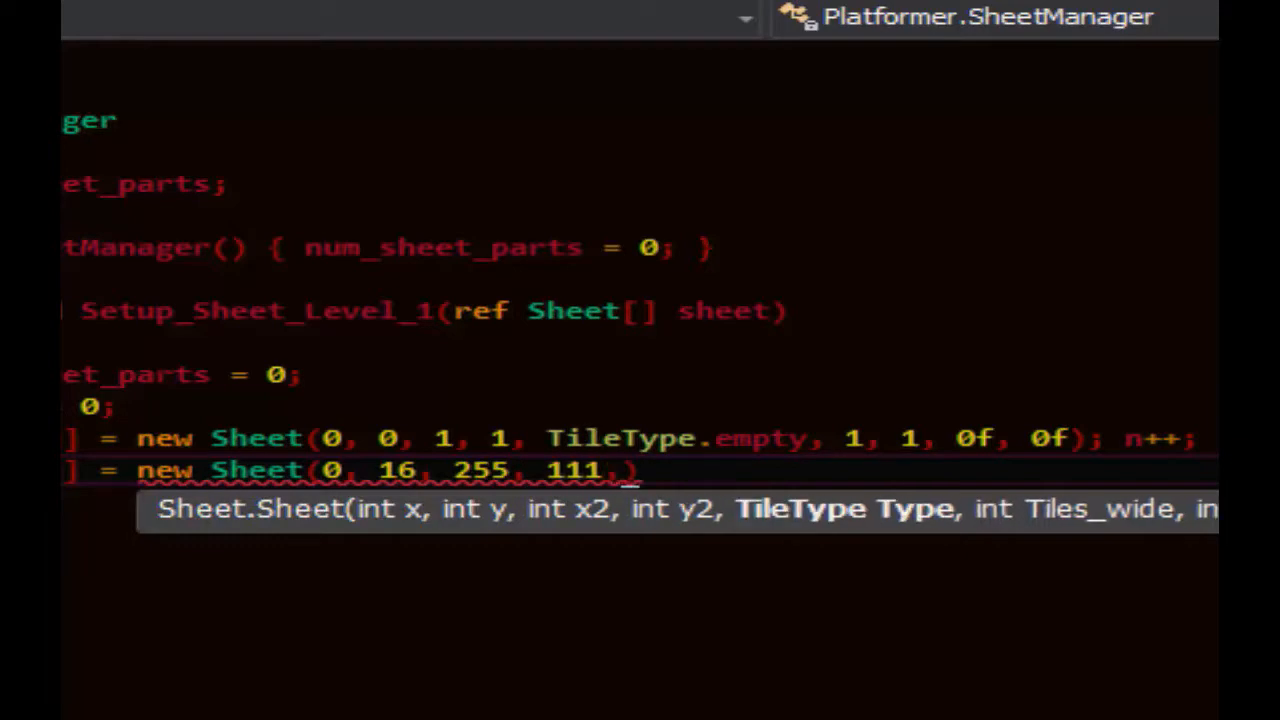
{"action": "type", "text": "TileType.solid, 4,"}
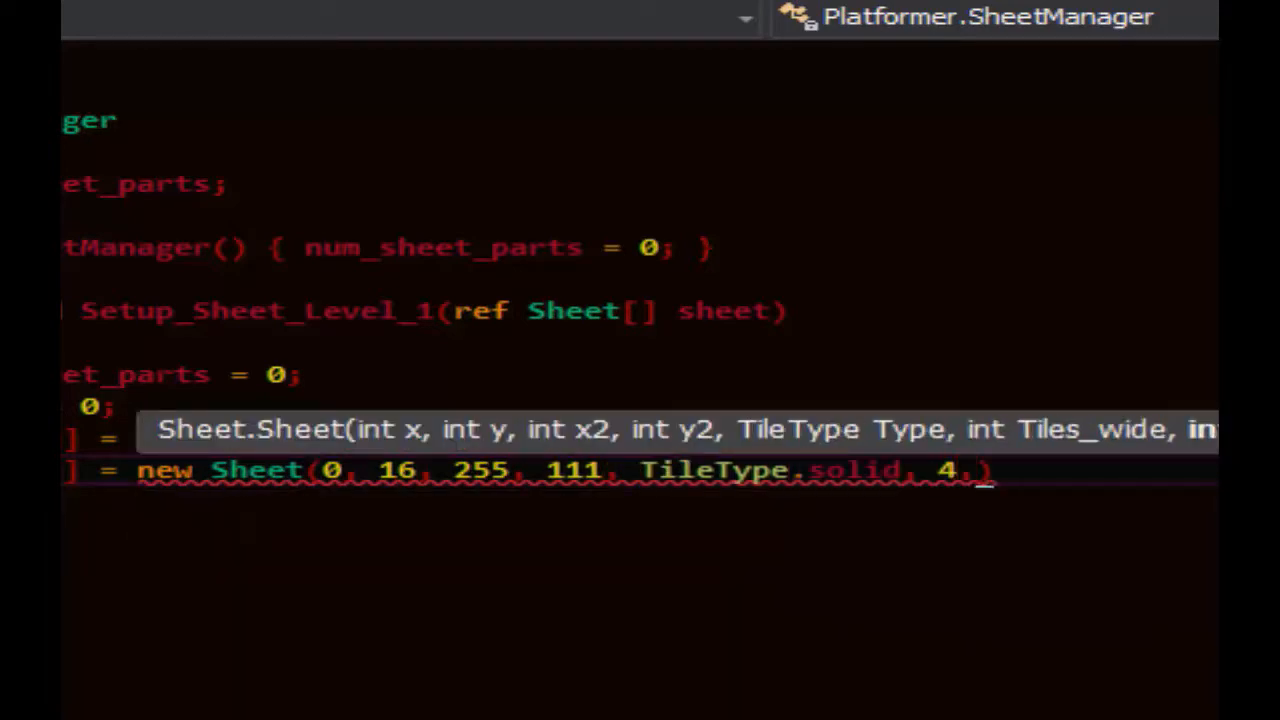
{"action": "type", "text": "1,"}
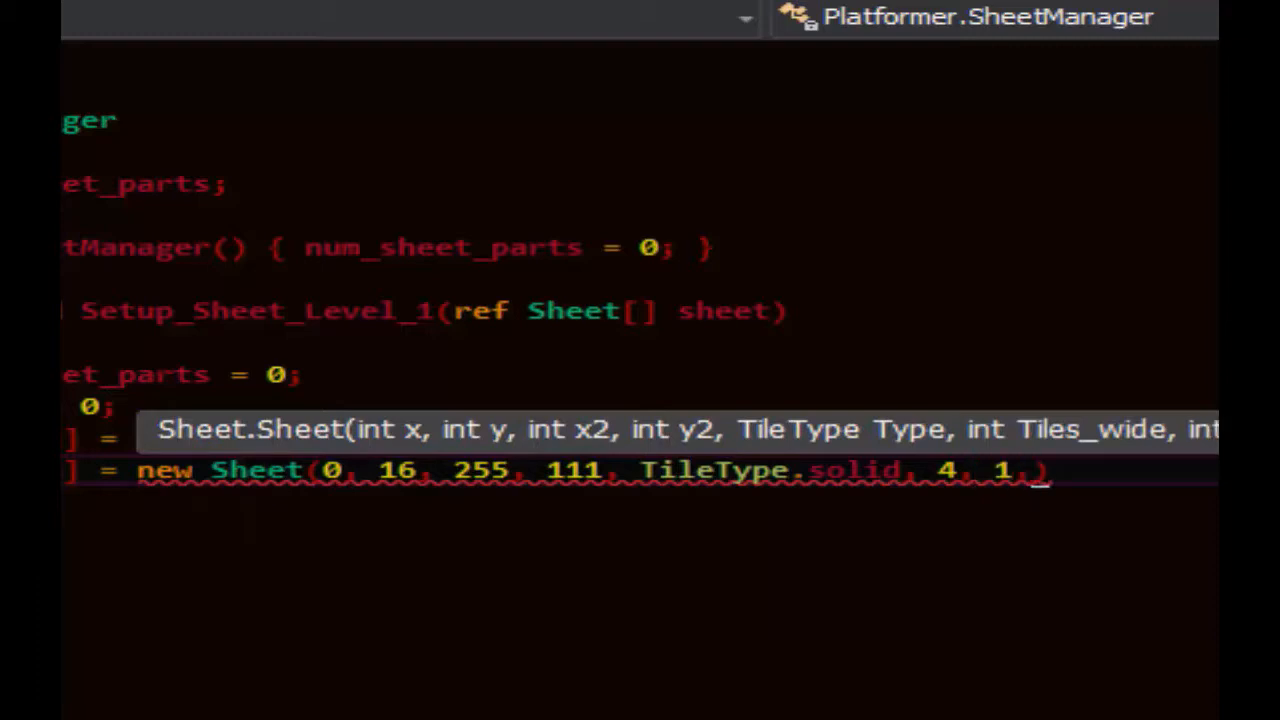
{"action": "type", "text": "0"}
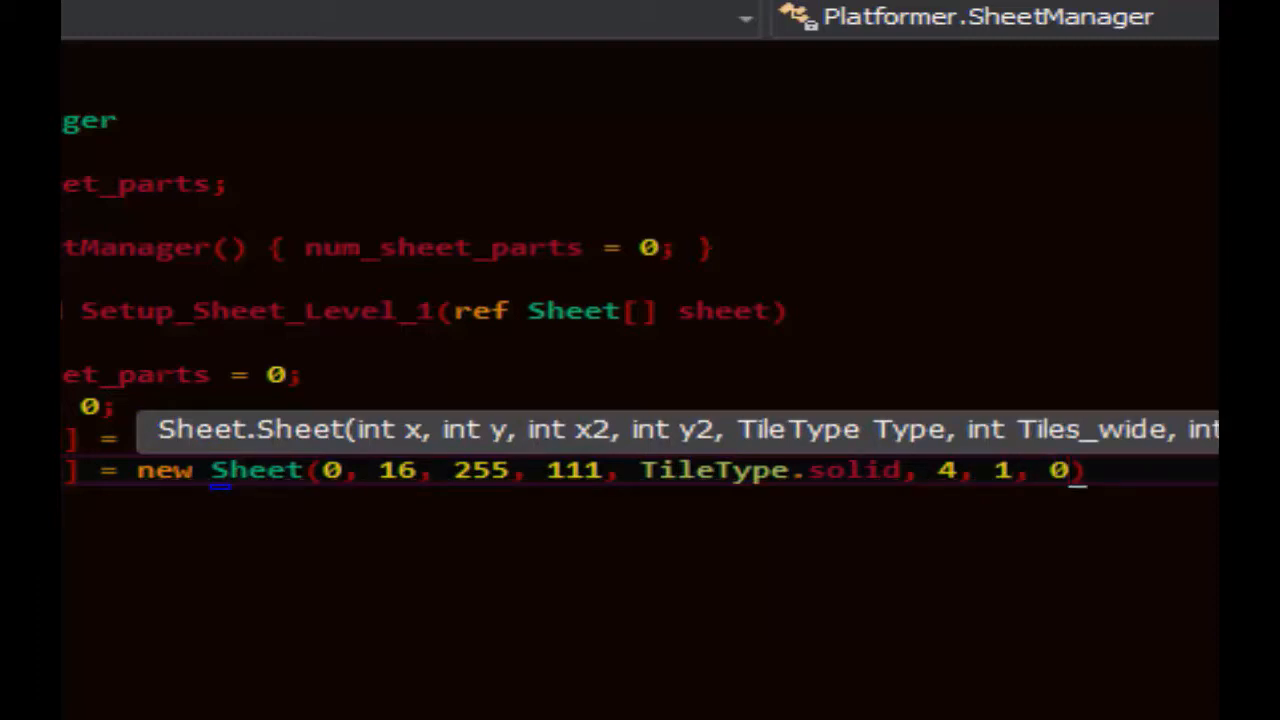
{"action": "type", "text": "f."}
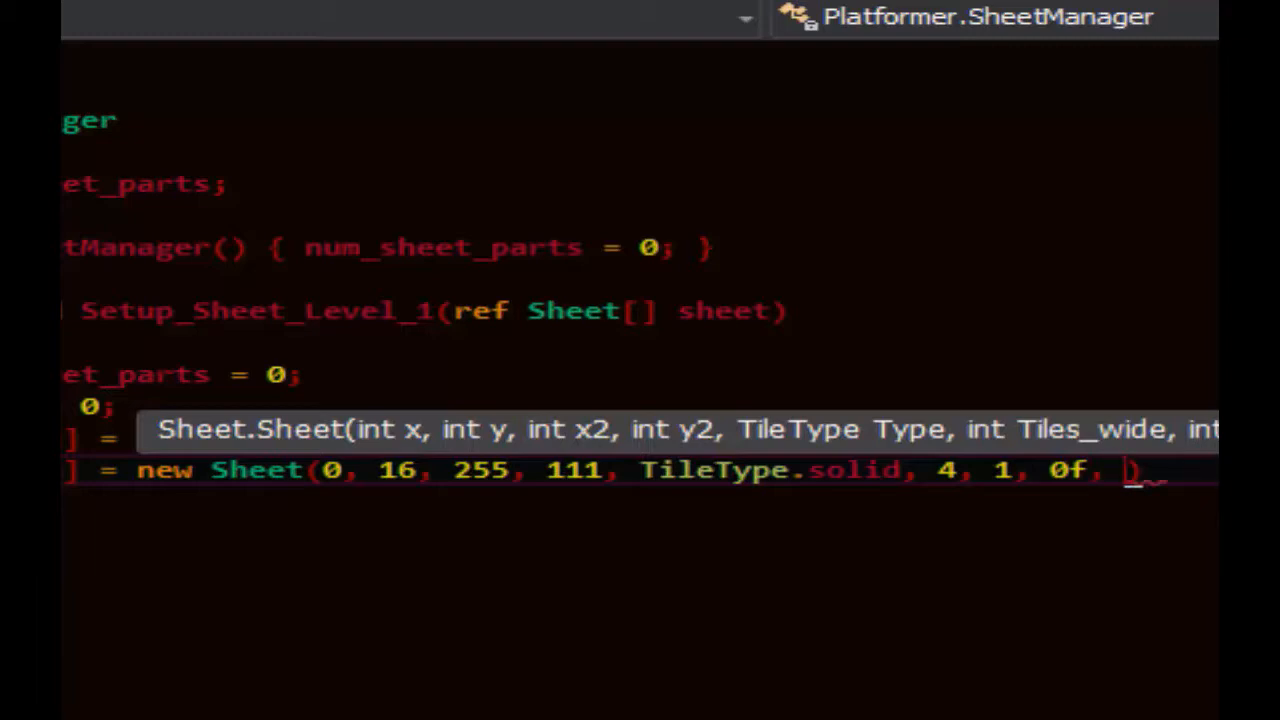
{"action": "key", "text": "Backspace"}
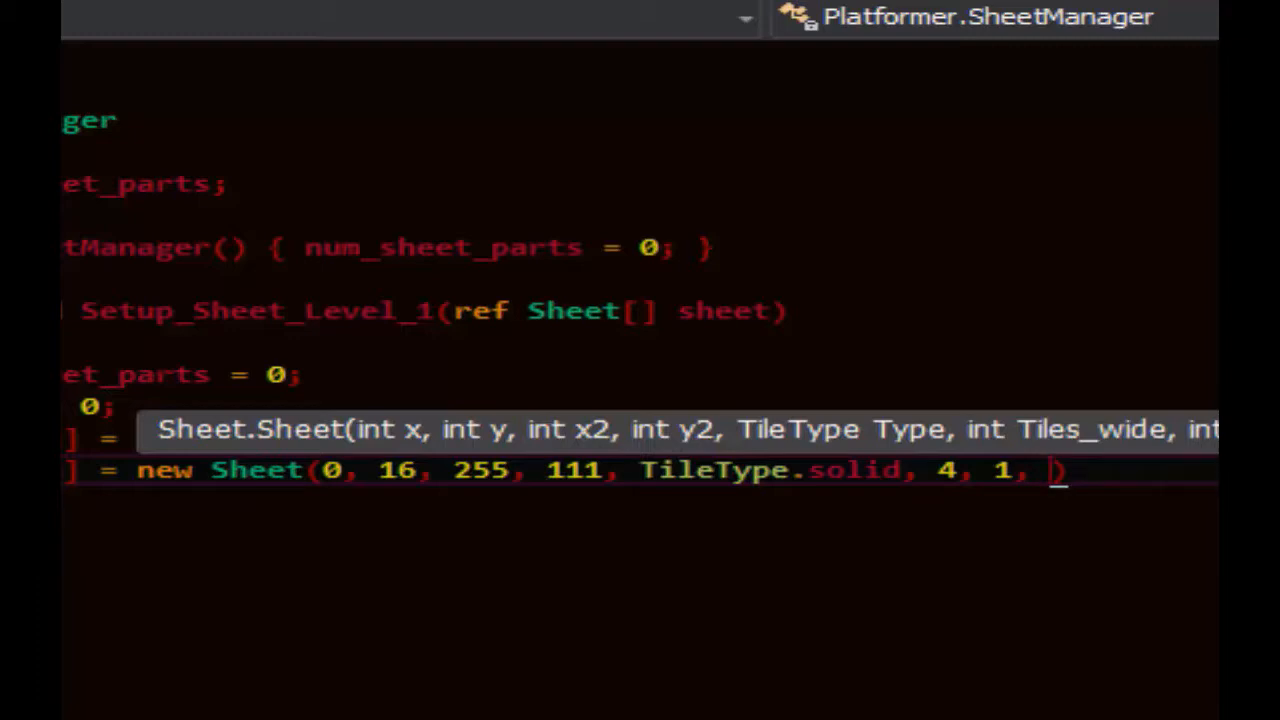
{"action": "type", "text": "0f,"}
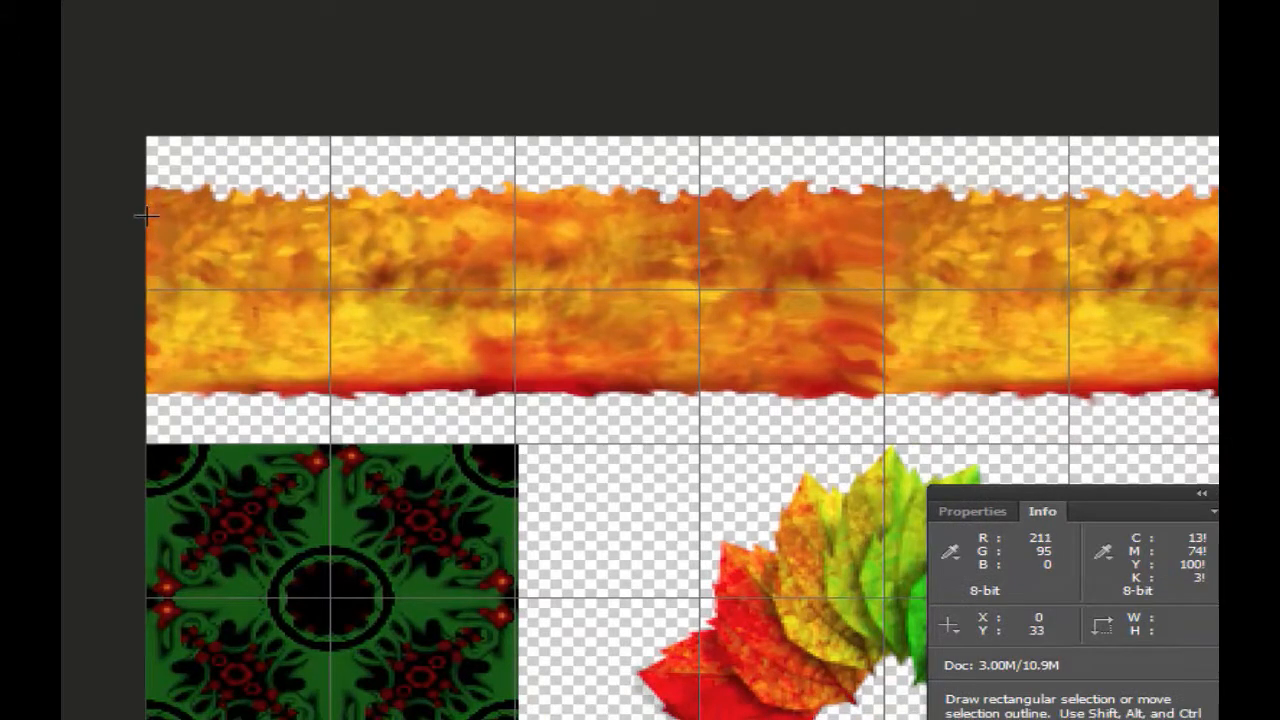
Move the Info panel aside and select a 64 by 61 tile at the grass strip's left end.
{"action": "left_click_drag", "start_coordinate": [147, 215], "coordinate": [330, 367]}
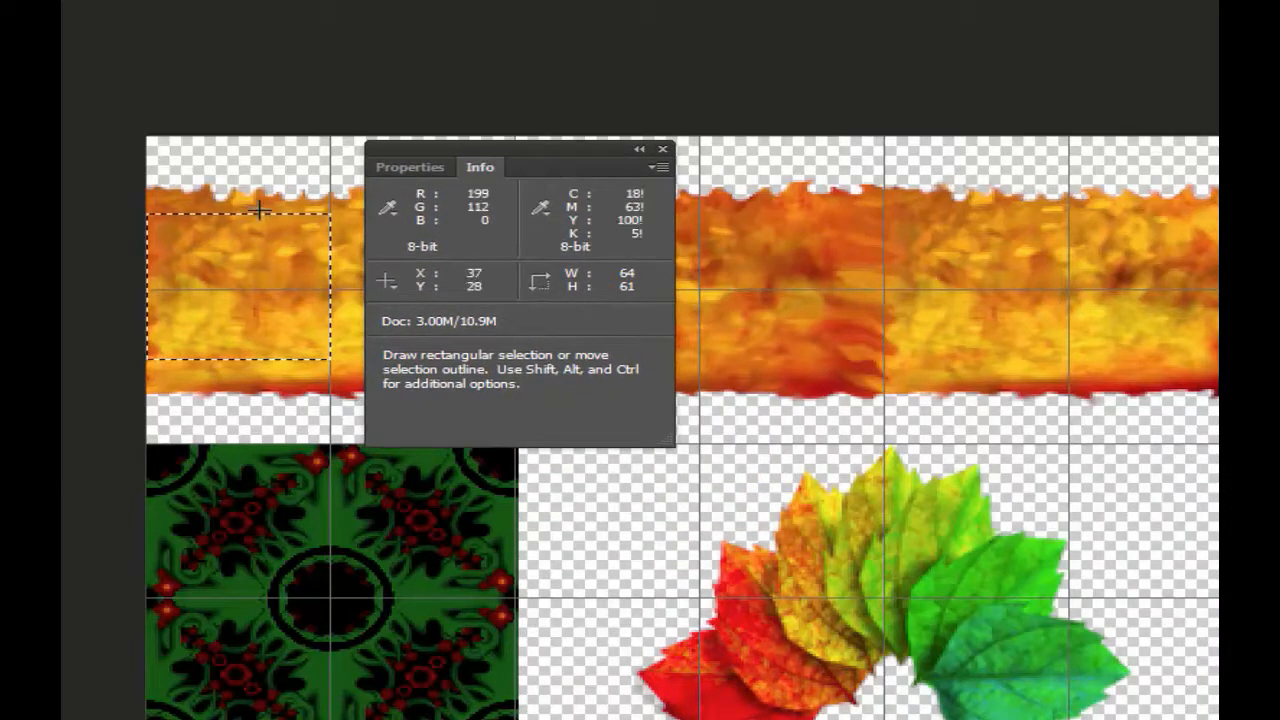
{"action": "left_click_drag", "start_coordinate": [260, 210], "coordinate": [150, 230]}
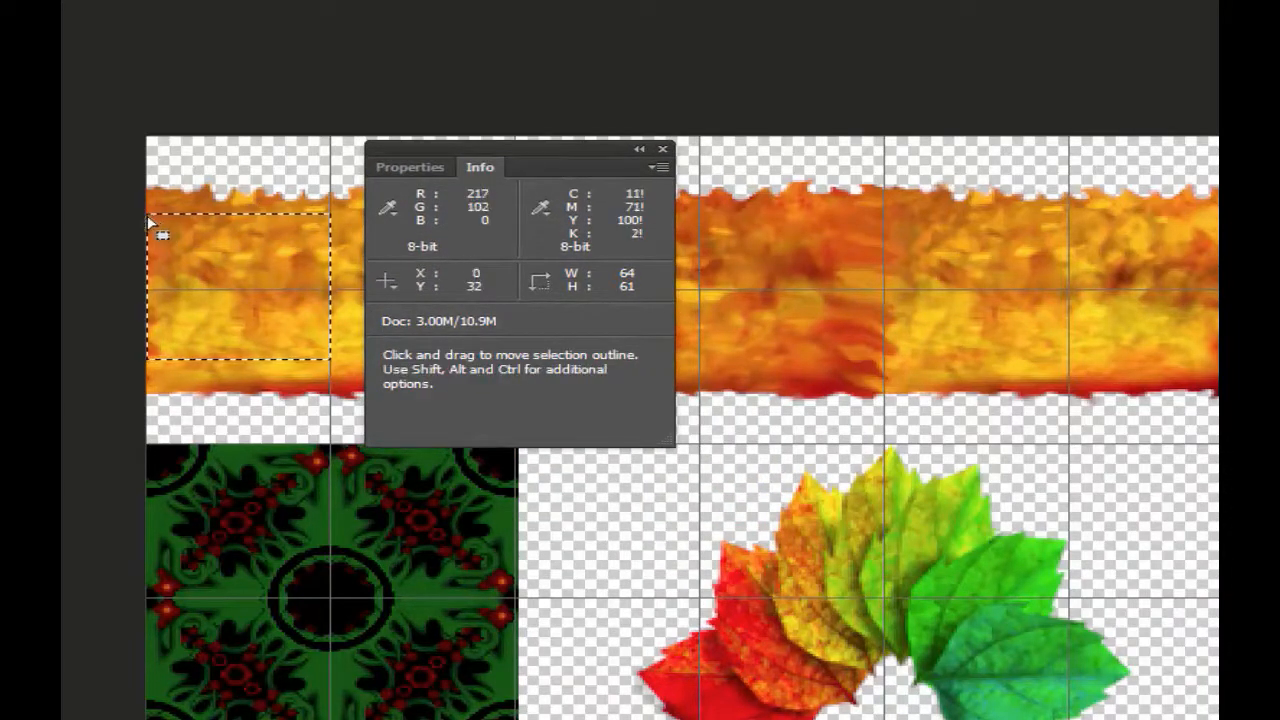
{"action": "left_click_drag", "start_coordinate": [162, 235], "coordinate": [240, 398]}
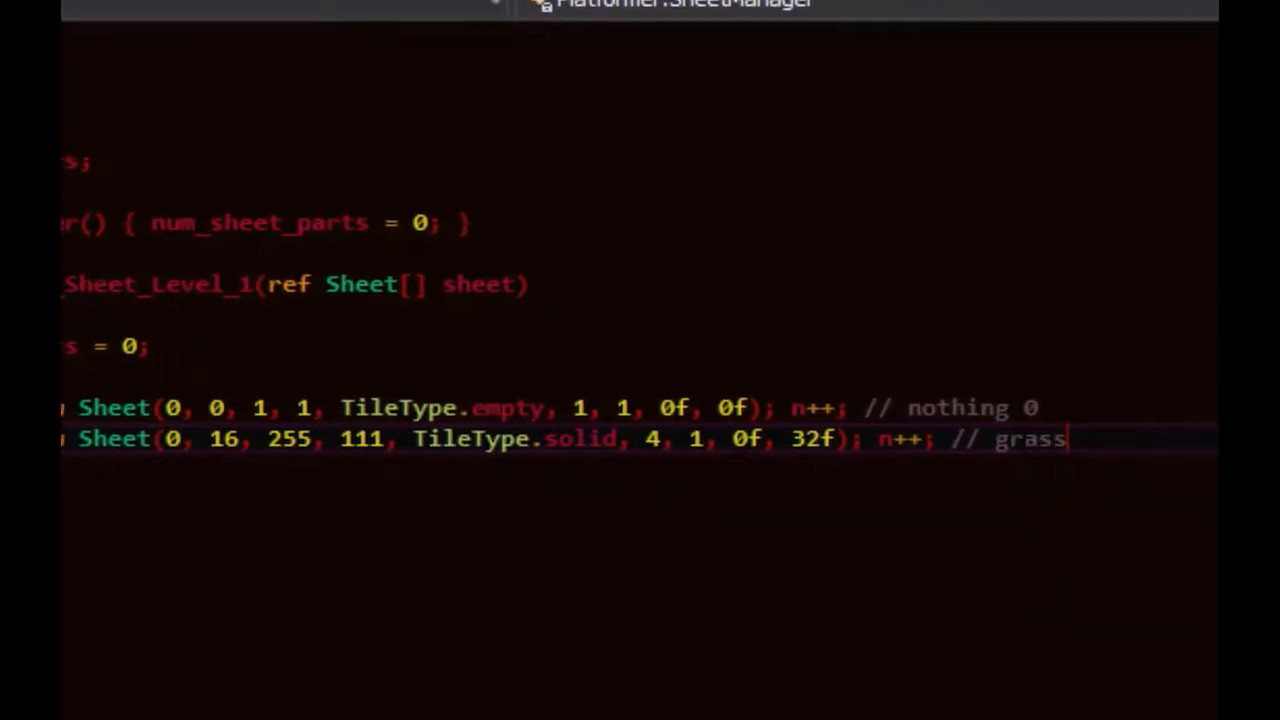
Add the commented green solid block entry spanning 0, 127 to 255, ending 0f, 128f.
{"action": "type", "text": "1"}
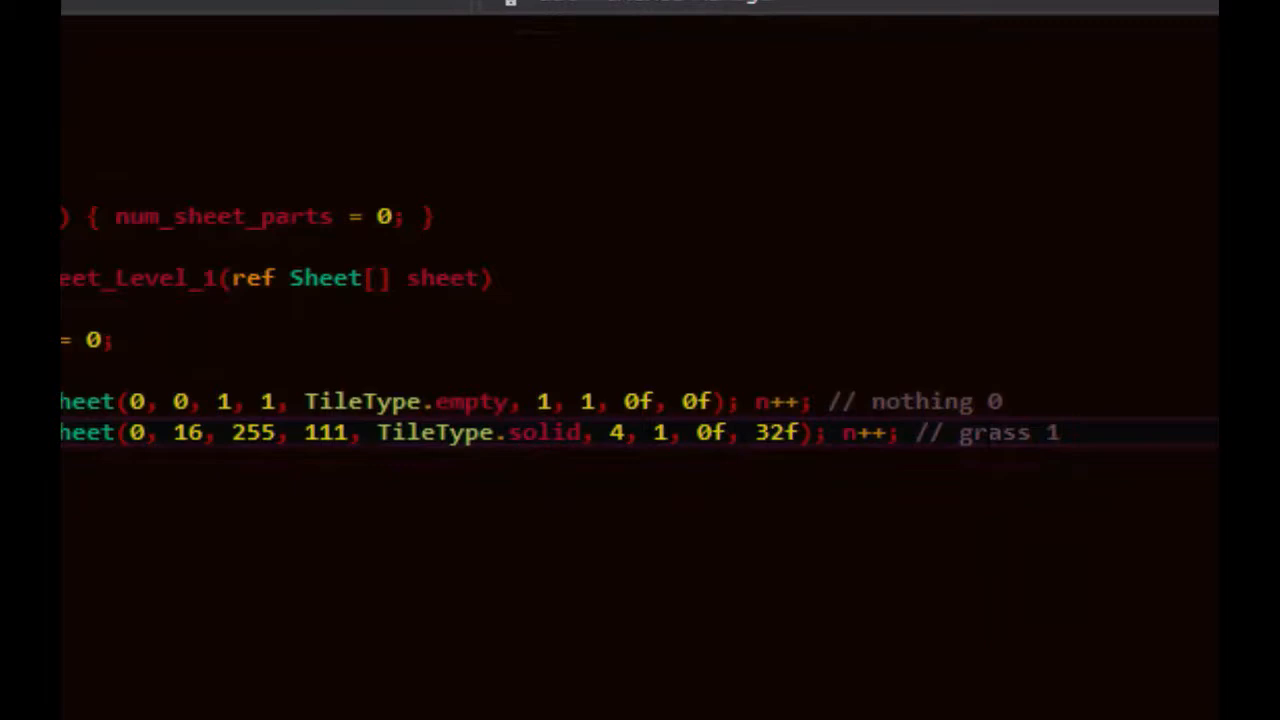
{"action": "type", "text": "q"}
{"action": "type", "text": "et[n] = new Sheet("}
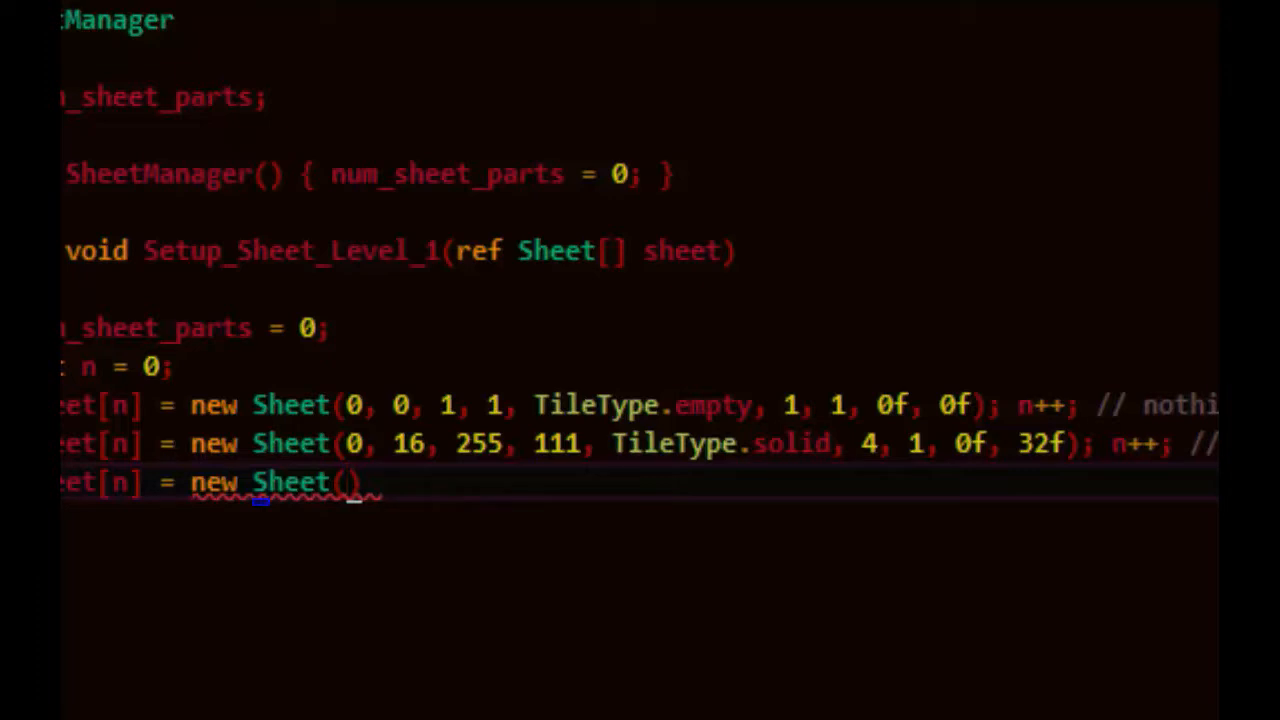
{"action": "type", "text": "0, 127"}
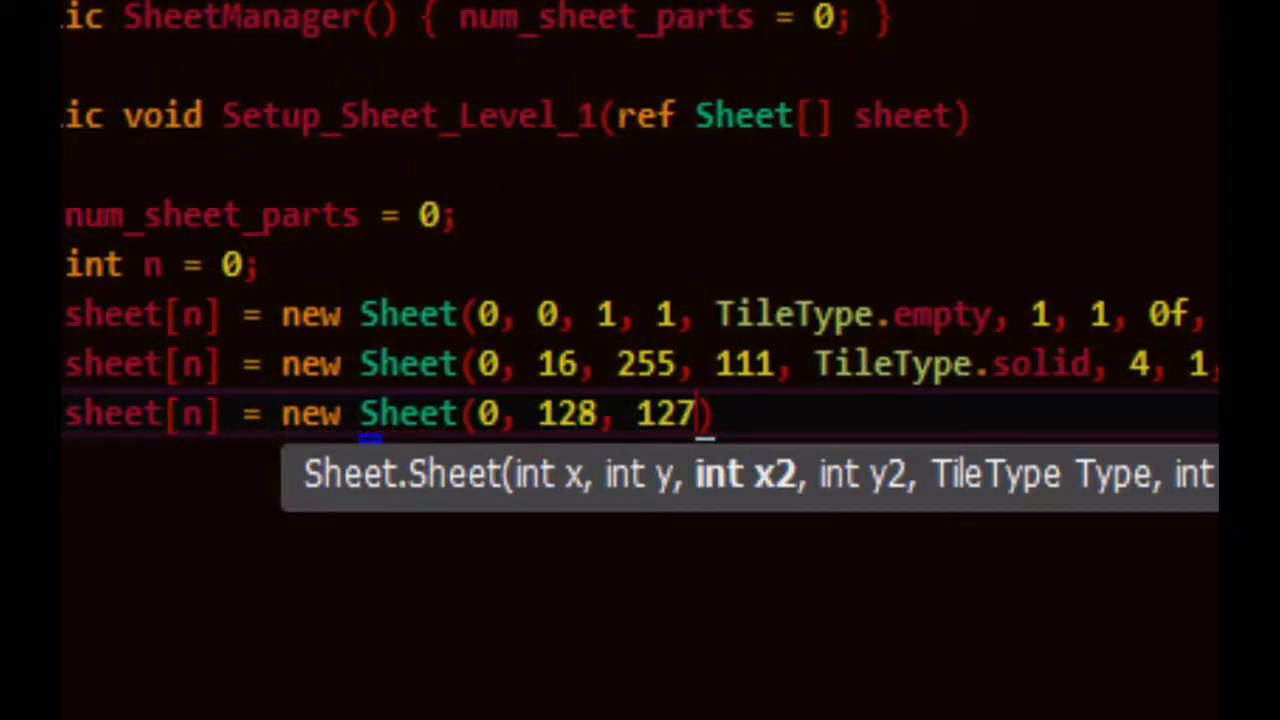
{"action": "type", "text": ", 255"}
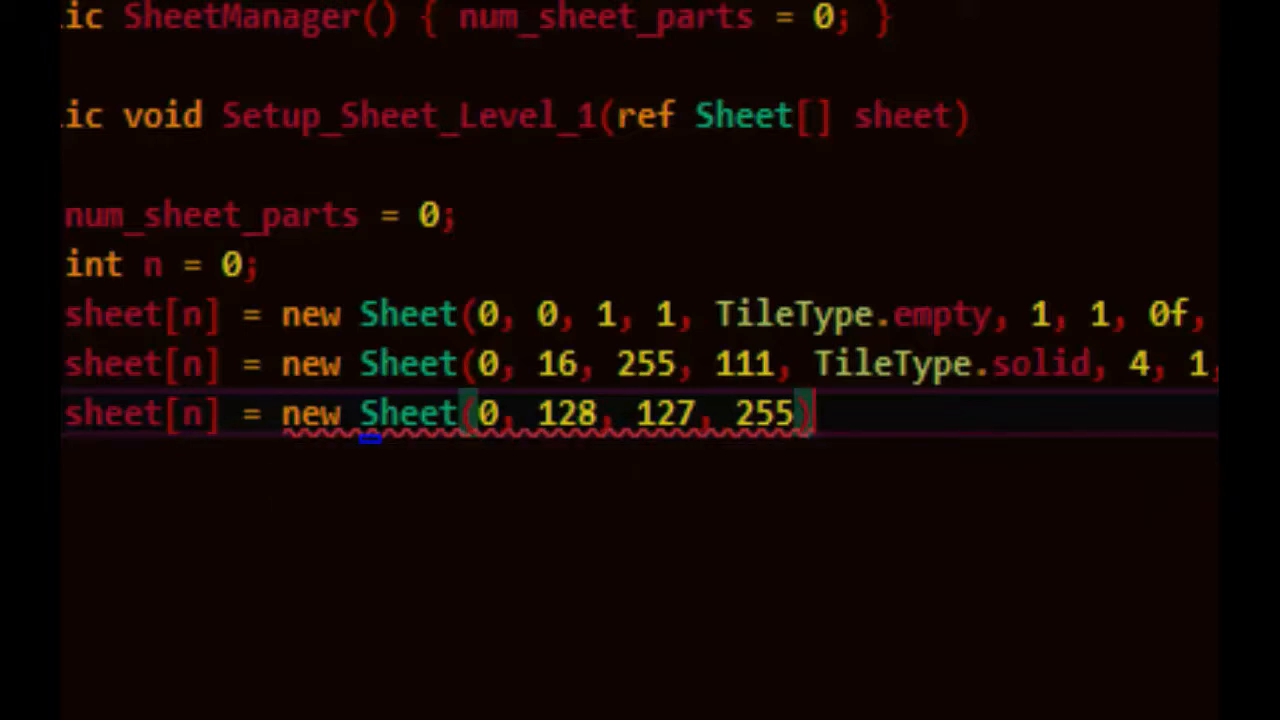
{"action": "type", "text": "TileType.solid,"}
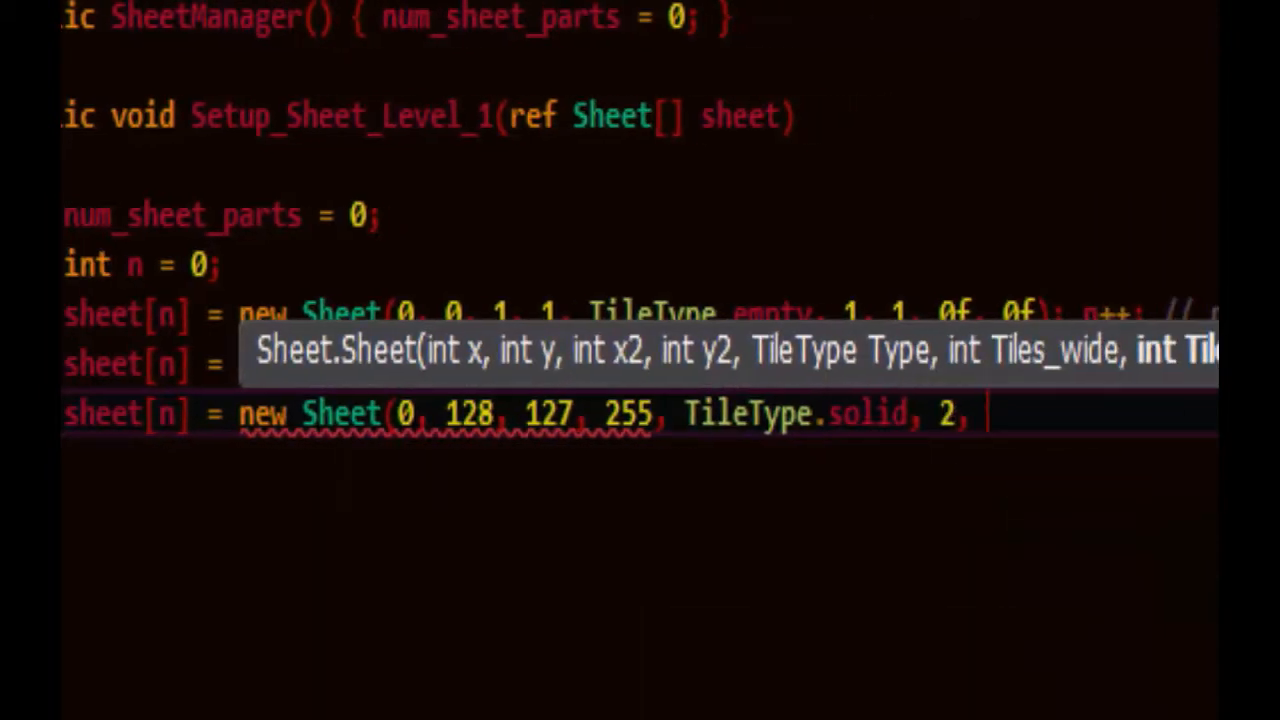
{"action": "type", "text": "2, 0,"}
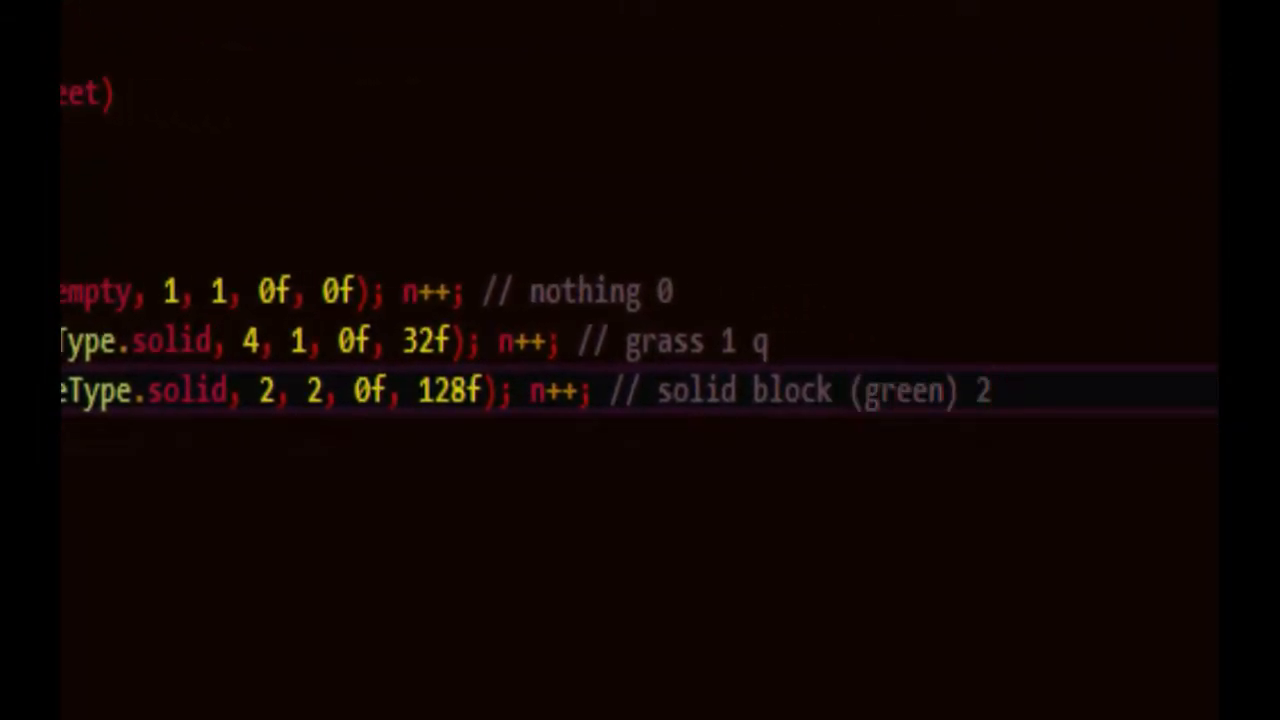
{"action": "type", "text": "w"}
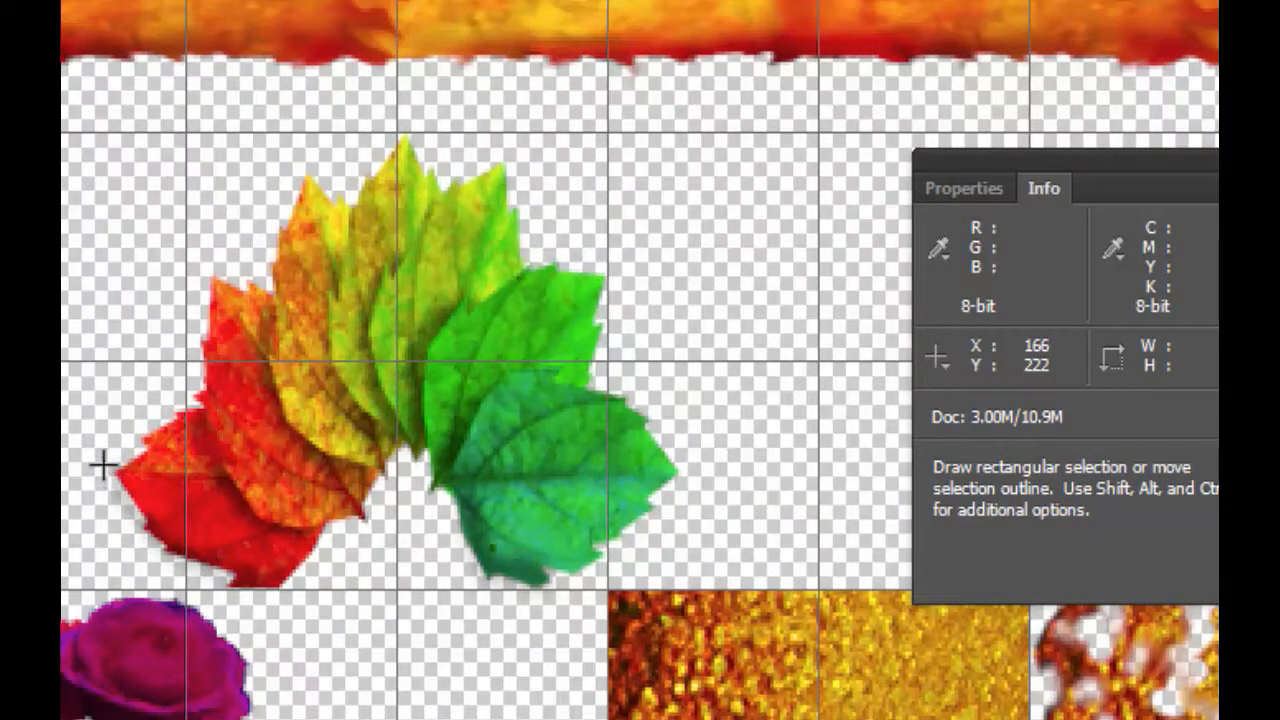
{"action": "mouse_move", "coordinate": [400, 135]}
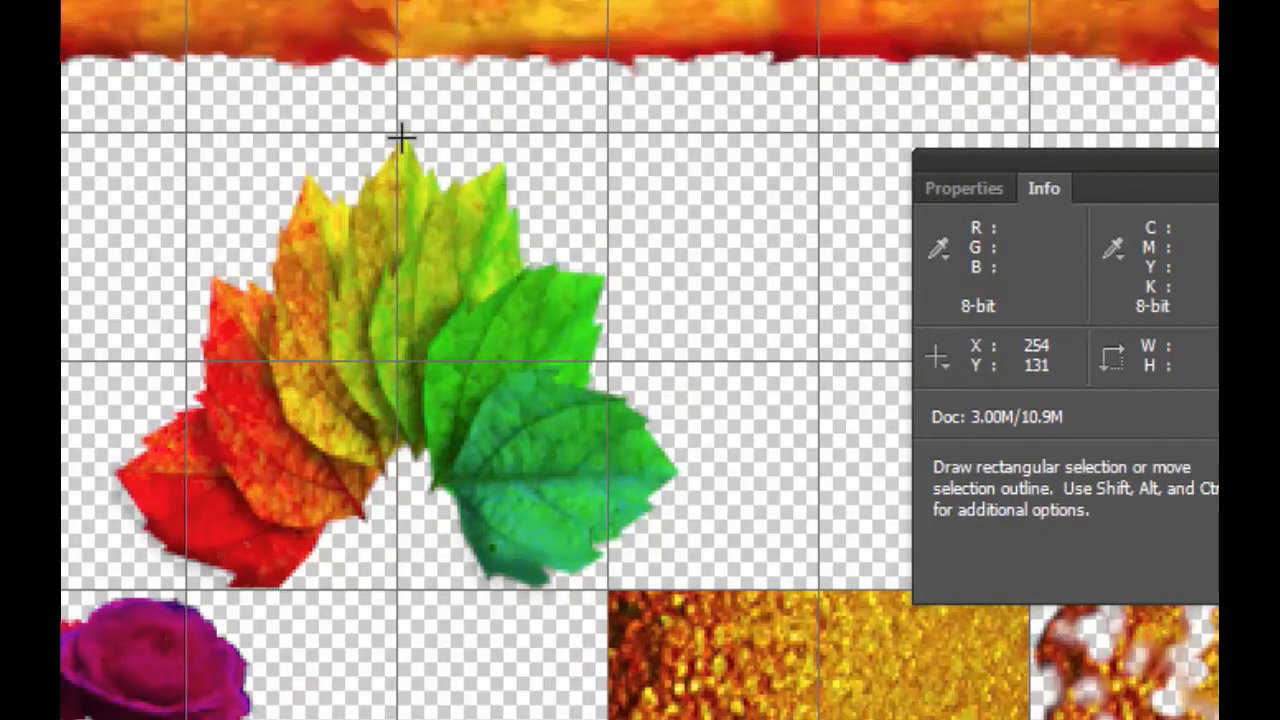
{"action": "mouse_move", "coordinate": [690, 468]}
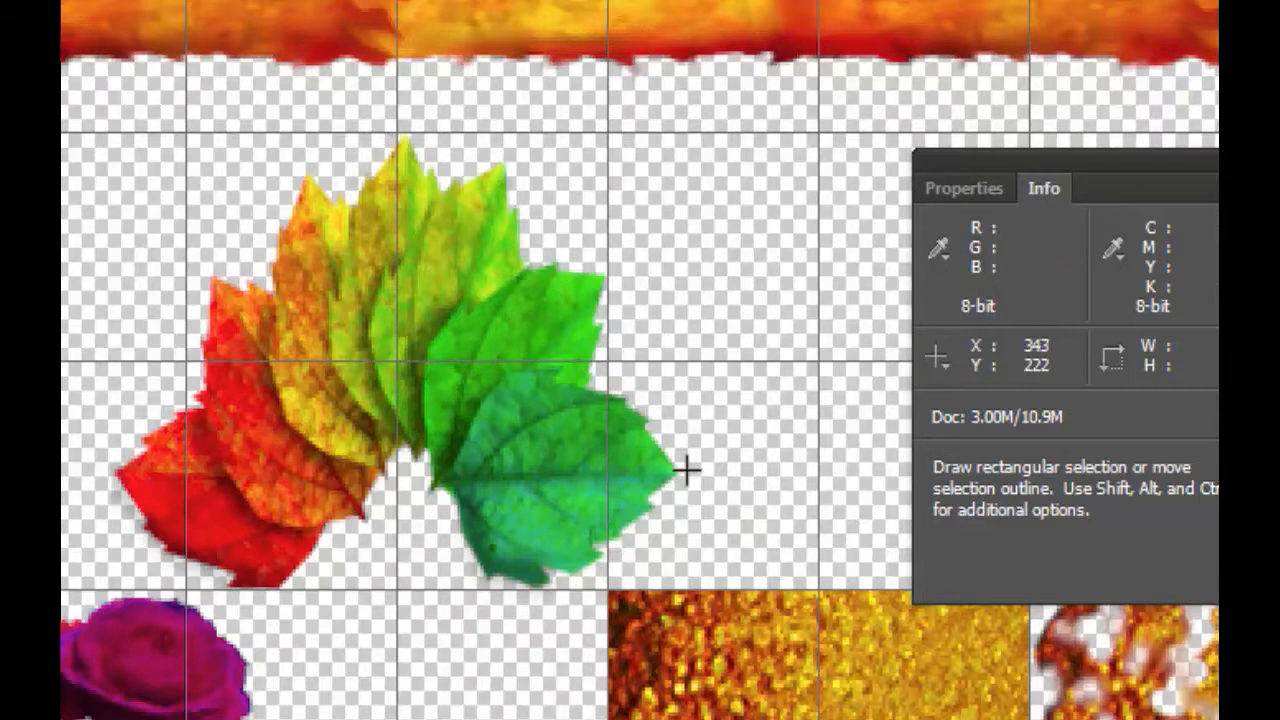
{"action": "mouse_move", "coordinate": [578, 588]}
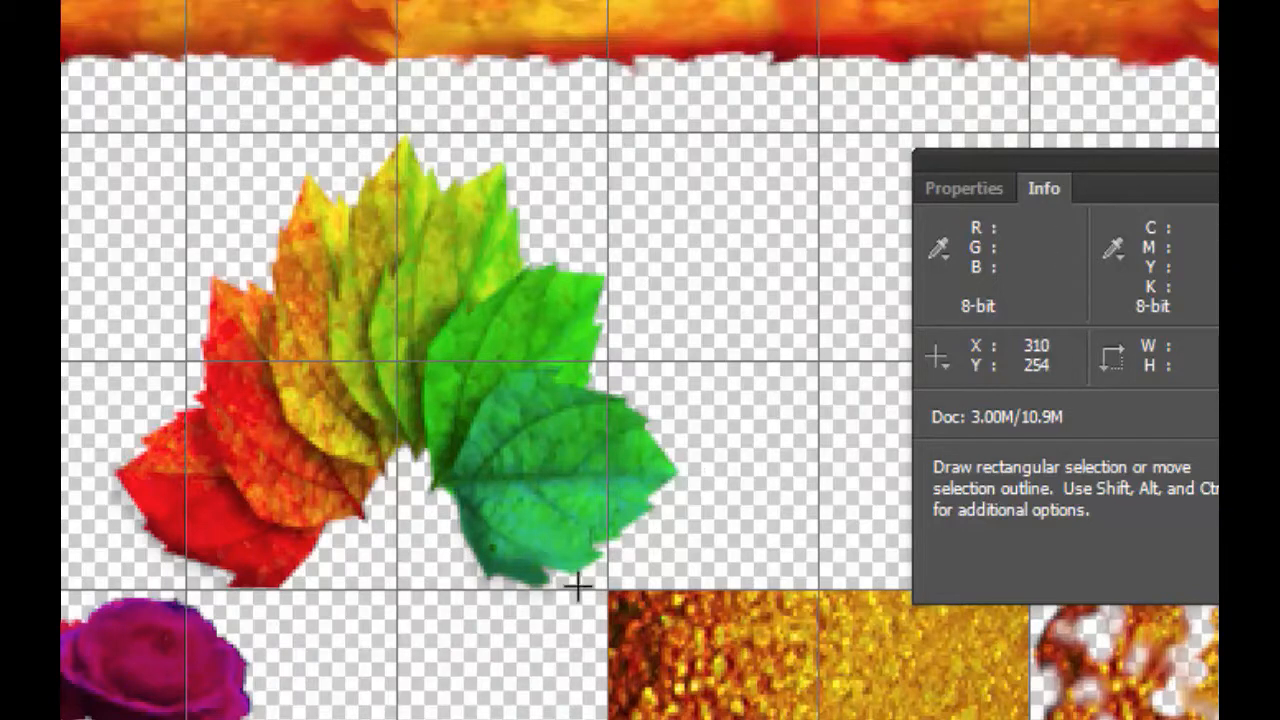
{"action": "mouse_move", "coordinate": [275, 235]}
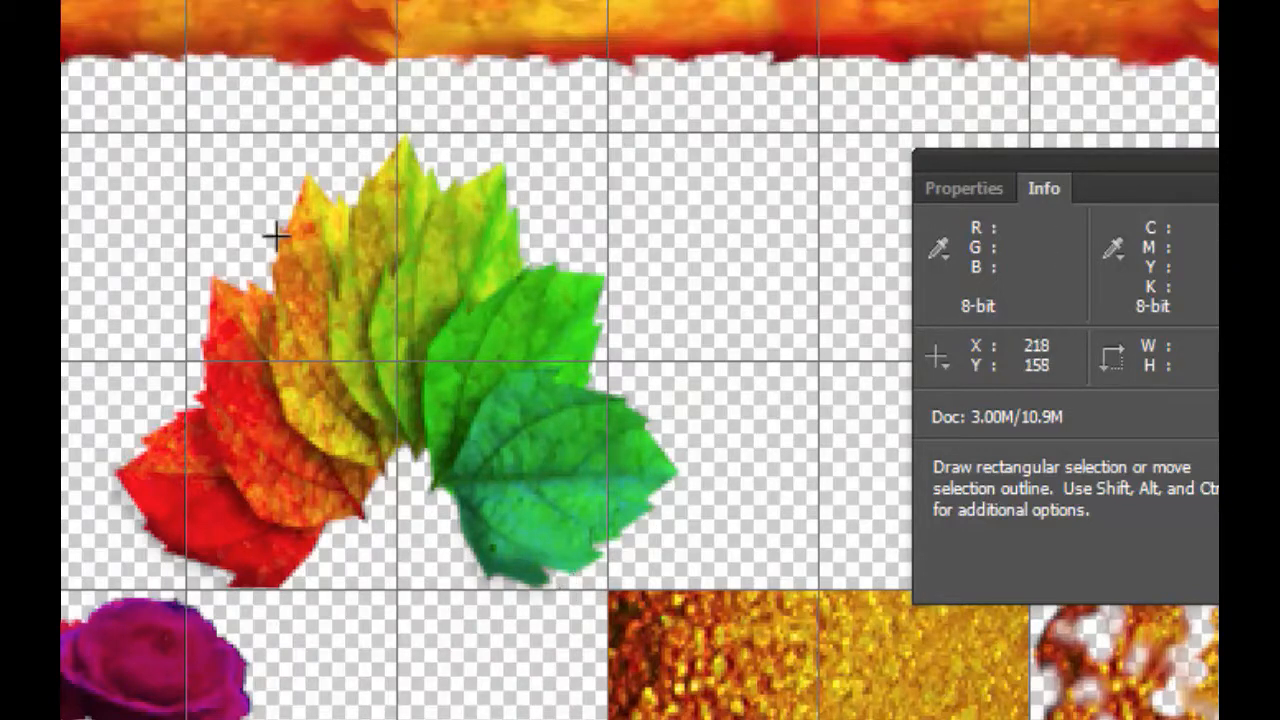
Marquee over the leaves sprite to read its position, roughly x 224, y 160.
{"action": "left_click_drag", "start_coordinate": [275, 235], "coordinate": [515, 500]}
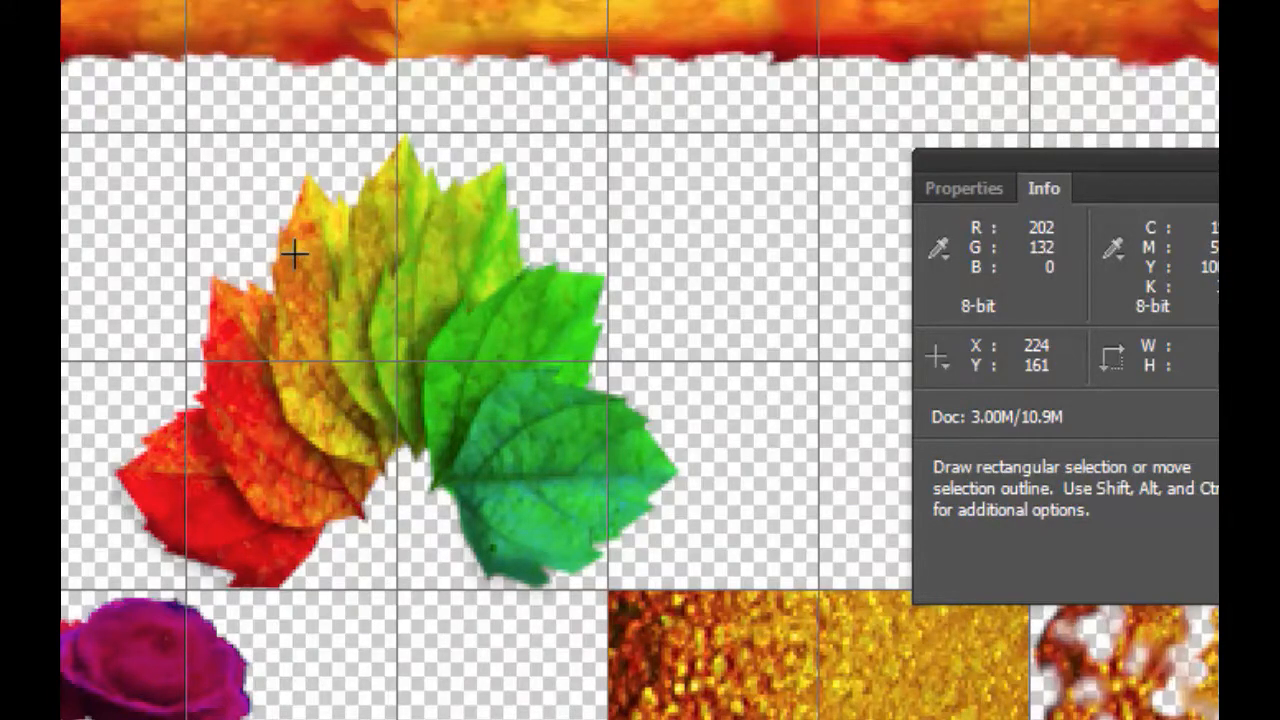
{"action": "left_click_drag", "start_coordinate": [295, 255], "coordinate": [500, 500]}
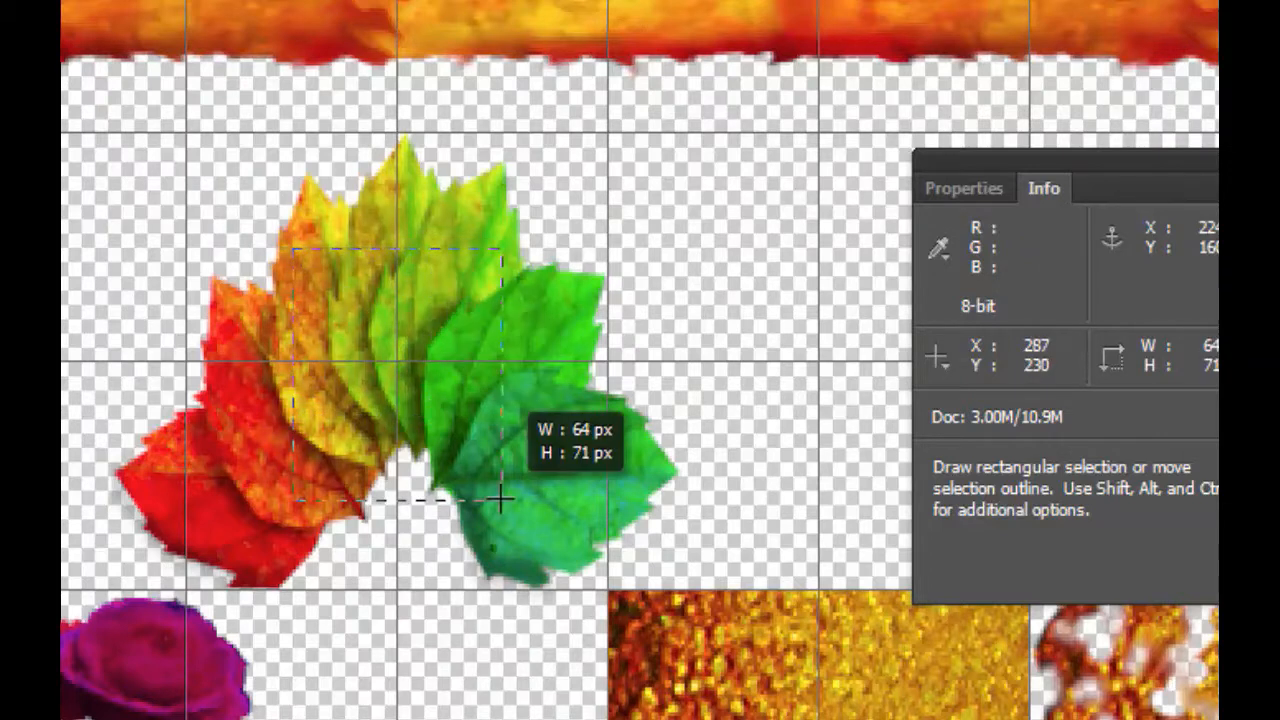
{"action": "left_click_drag", "start_coordinate": [505, 500], "coordinate": [505, 483]}
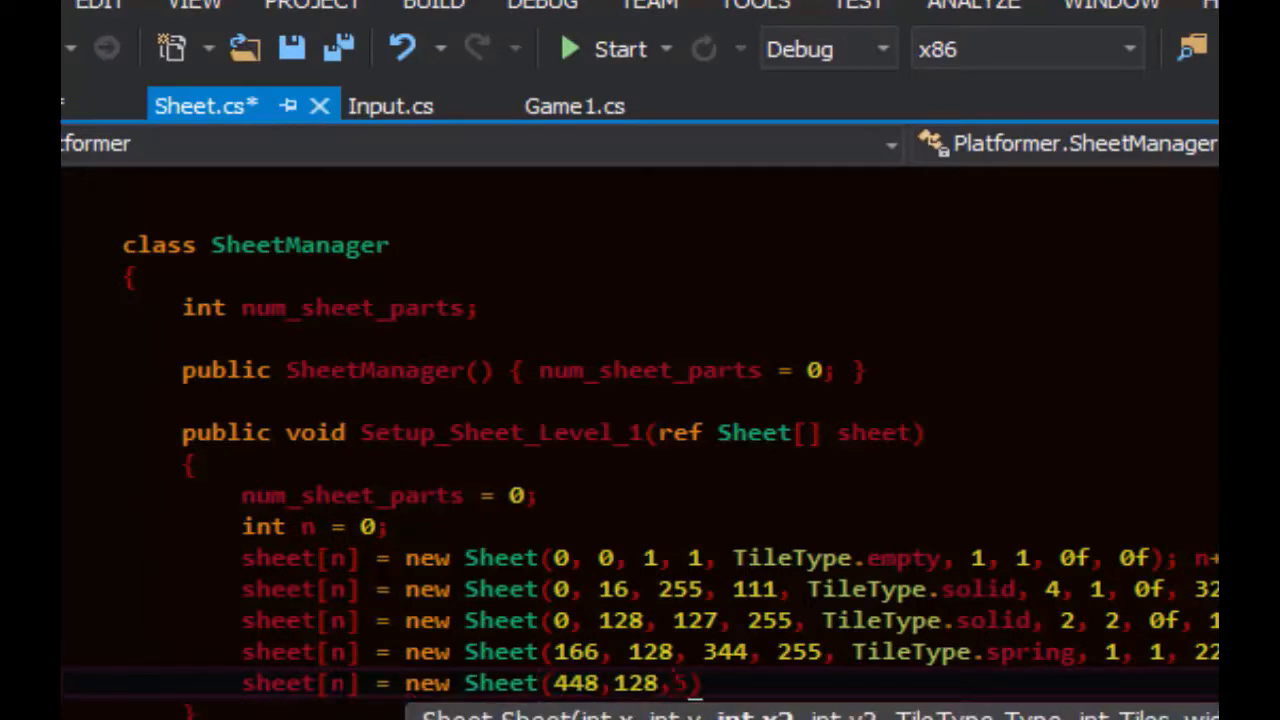
Add new Sheet(448, 128, 575, 254, TileType.reflector, 1, 1, 480, 160) commented reflective crystals 4.
{"action": "type", "text": "575, 254,"}
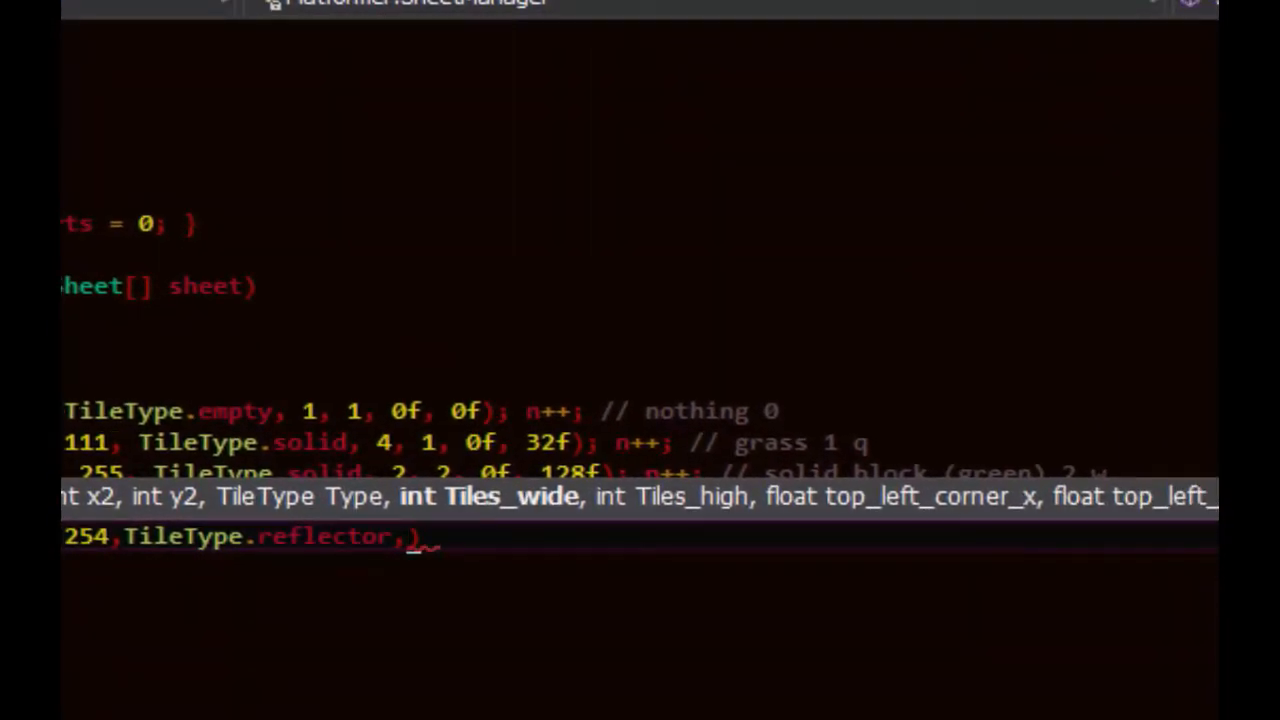
{"action": "type", "text": "1,1,480,"}
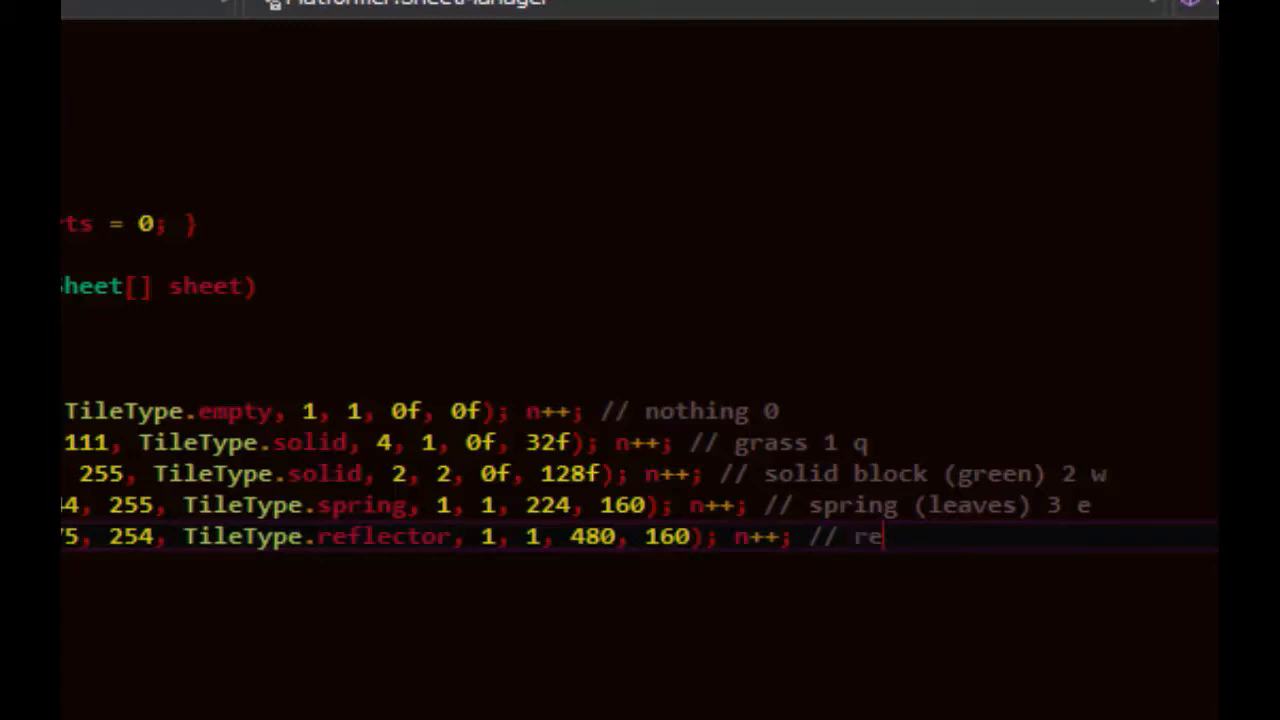
{"action": "type", "text": "flective crystals 4 r"}
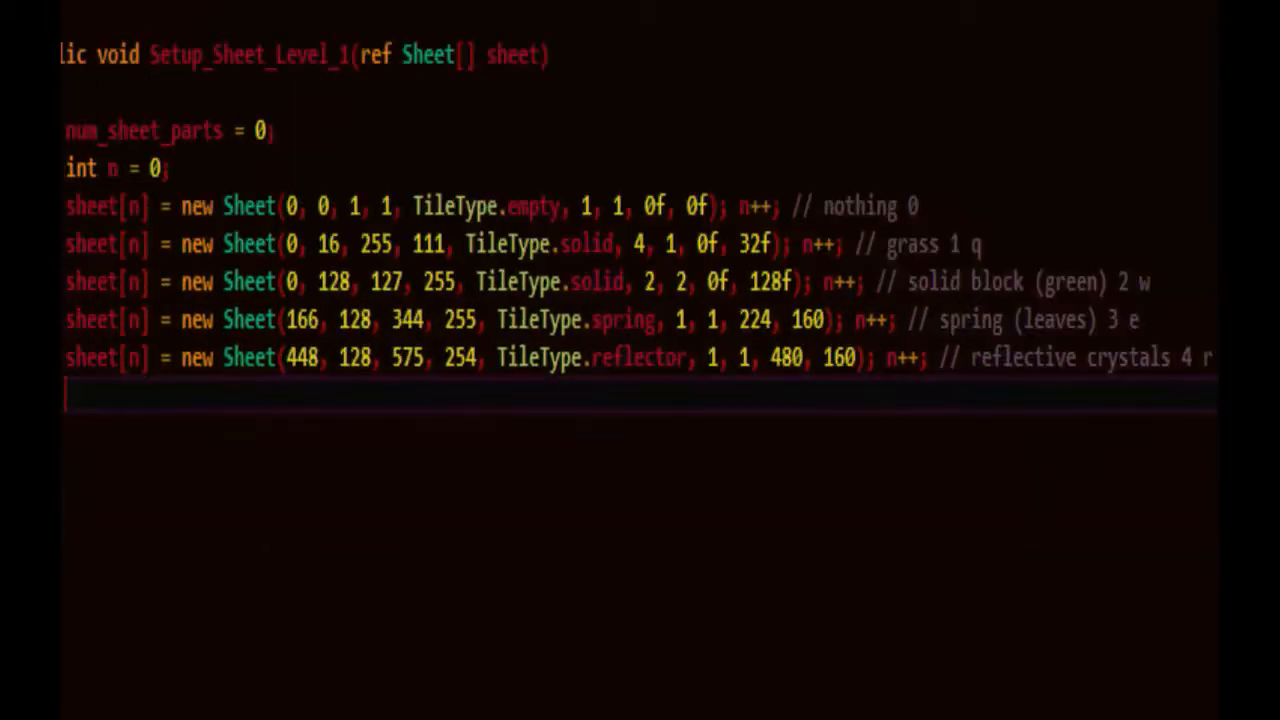
Below the entries ending with spikes 16, set num_sheet_parts = n.
{"action": "scroll", "scroll_direction": "down", "scroll_amount": 3}
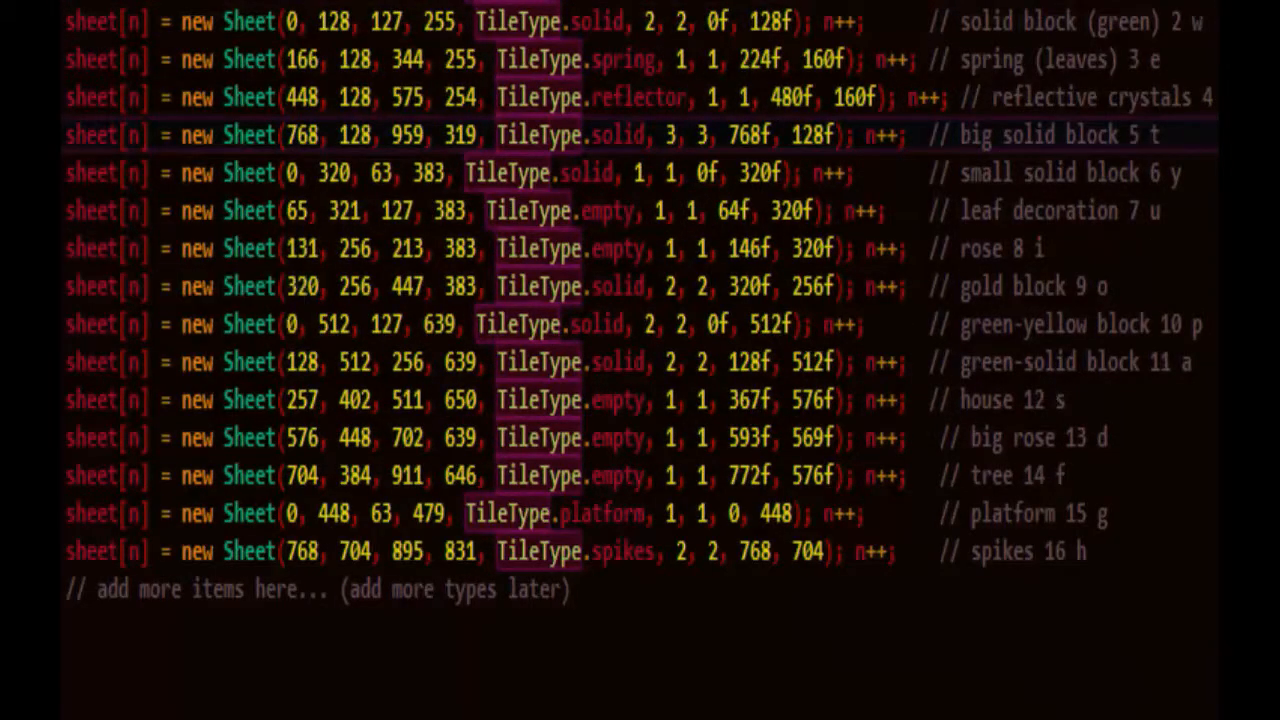
{"action": "scroll", "scroll_direction": "down", "scroll_amount": 3}
{"action": "type", "text": "num"}
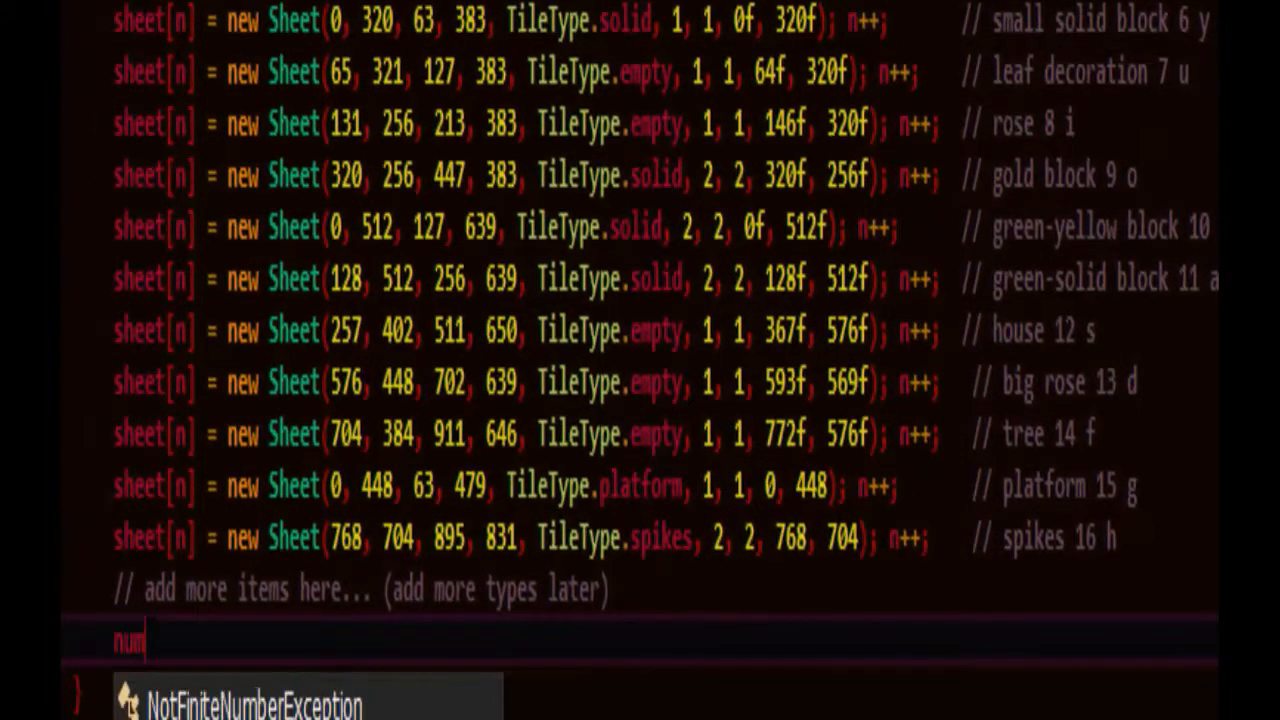
{"action": "type", "text": "sheet_parts = n;"}
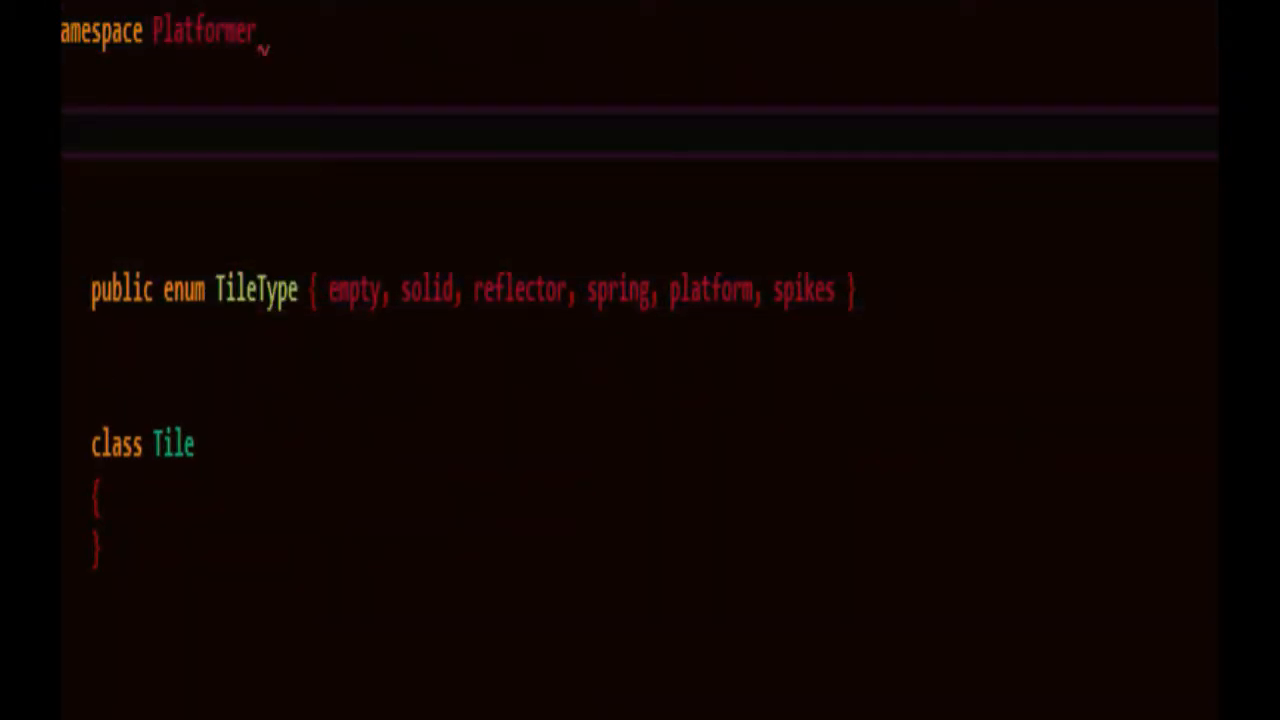
Write class StartData with public int x, y and a constructor assigning x = X, y = Y.
{"action": "type", "text": "class"}
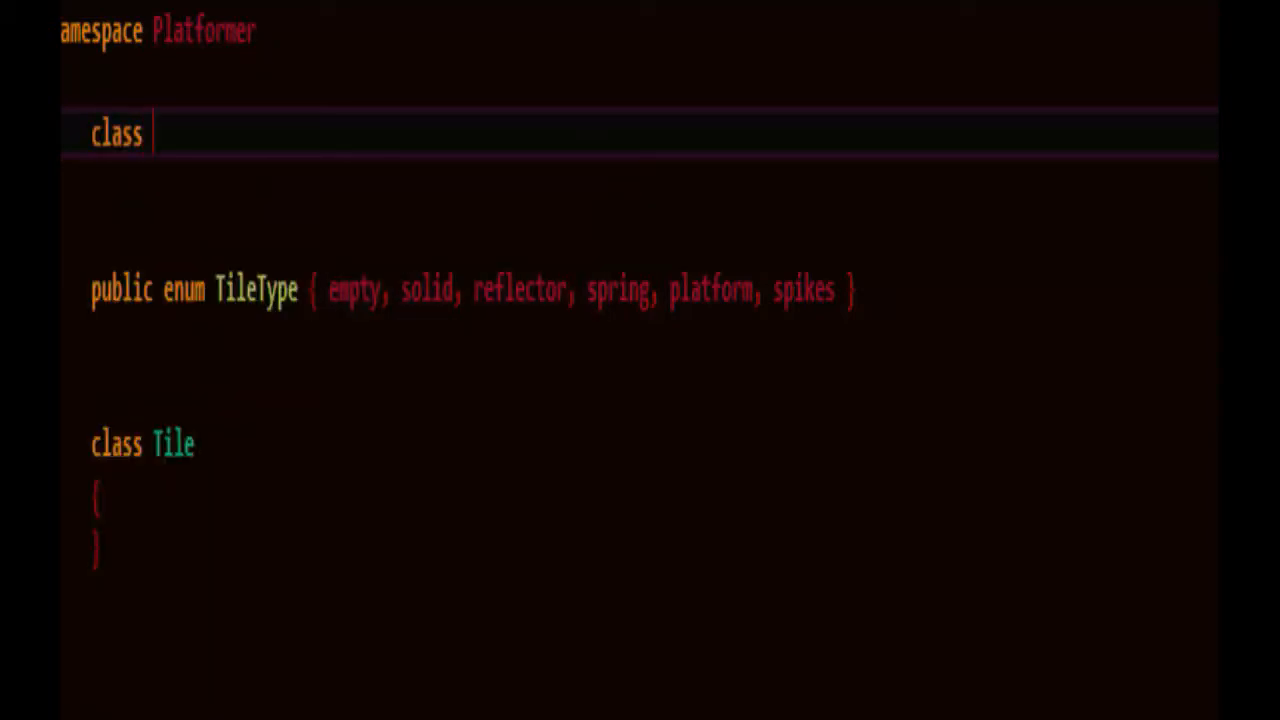
{"action": "type", "text": "StartData"}
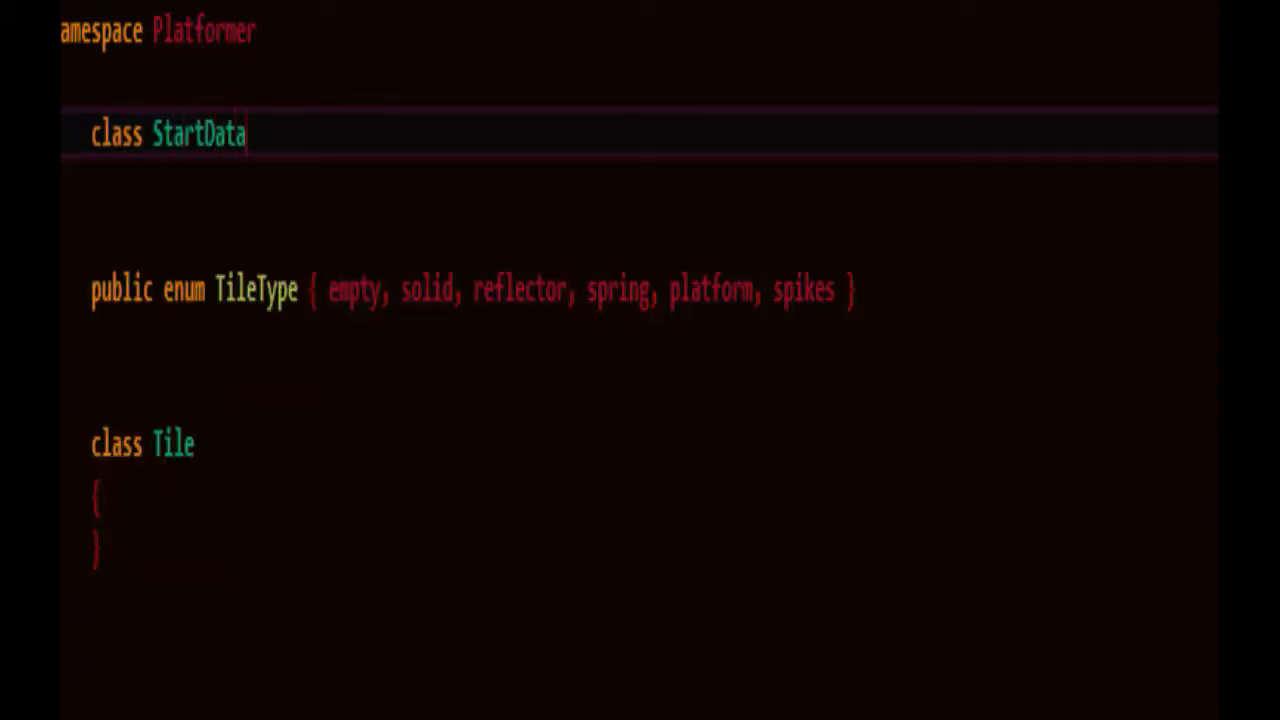
{"action": "type", "text": "public int"}
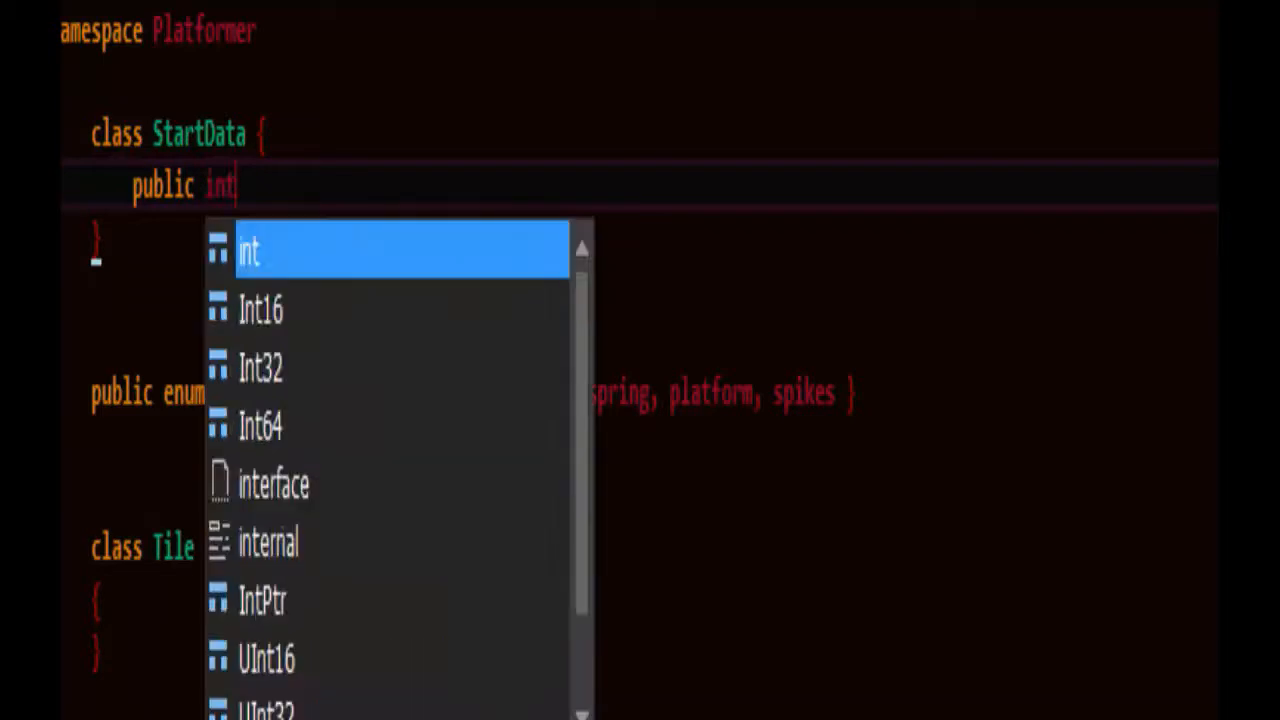
{"action": "type", "text": "x,y;"}
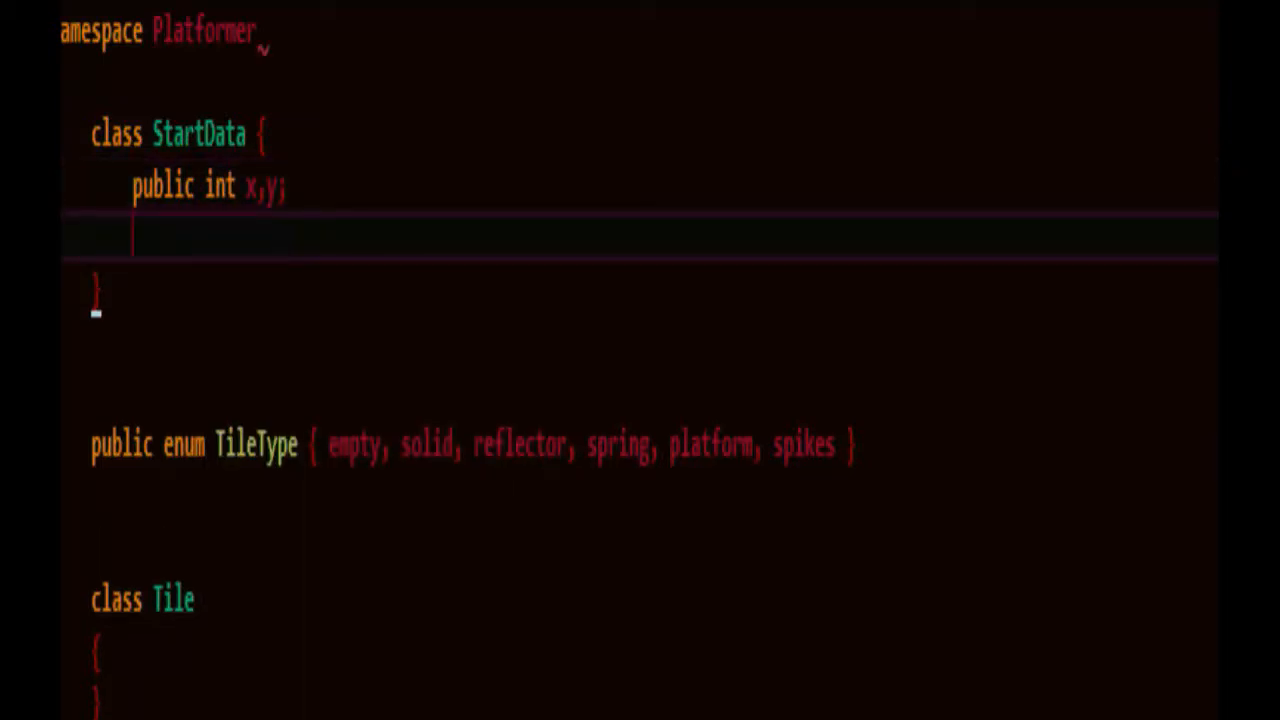
{"action": "type", "text": "public StartData(int X"}
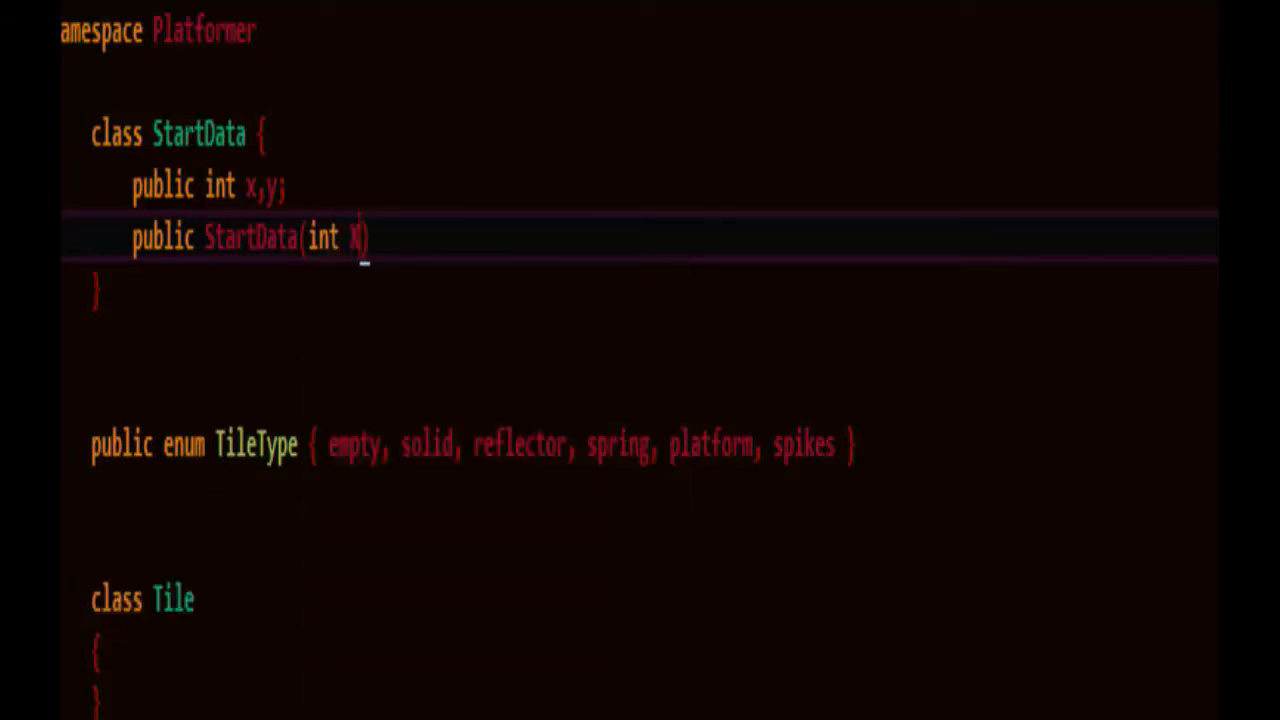
{"action": "type", "text": ", int Y) { x = X, y = Y;"}
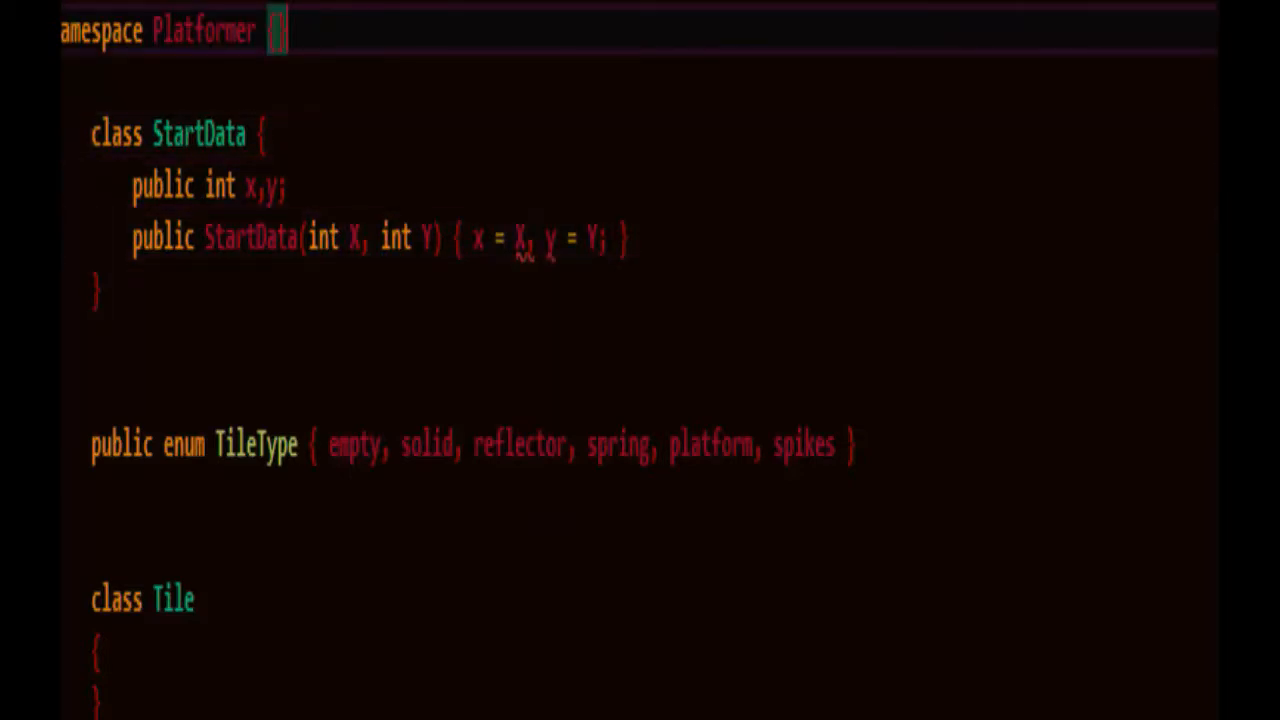
{"action": "left_click", "coordinate": [285, 186]}
{"action": "type", "text": "public int"}
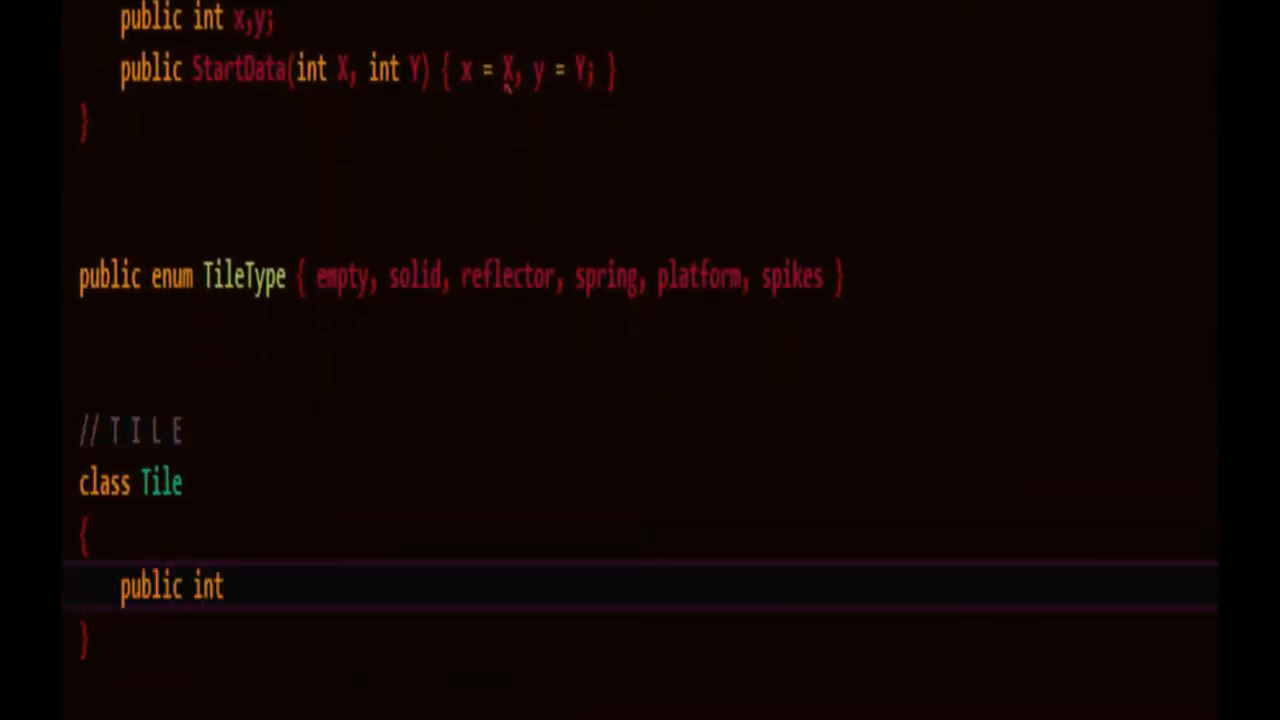
Declare public int index and public TileType type fields in class Tile.
{"action": "type", "text": "index;"}
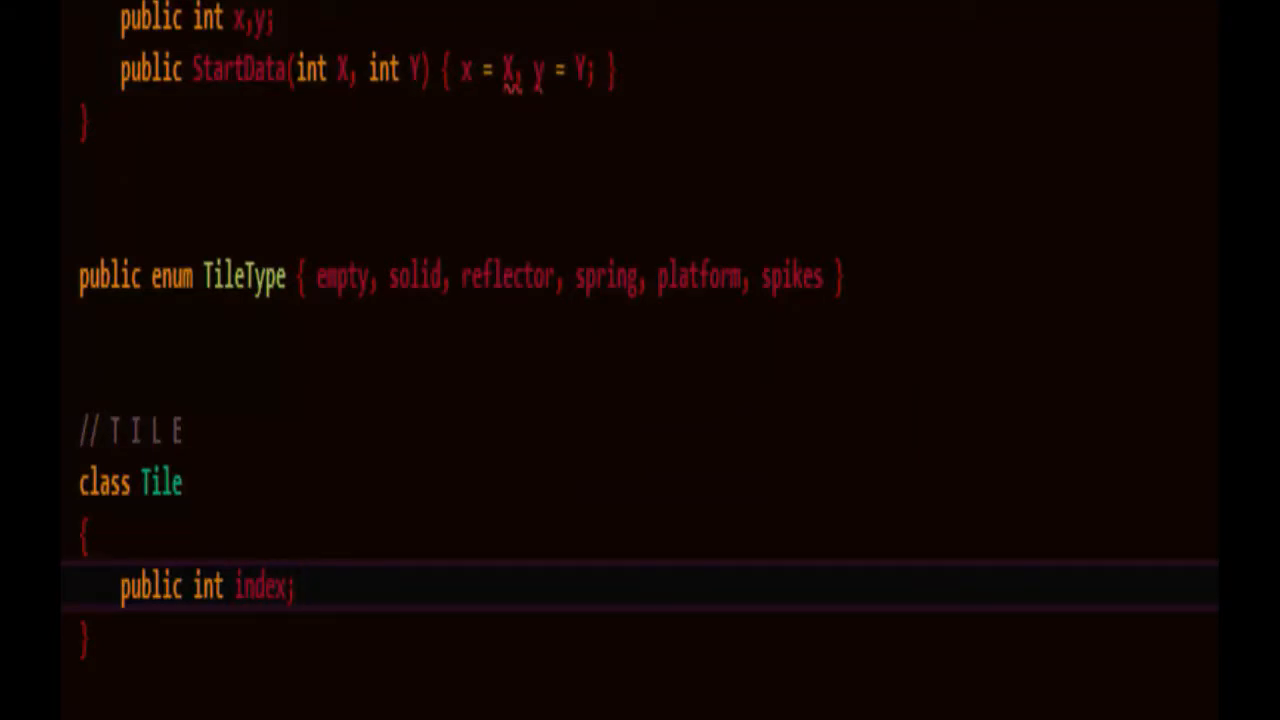
{"action": "type", "text": "public"}
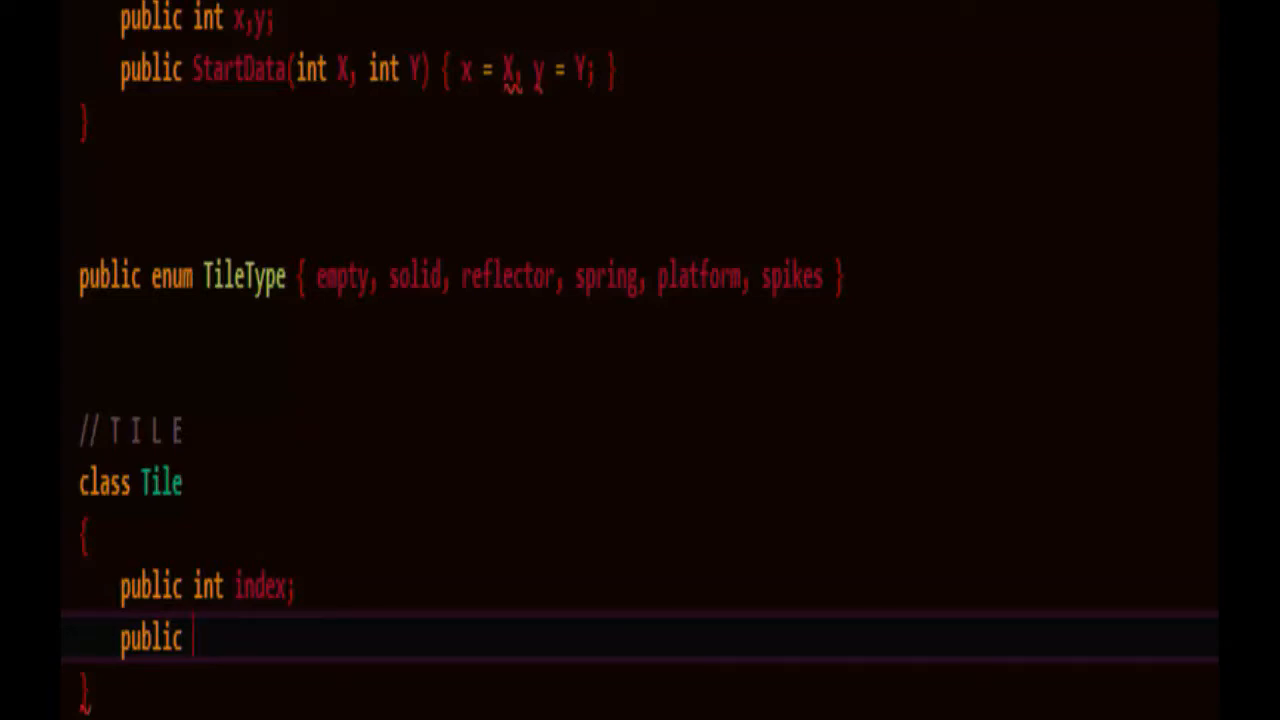
{"action": "type", "text": "TileType"}
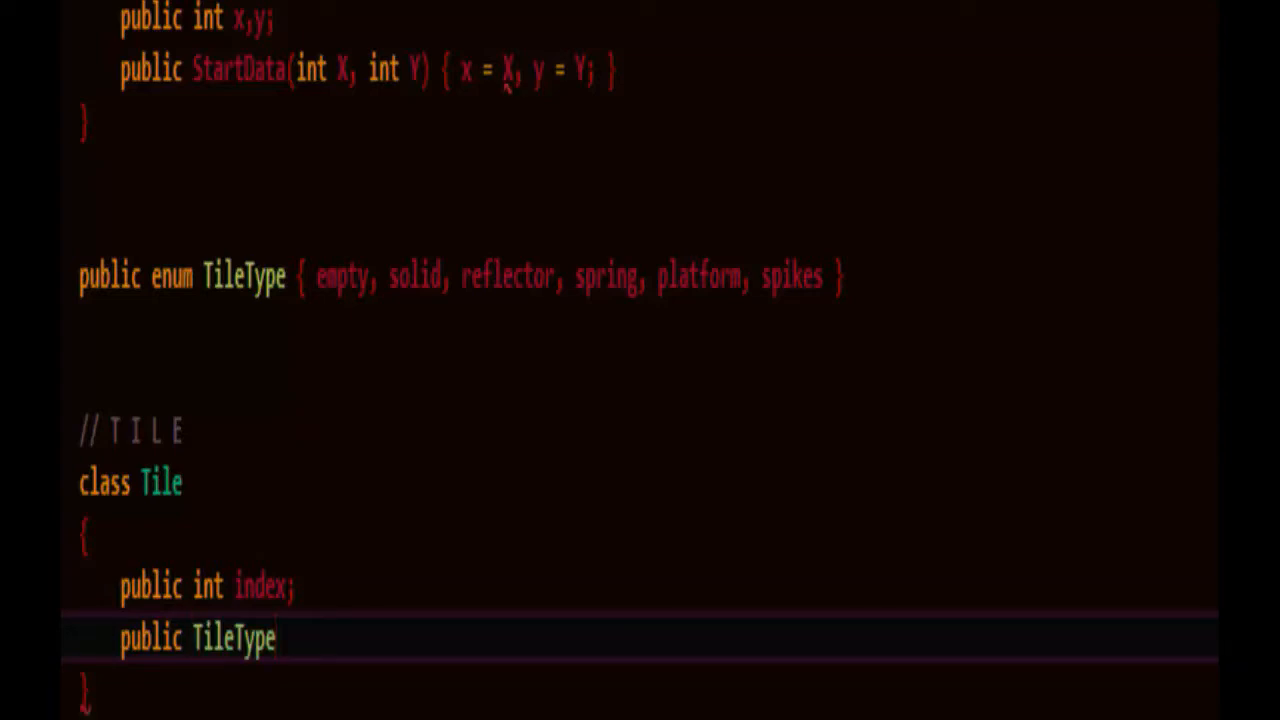
{"action": "type", "text": "type;"}
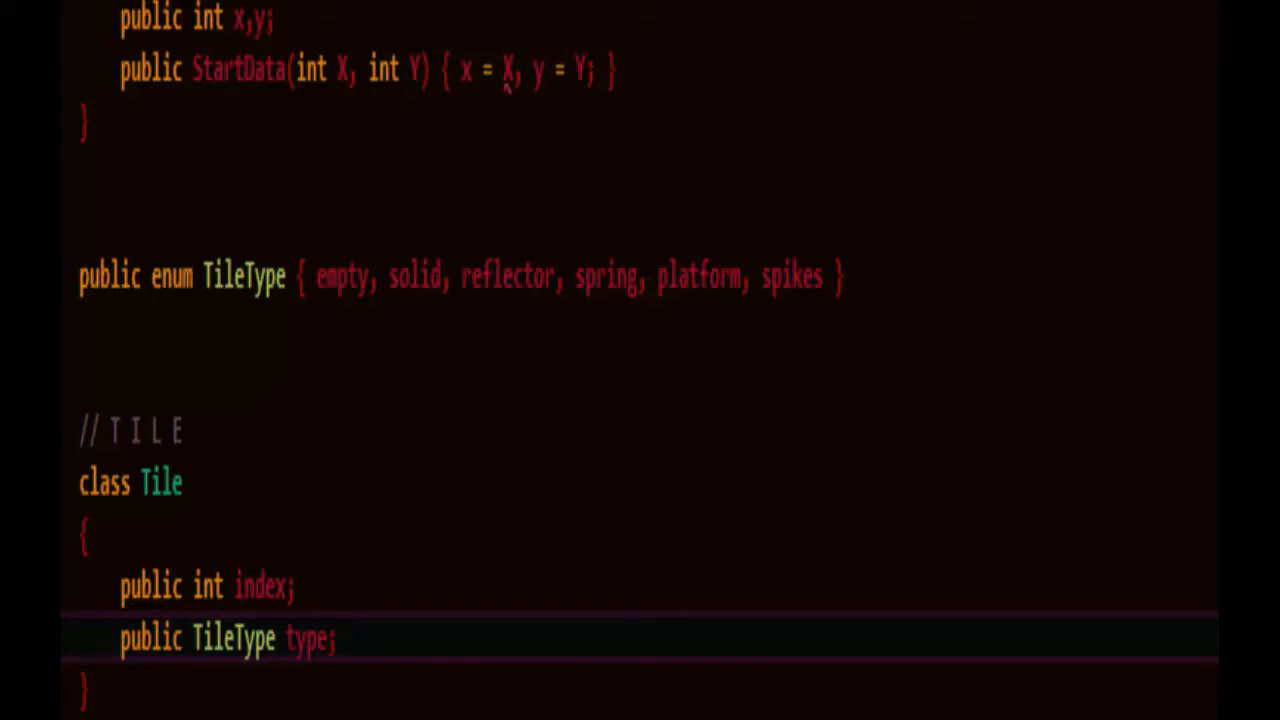